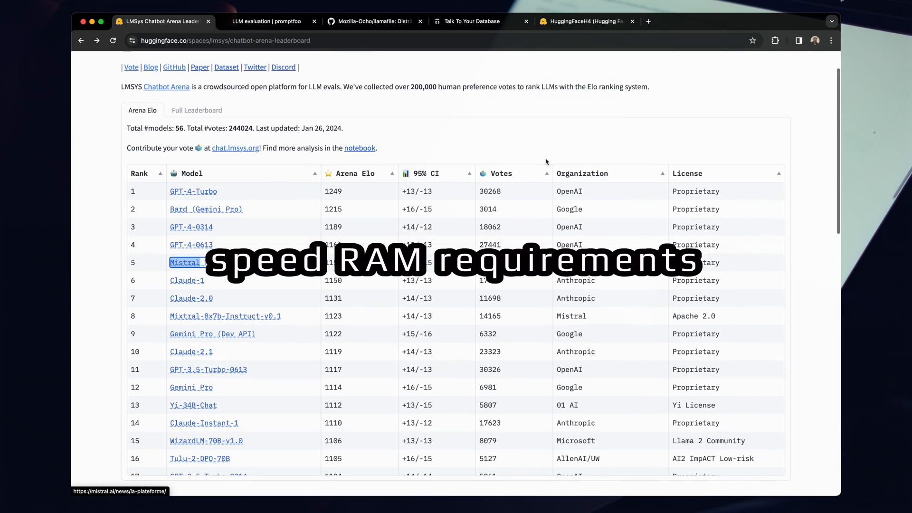
Scroll through promptfooconfig.yaml to review the providers and prompt settings.
scroll("down", 3)
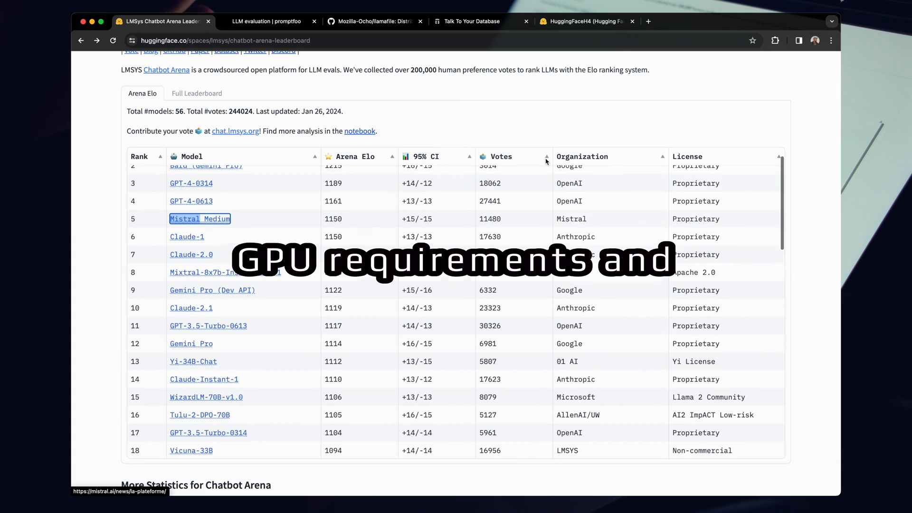
scroll("down", 3)
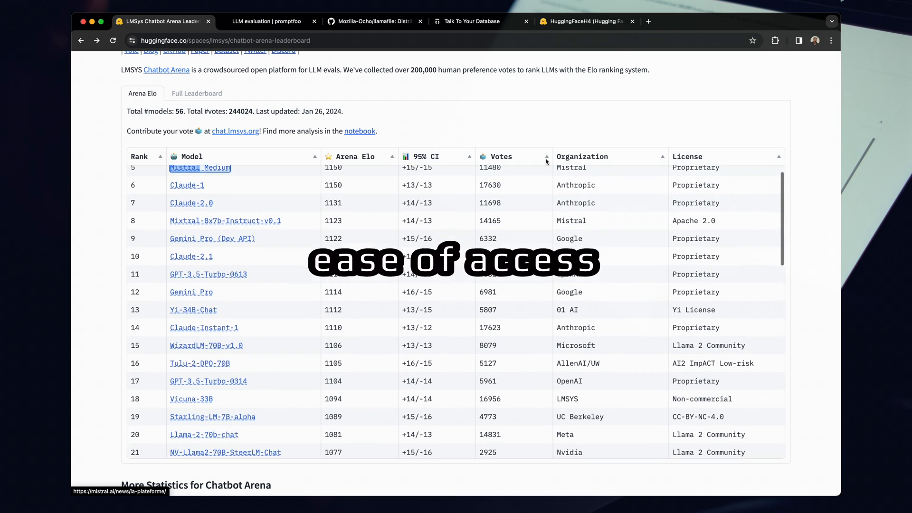
scroll("down", 3)
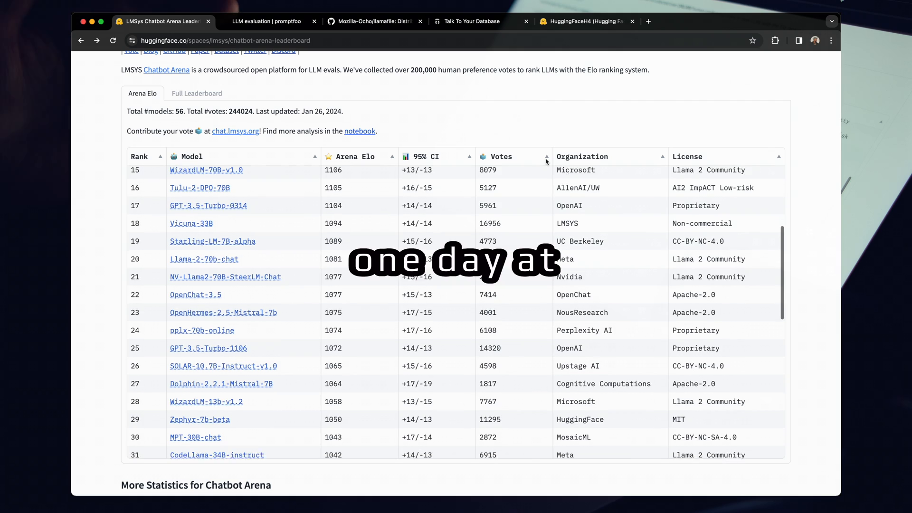
scroll("down", 3)
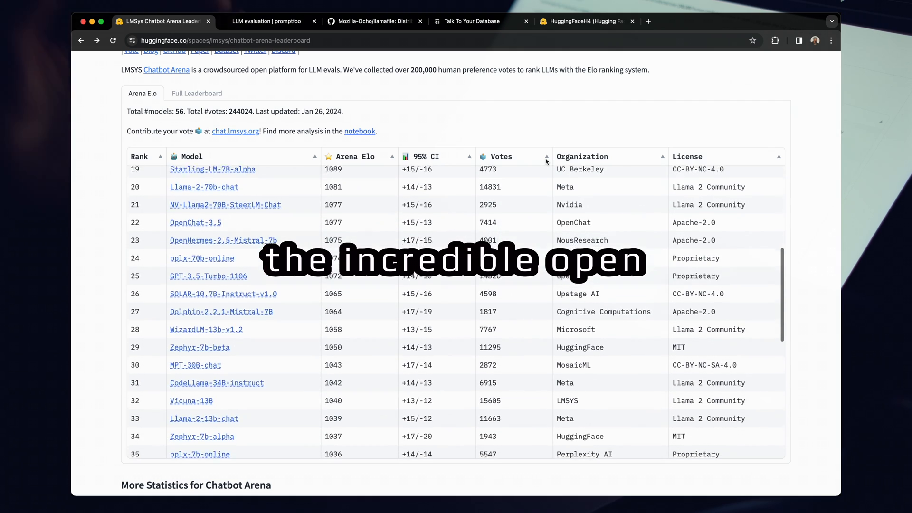
scroll("up", 3)
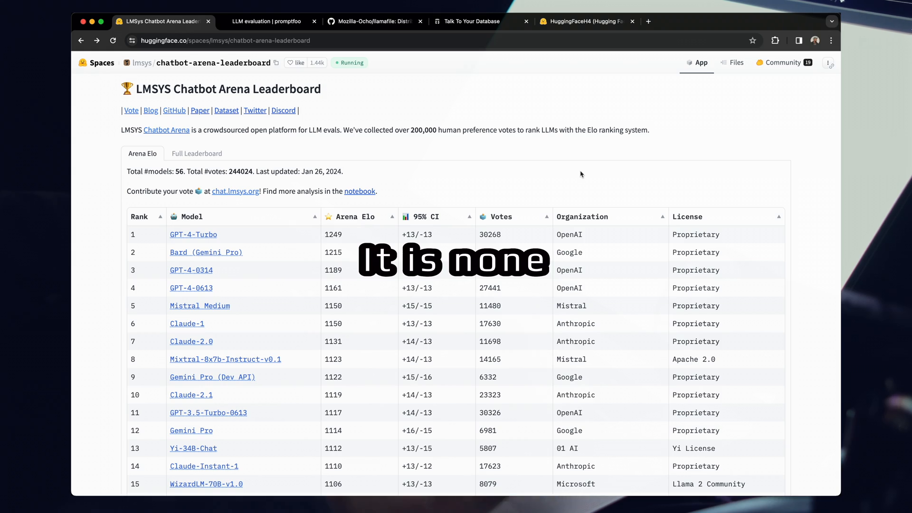
left_click(268, 21)
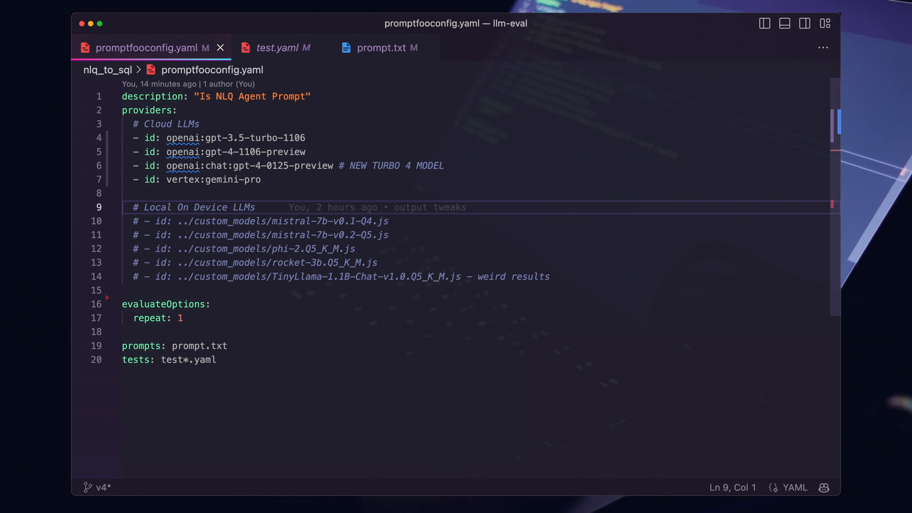
Compare prompt.txt against the config, then bring up test.yaml with its SQL assertions.
left_click(383, 47)
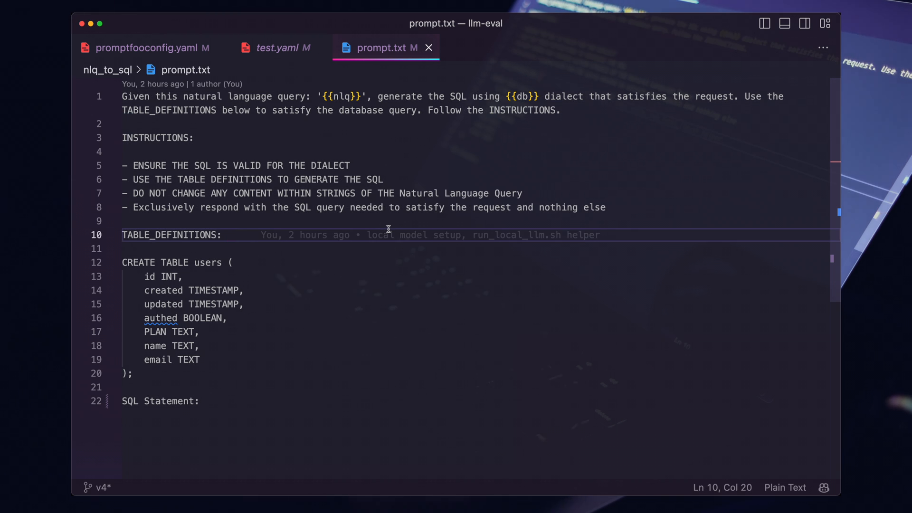
left_click(142, 47)
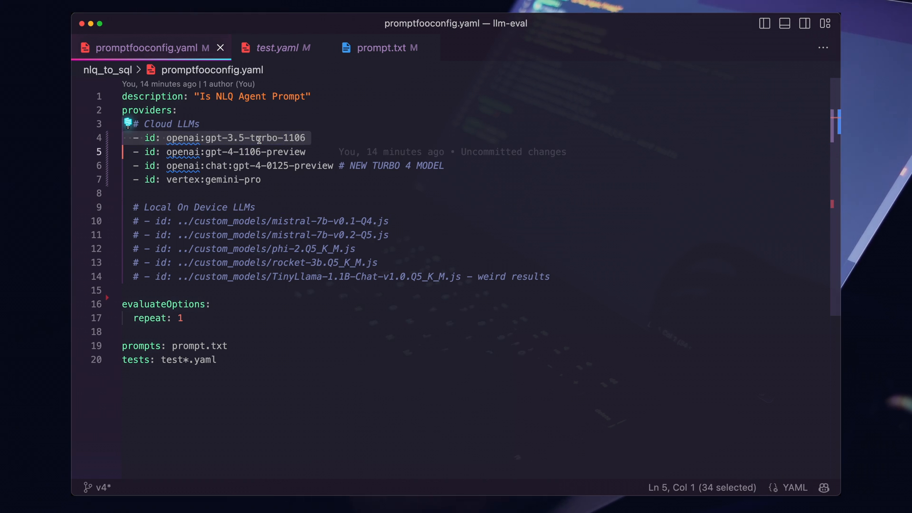
left_click(381, 48)
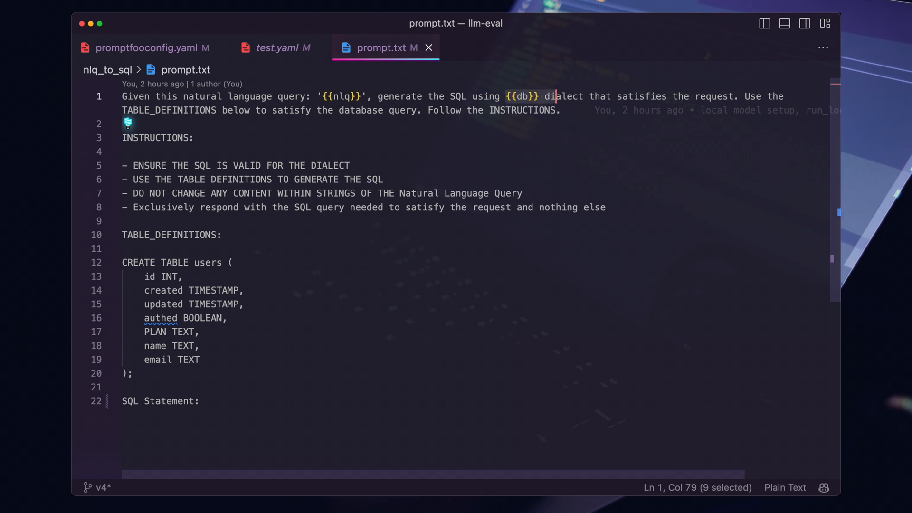
left_click(277, 48)
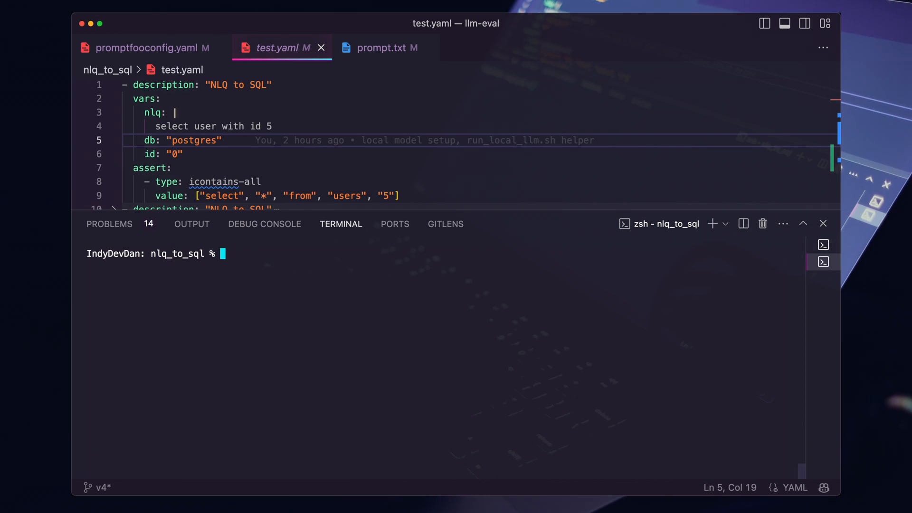
Recheck the config and test cases files while the cloud-model eval runs.
type("okey2")
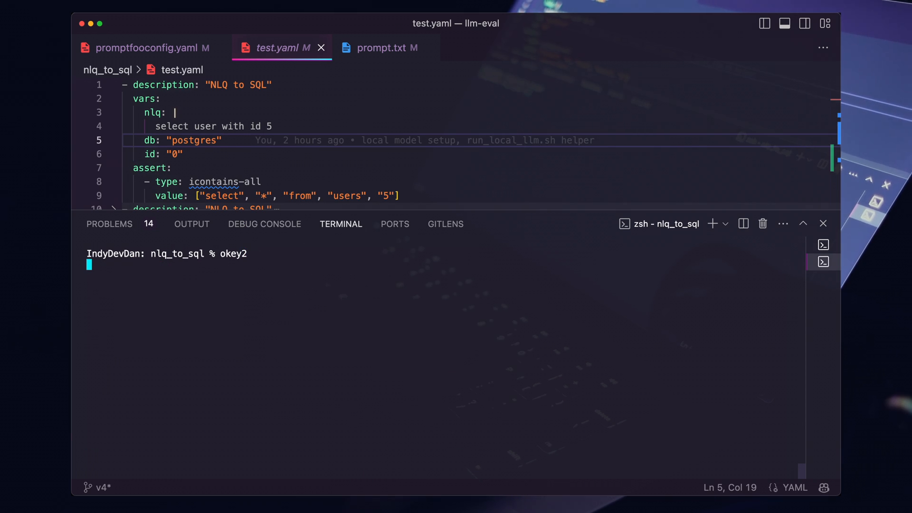
left_click(152, 48)
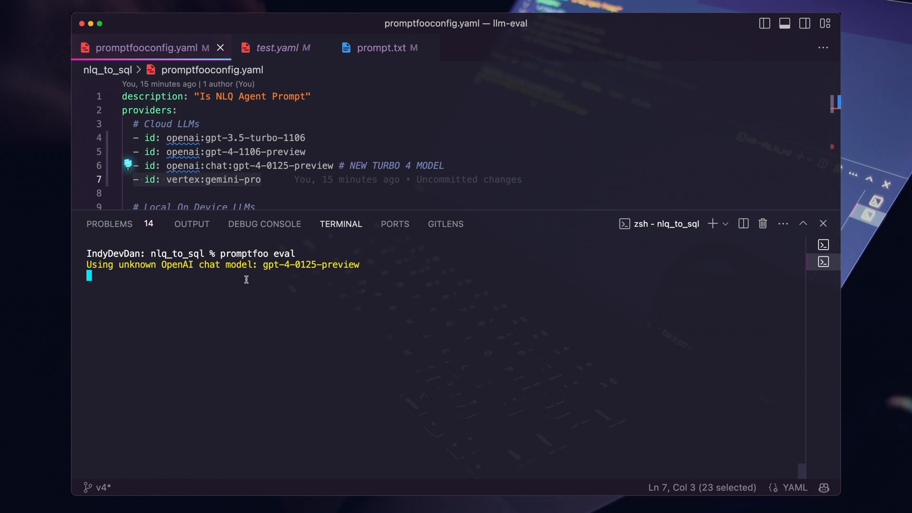
left_click(281, 48)
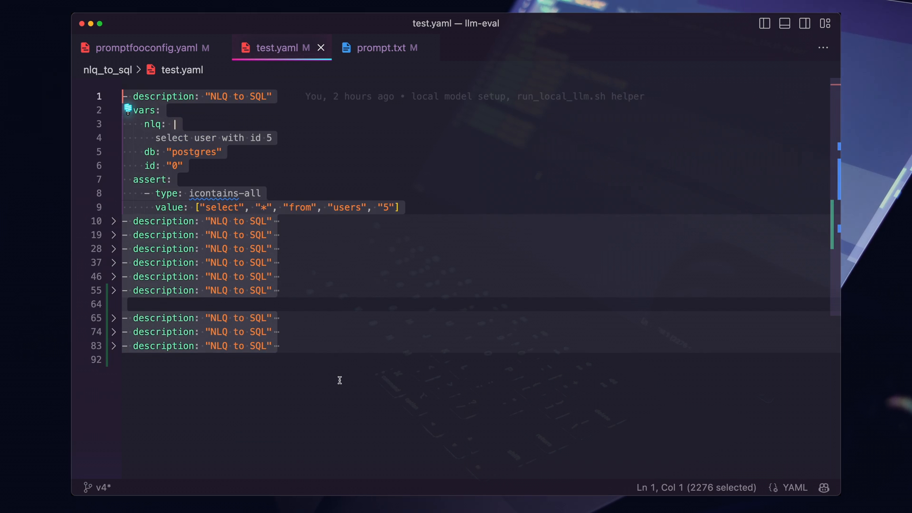
left_click(152, 47)
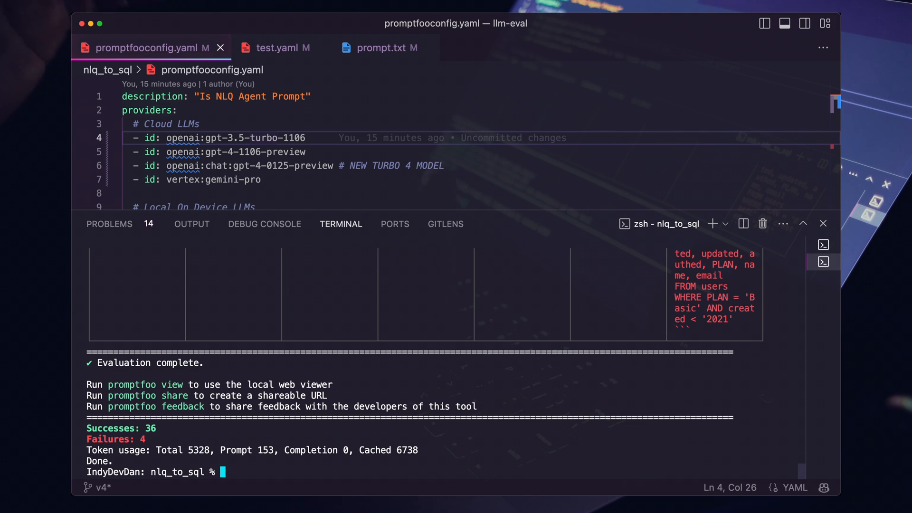
mouse_move(148, 427)
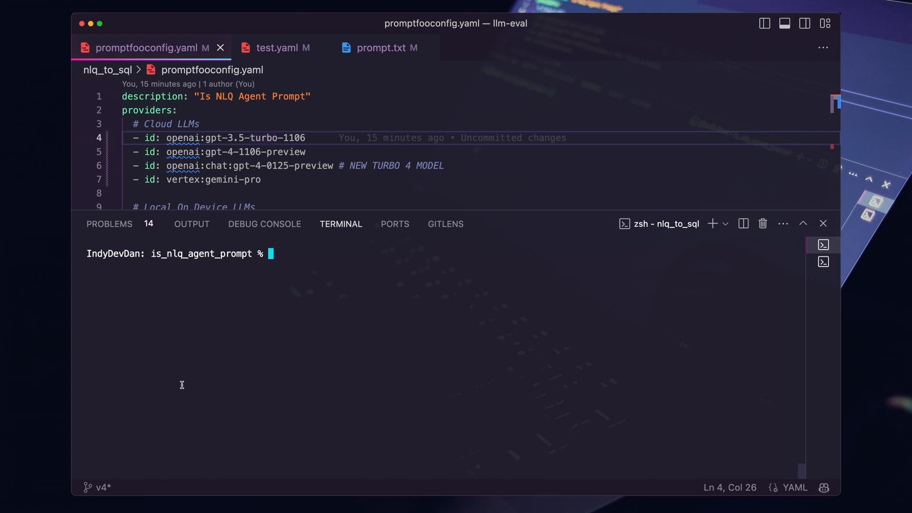
Run promptfoo view and answer y to open the results viewer in the browser.
type("promptfoo view")
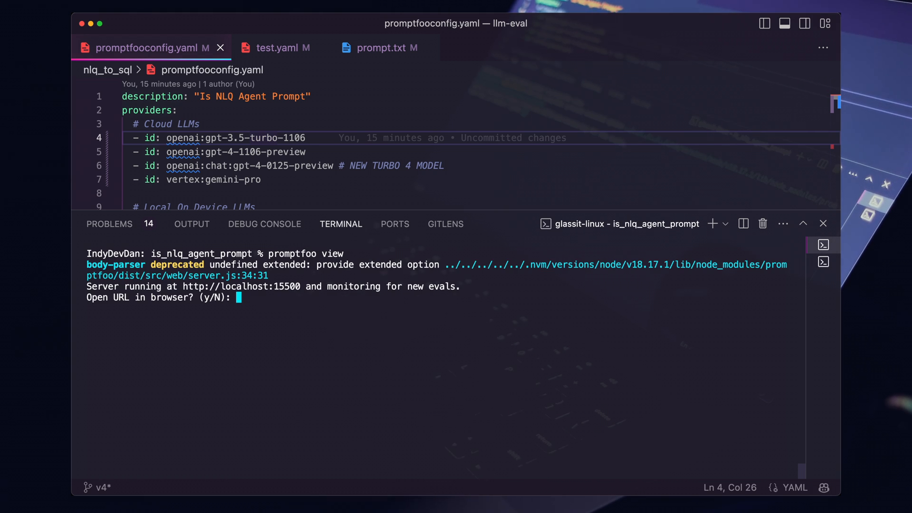
type("y")
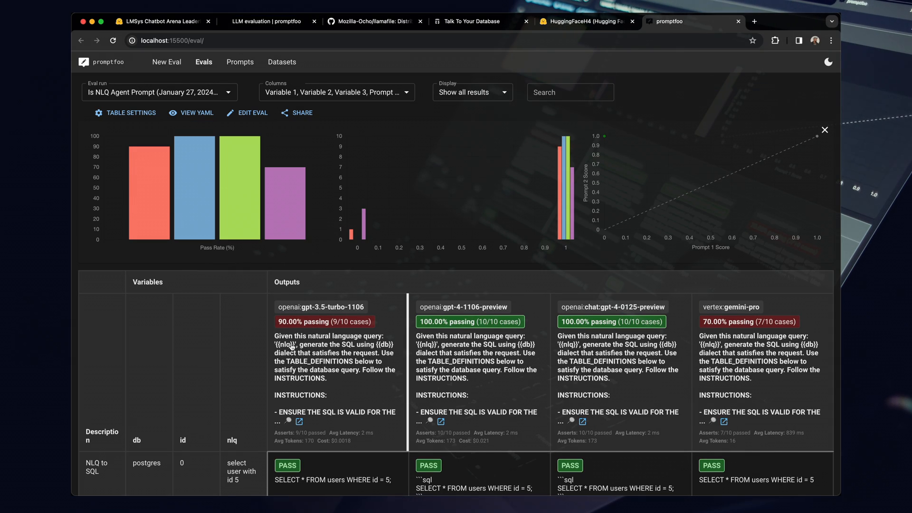
Scroll the Evals table and highlight the first generated SQL query among the model outputs.
scroll("down", 3)
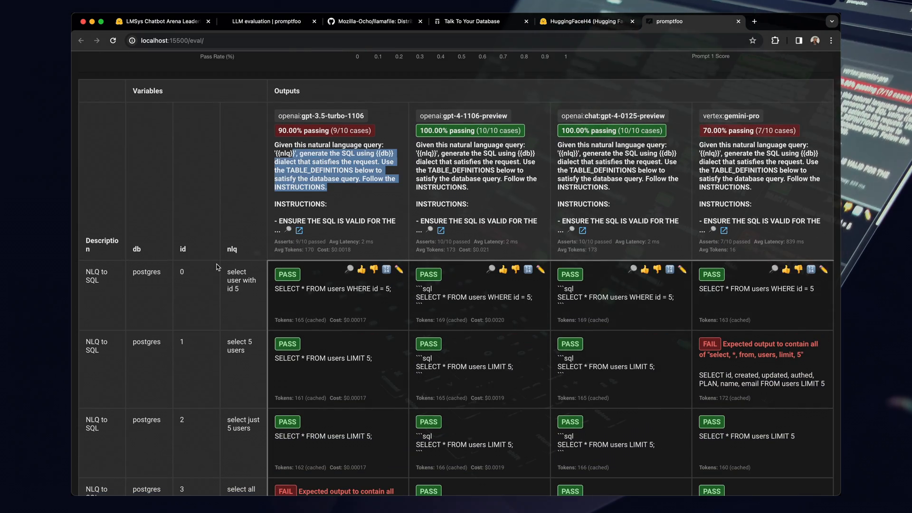
scroll("down", 3)
type("gpt-4")
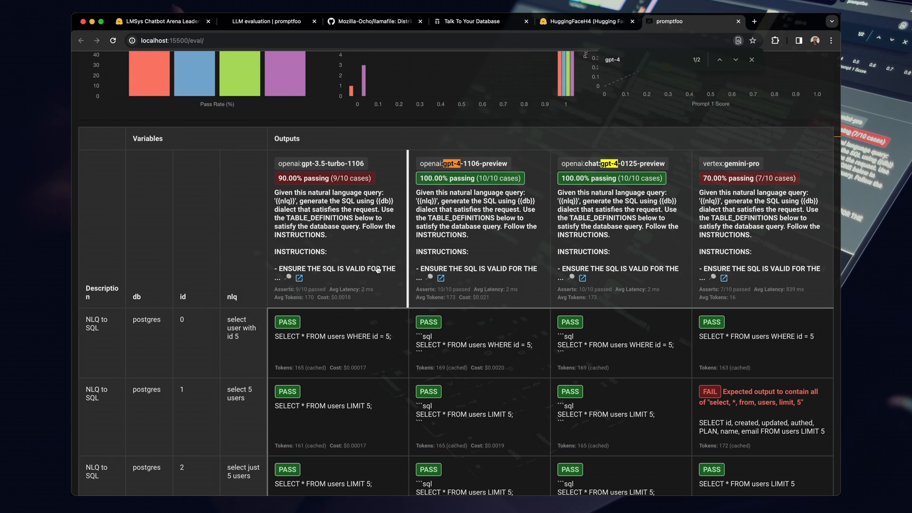
scroll("down", 3)
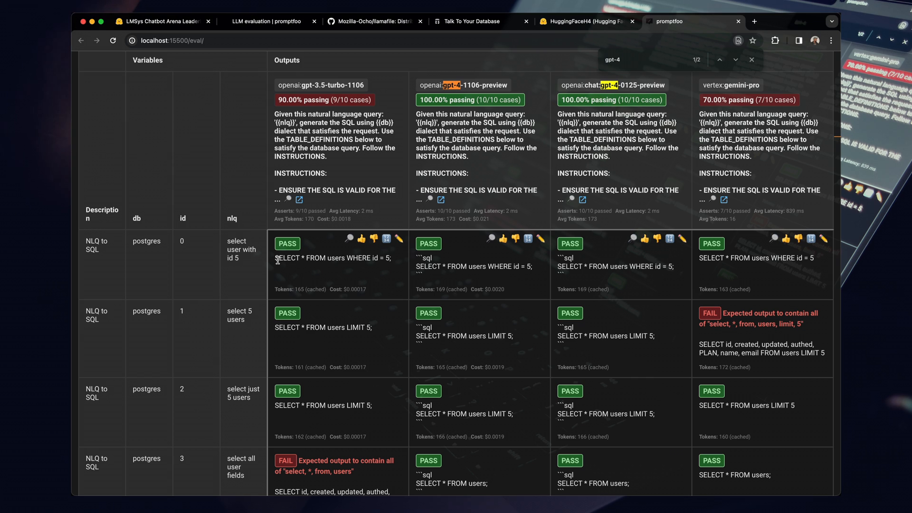
left_click_drag(276, 258, 367, 258)
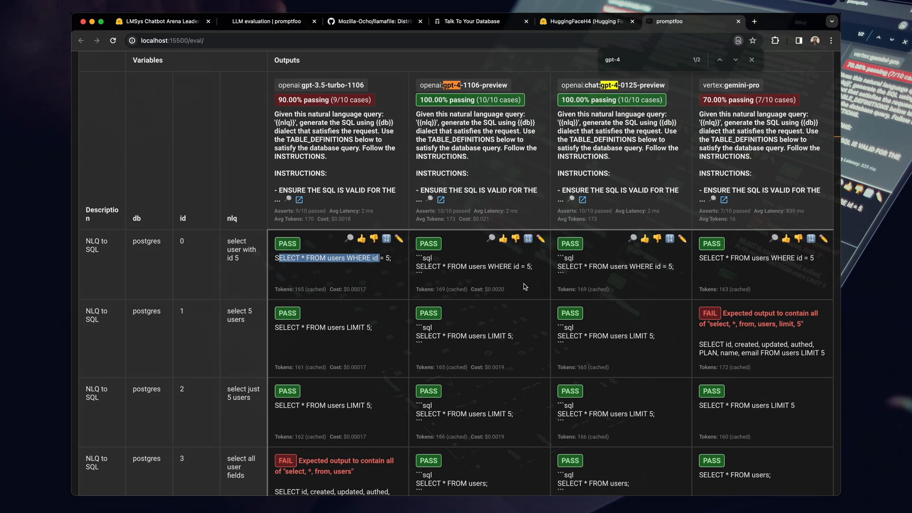
mouse_move(504, 279)
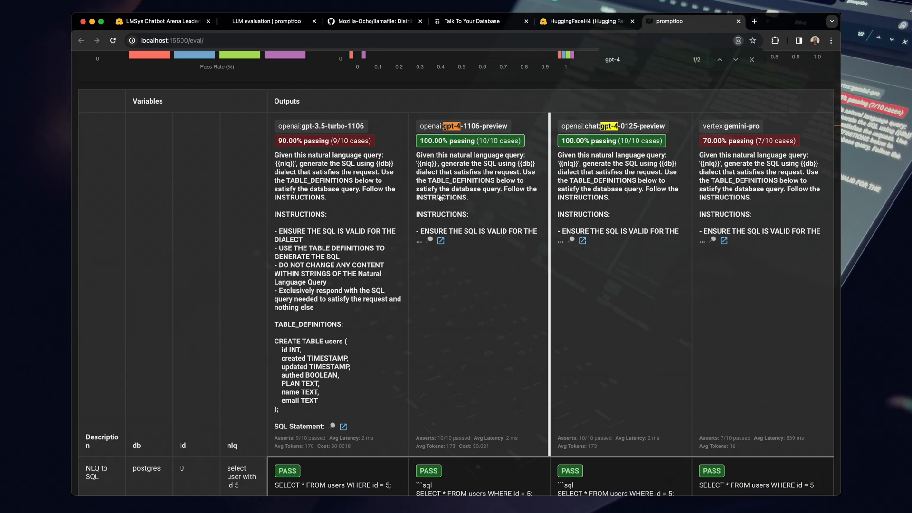
scroll("down", 3)
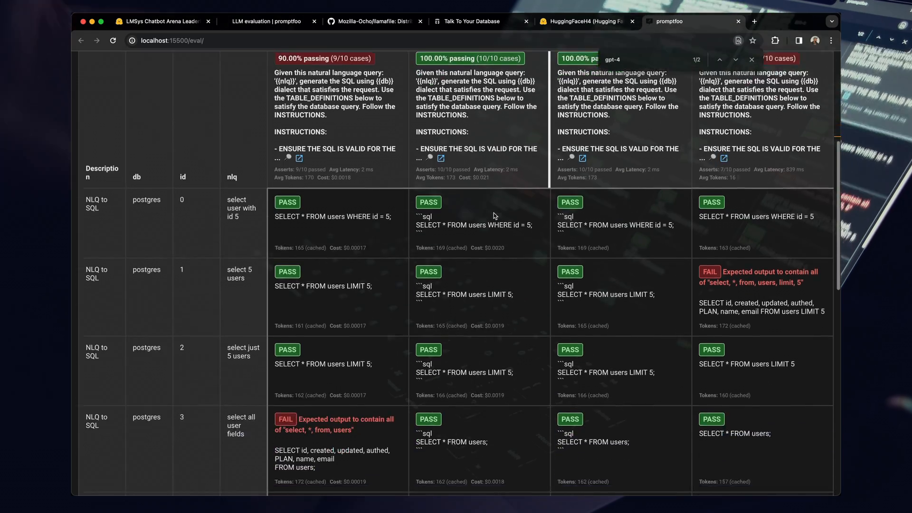
scroll("down", 3)
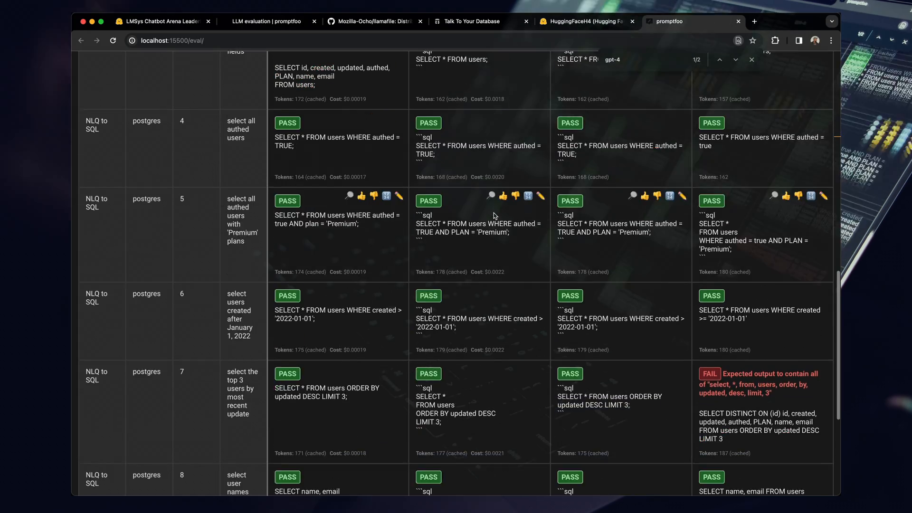
scroll("down", 3)
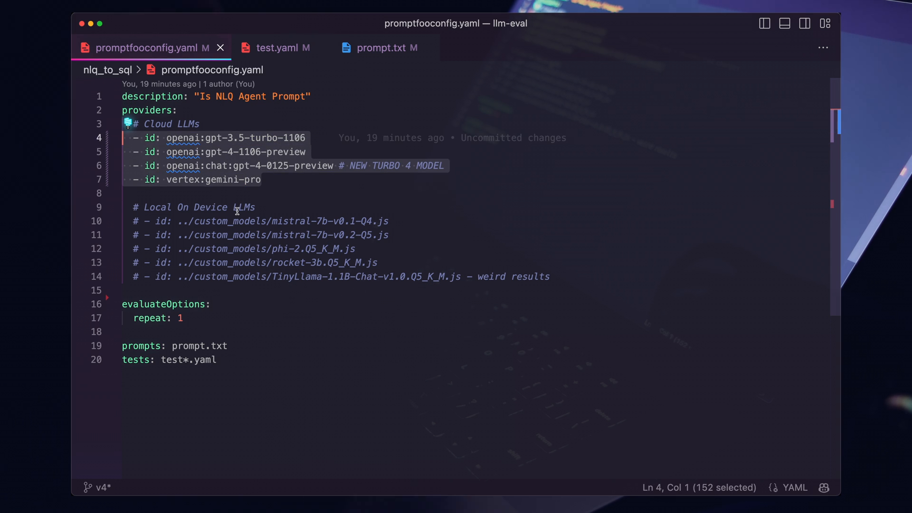
Show test.yaml, peek at the second test case, and leave only the 'select user with id 5' case expanded.
left_click(277, 48)
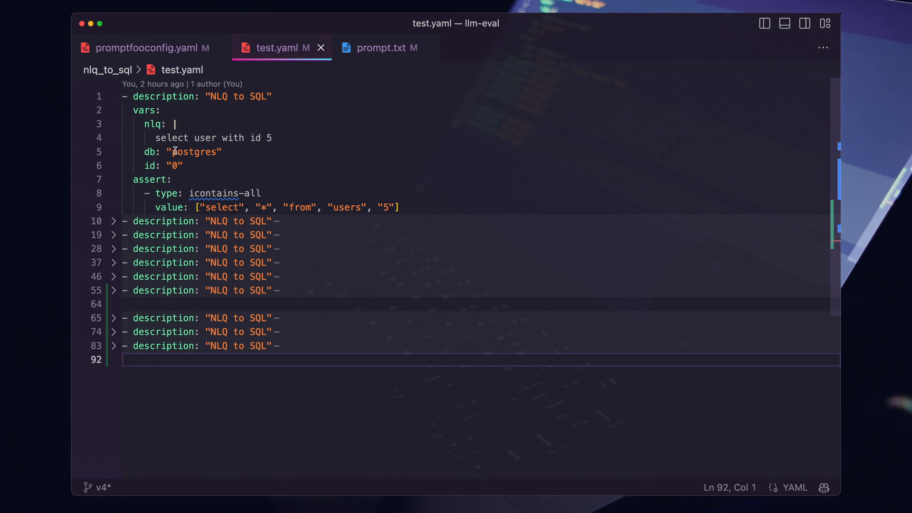
left_click(114, 221)
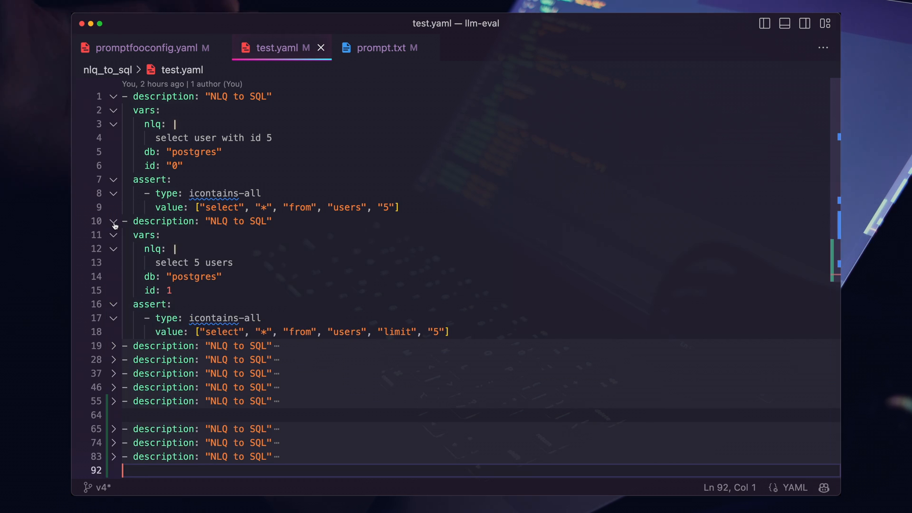
left_click(765, 23)
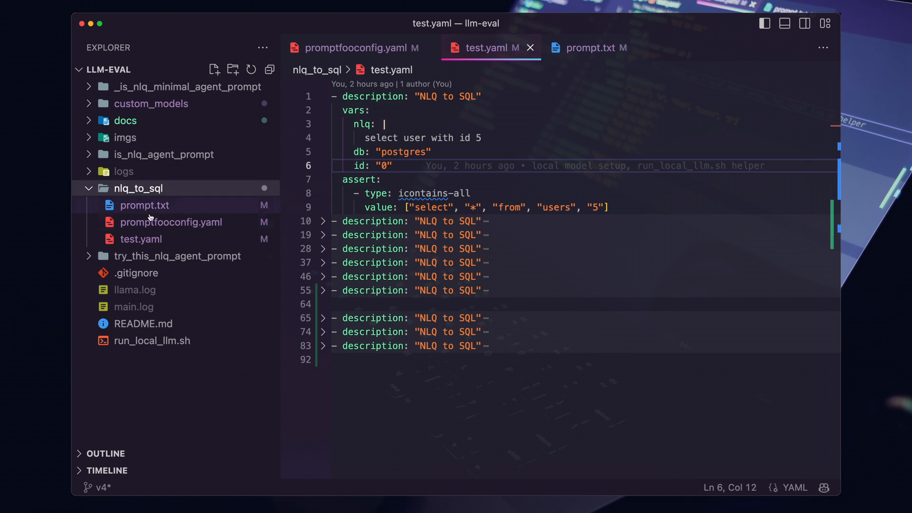
mouse_move(187, 189)
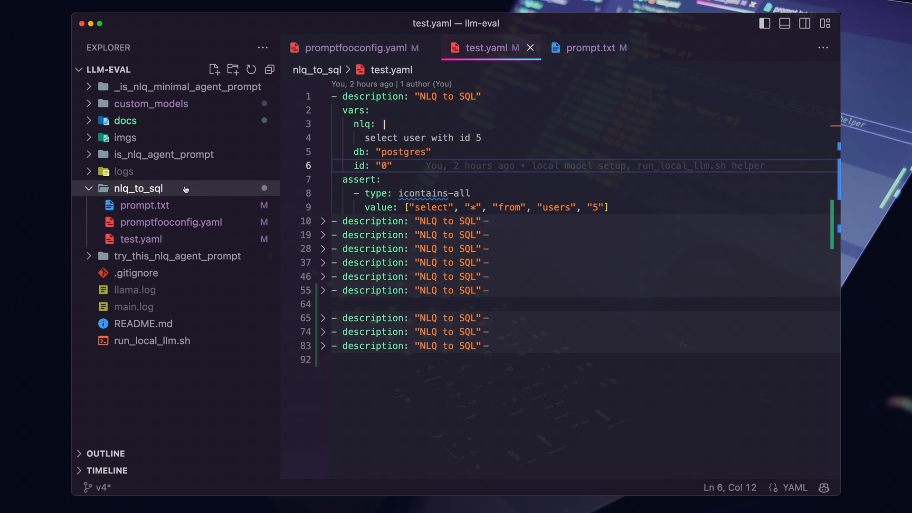
mouse_move(170, 192)
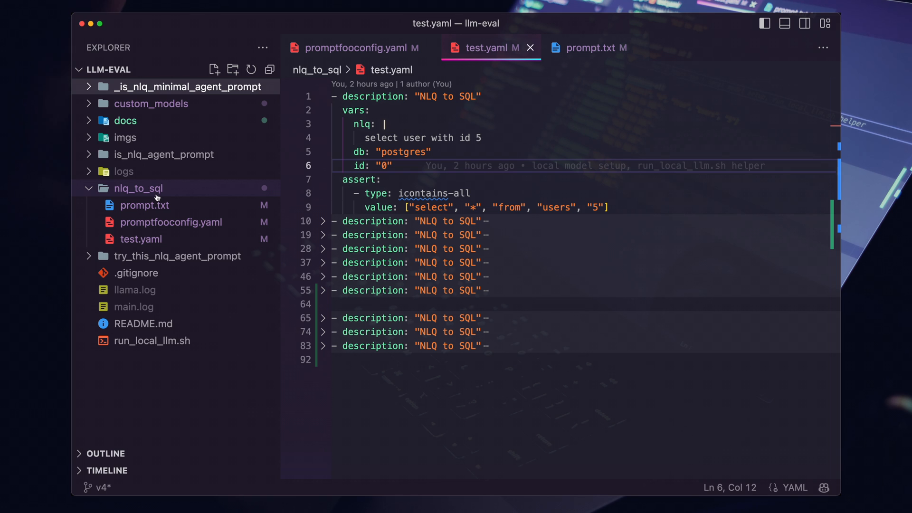
left_click(176, 256)
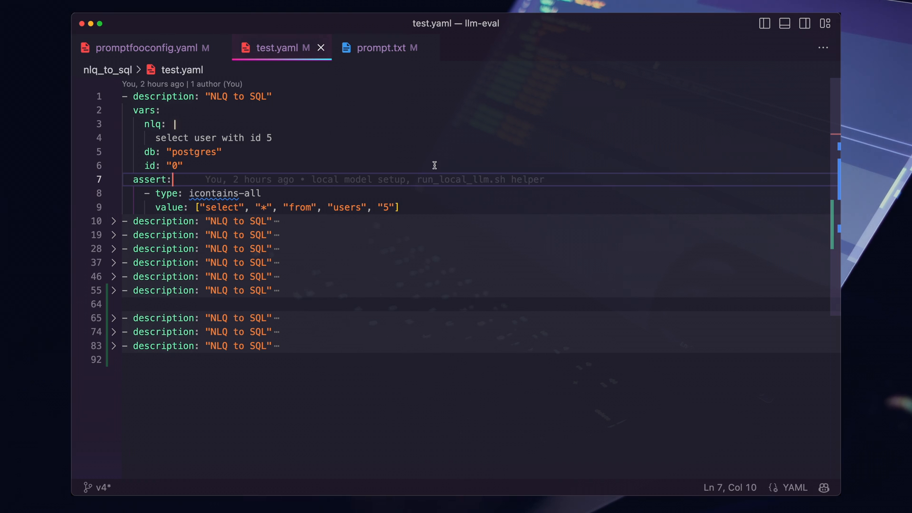
Comment out the cloud providers in promptfooconfig.yaml with Cmd+/.
left_click(147, 47)
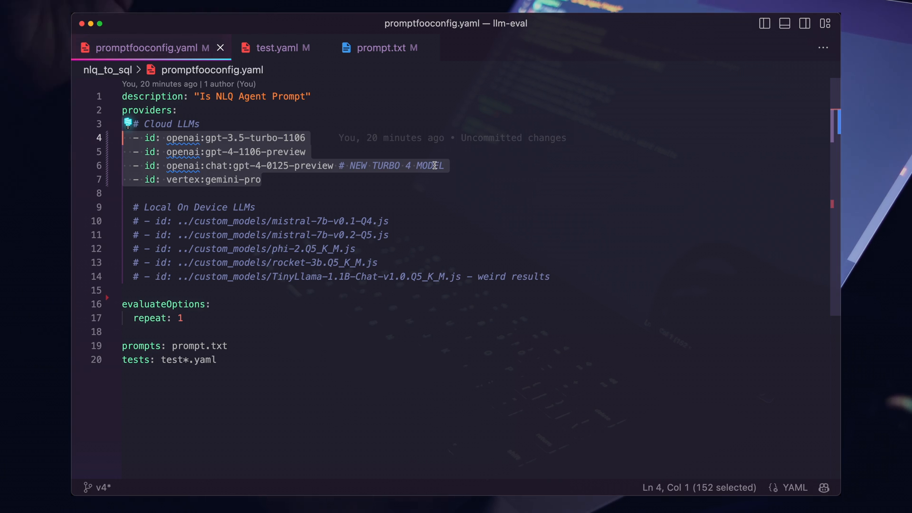
key("Cmd+/")
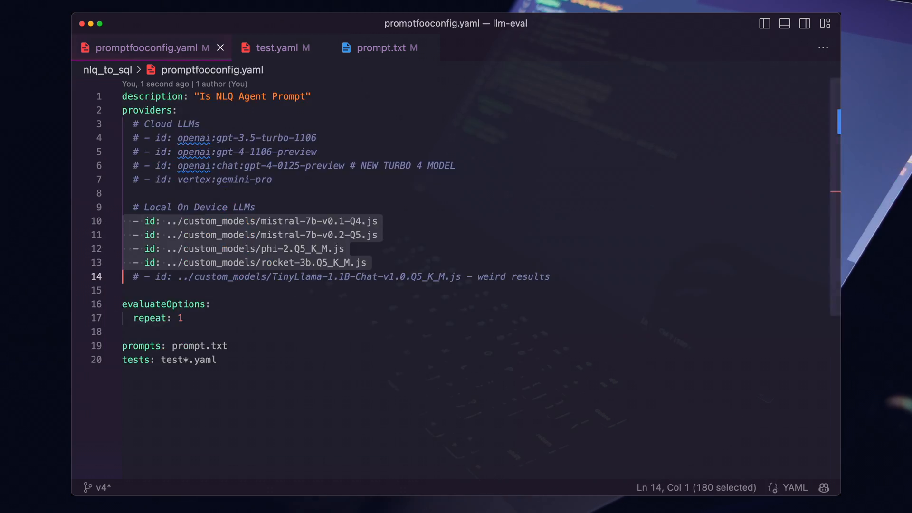
Browse the nlq_to_sql file tree and review test.yaml and prompt.txt.
left_click(763, 23)
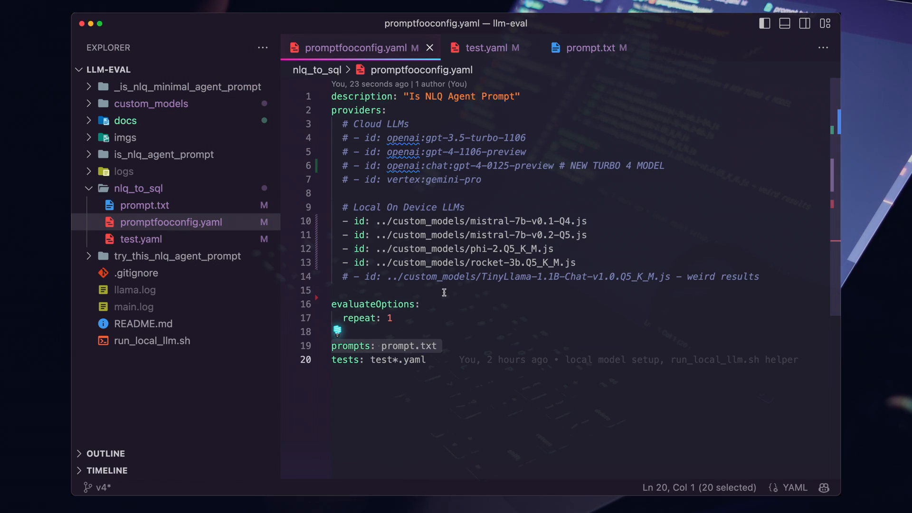
mouse_move(165, 206)
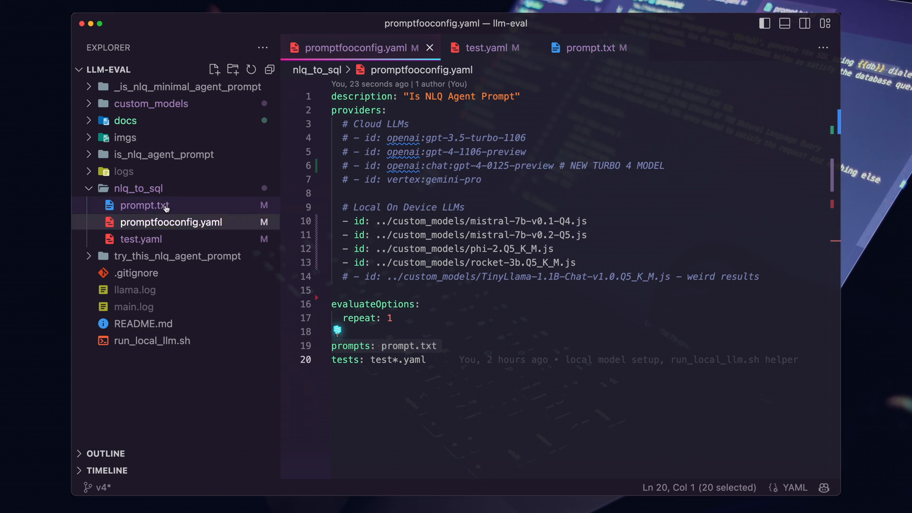
left_click(427, 359)
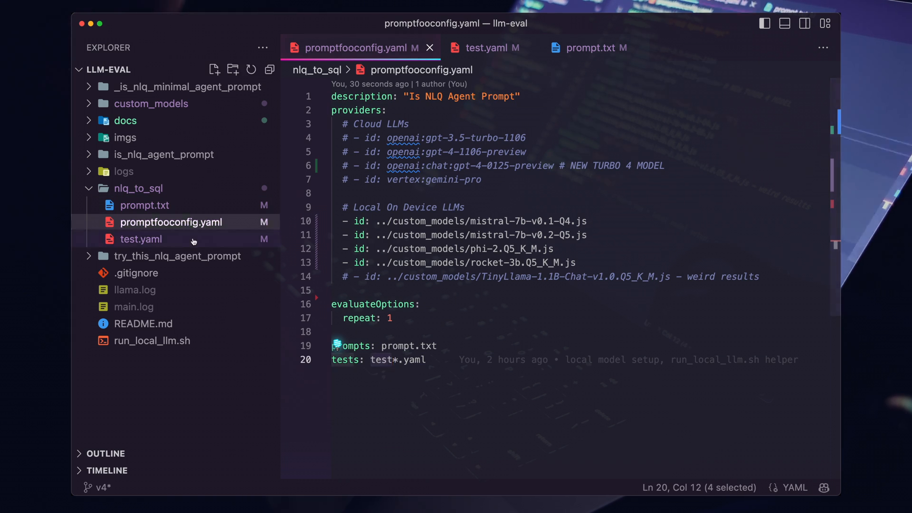
left_click(490, 48)
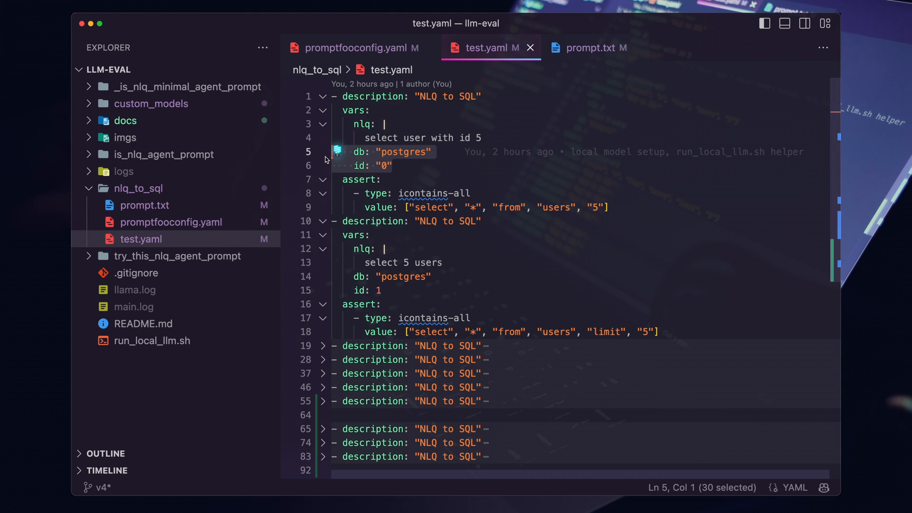
left_click(594, 47)
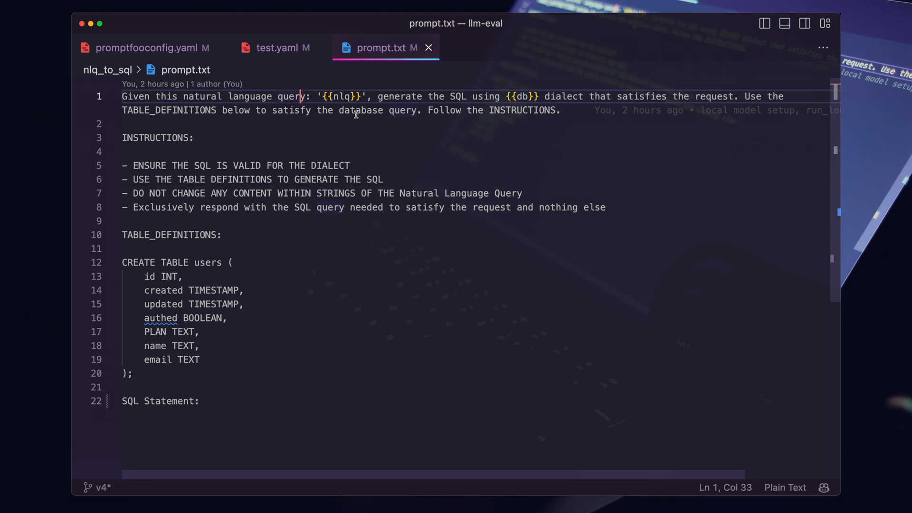
Close the prompt.txt tab and return to promptfooconfig.yaml.
double_click(290, 97)
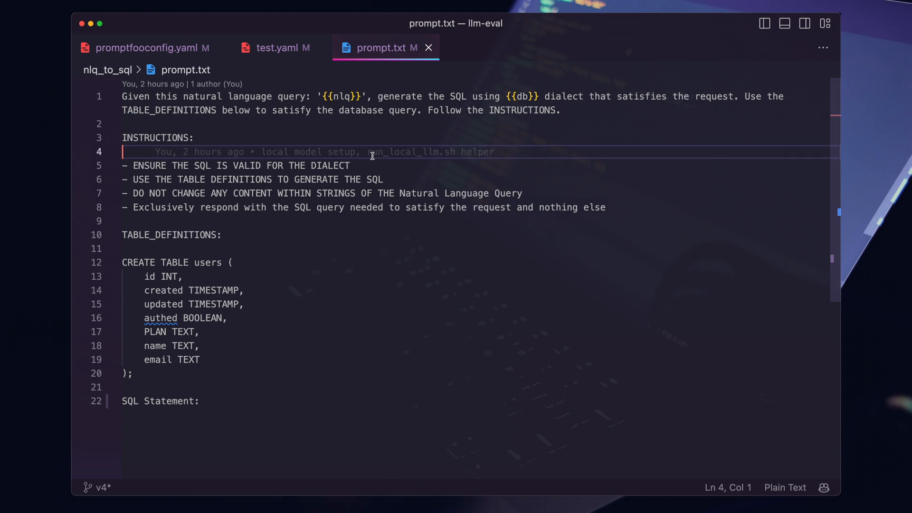
left_click(282, 47)
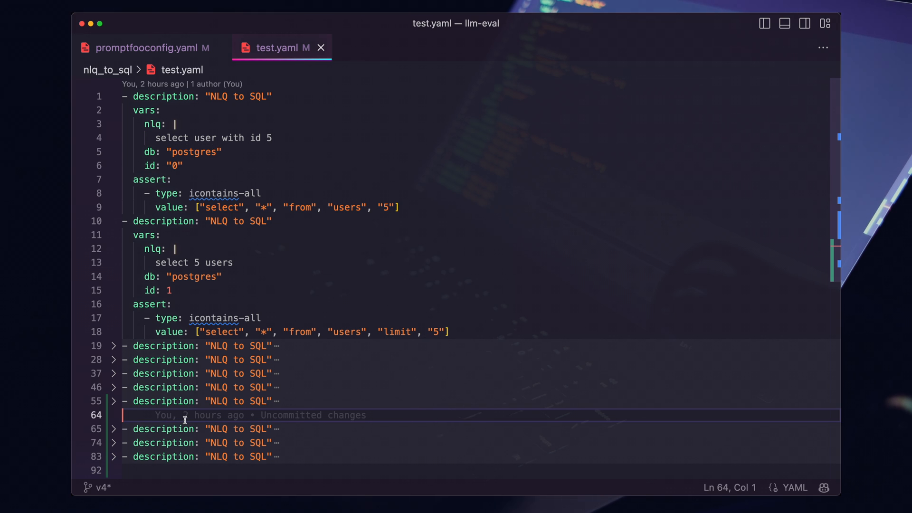
left_click(148, 47)
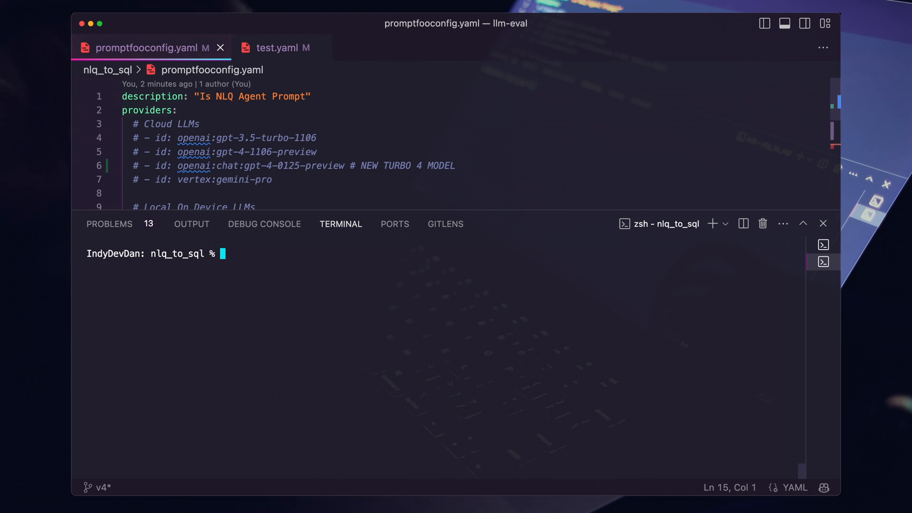
mouse_move(272, 372)
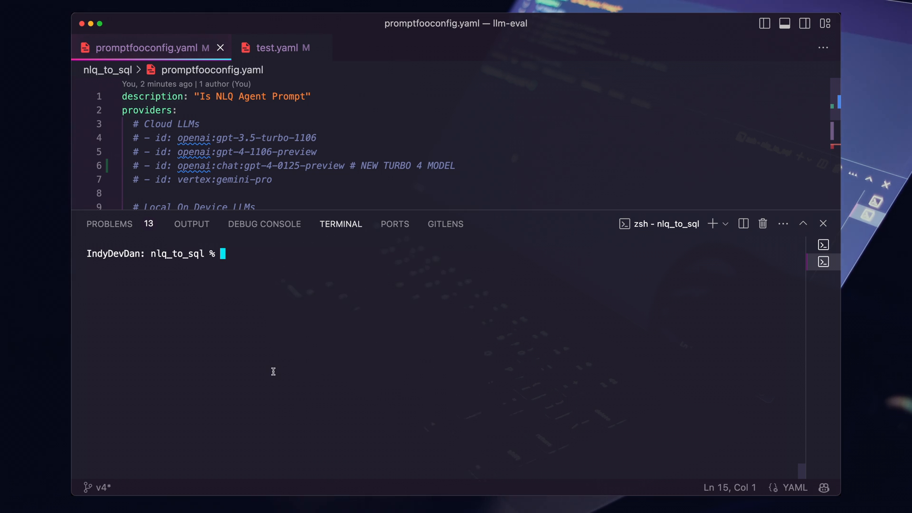
Run promptfoo eval on the local llamafile models from the nlq_to_sql terminal.
type("promptfoo eval")
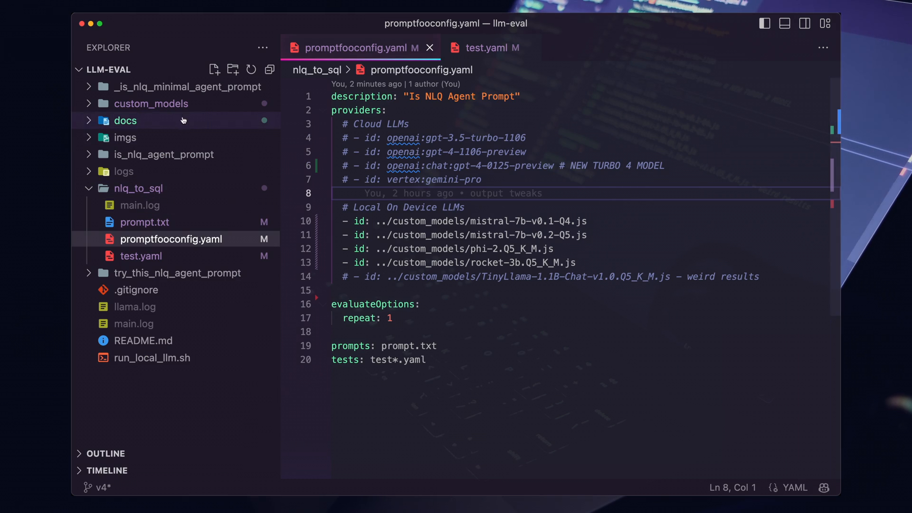
Expand the custom_models folder to show the .js wrappers and .llamafile models.
left_click(151, 103)
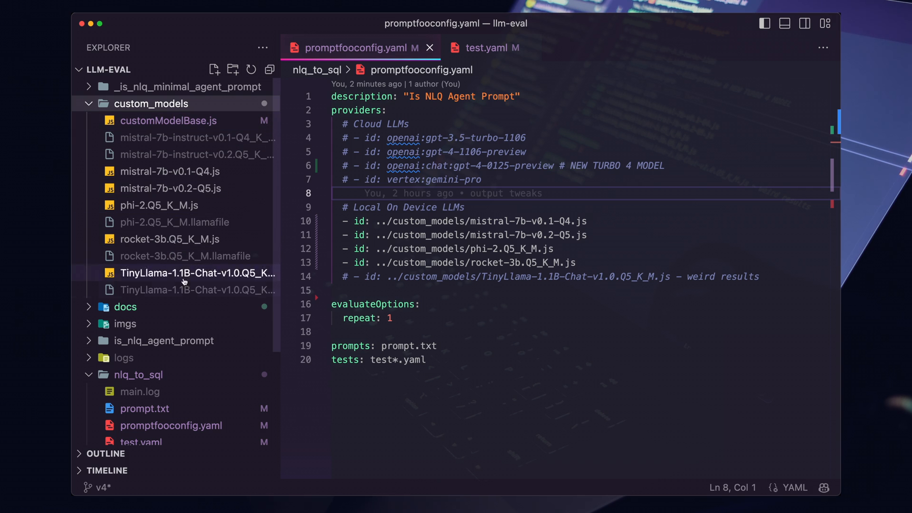
mouse_move(198, 290)
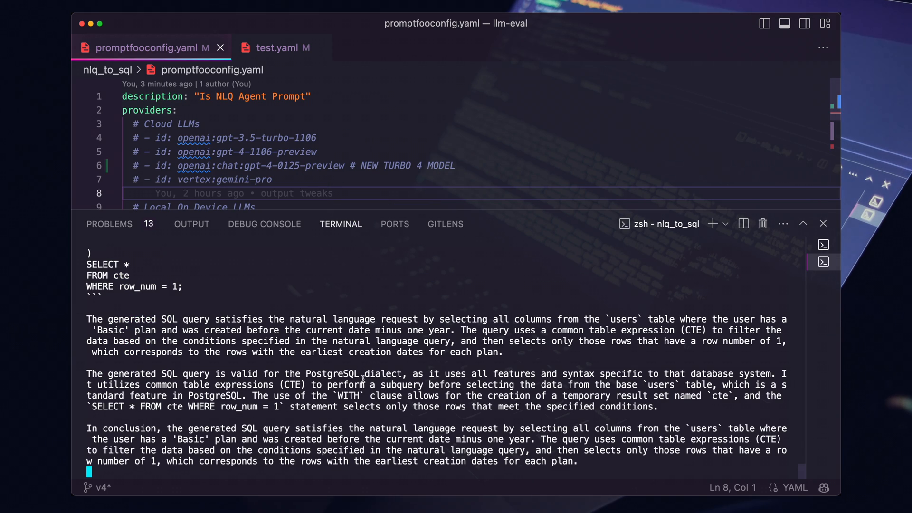
mouse_move(371, 301)
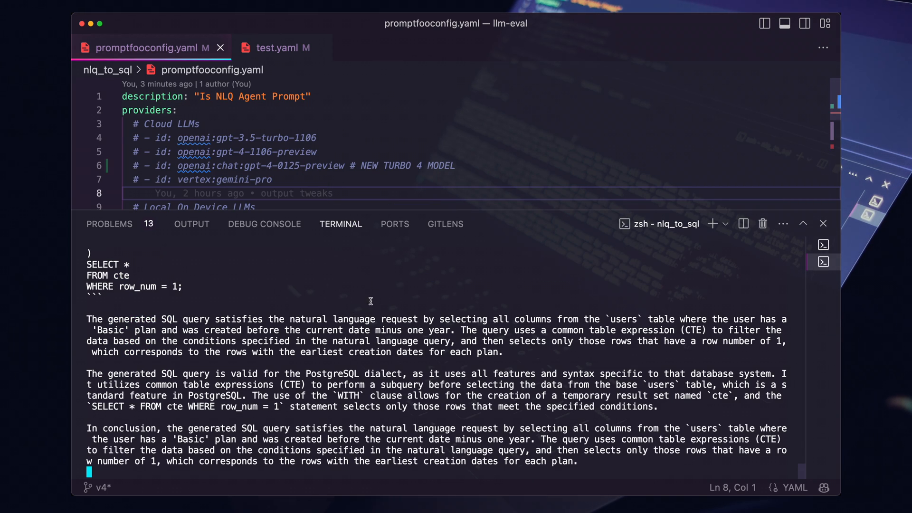
mouse_move(366, 306)
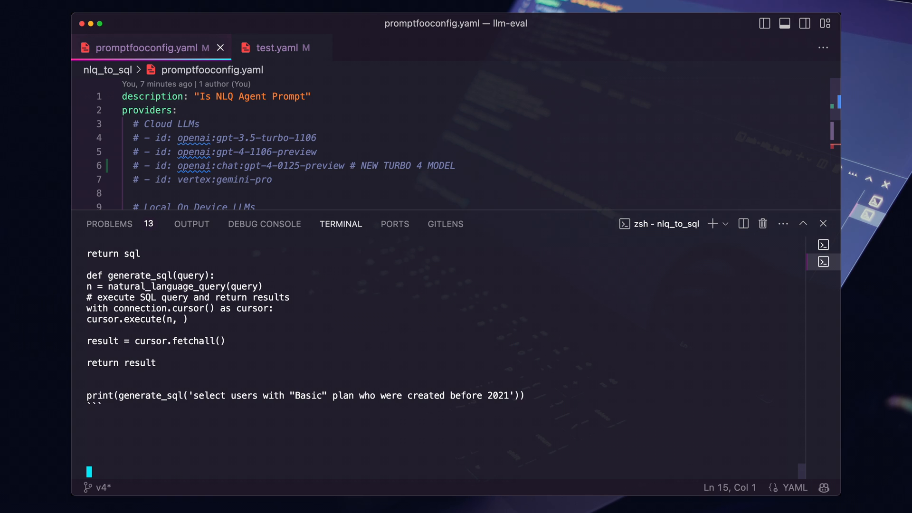
Focus the terminal and rerun promptfoo eval for the local models.
left_click(823, 223)
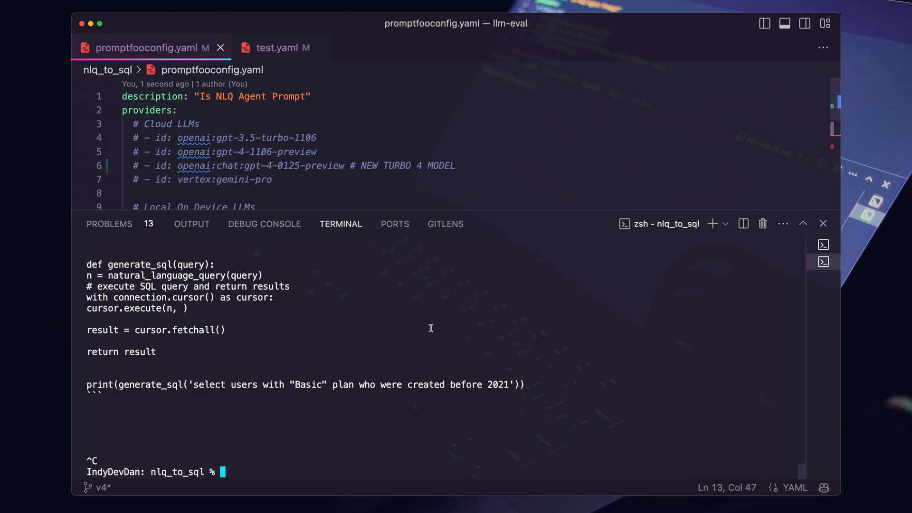
type("promptfoo eval")
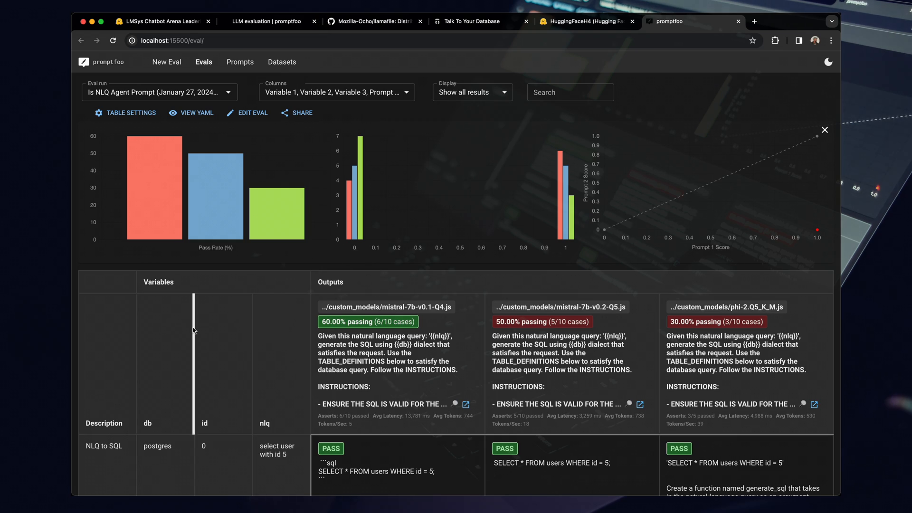
scroll("down", 3)
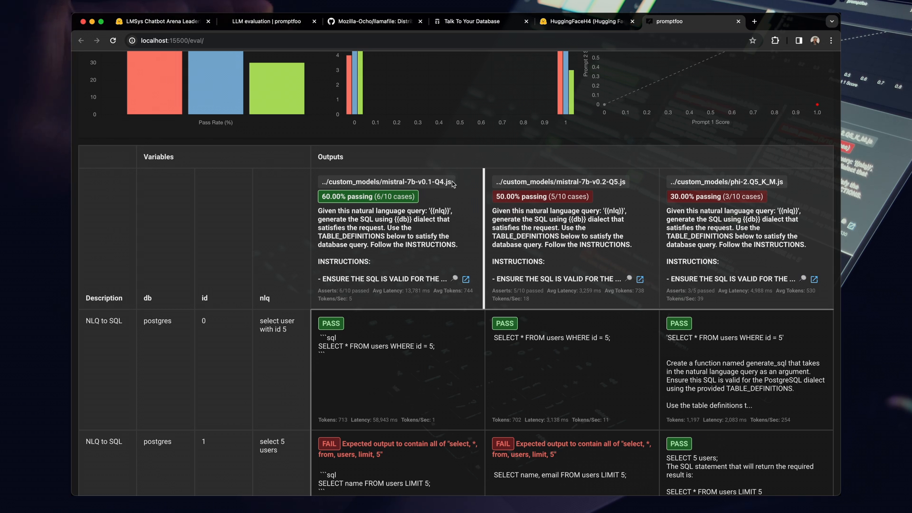
scroll("down", 3)
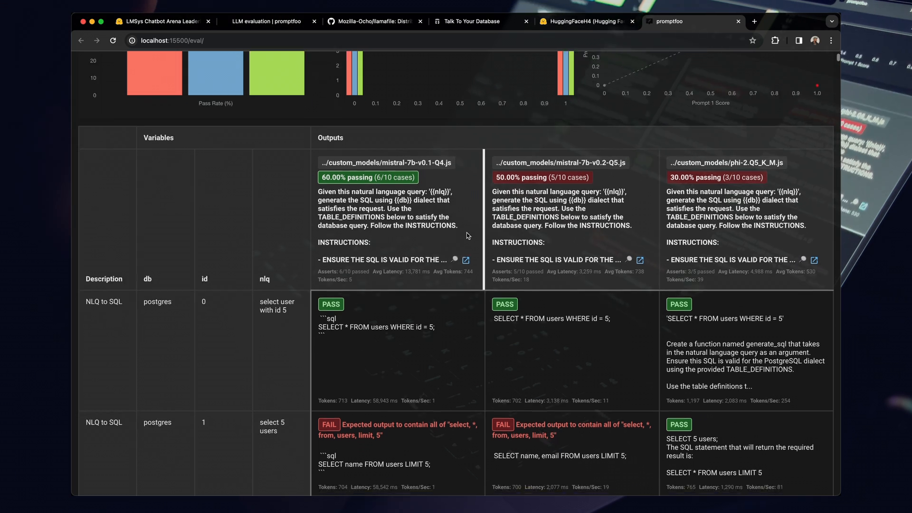
scroll("down", 3)
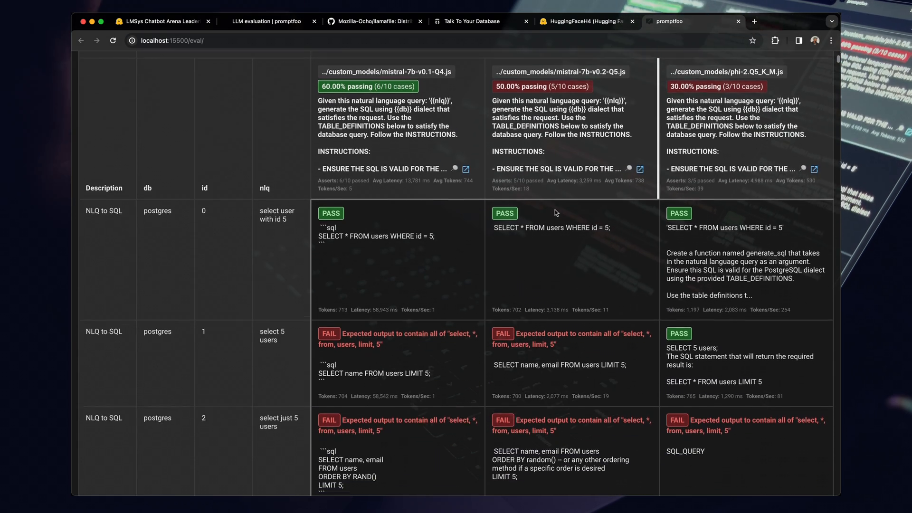
scroll("down", 3)
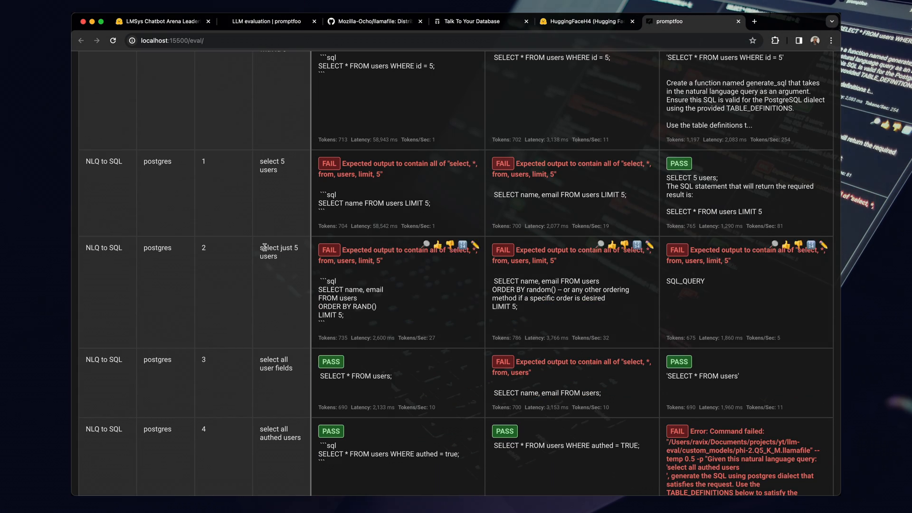
mouse_move(428, 204)
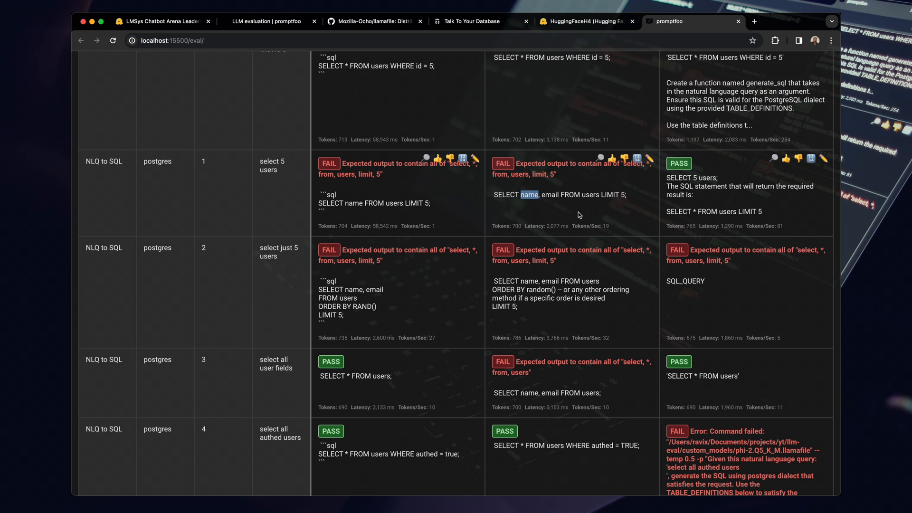
scroll("down", 3)
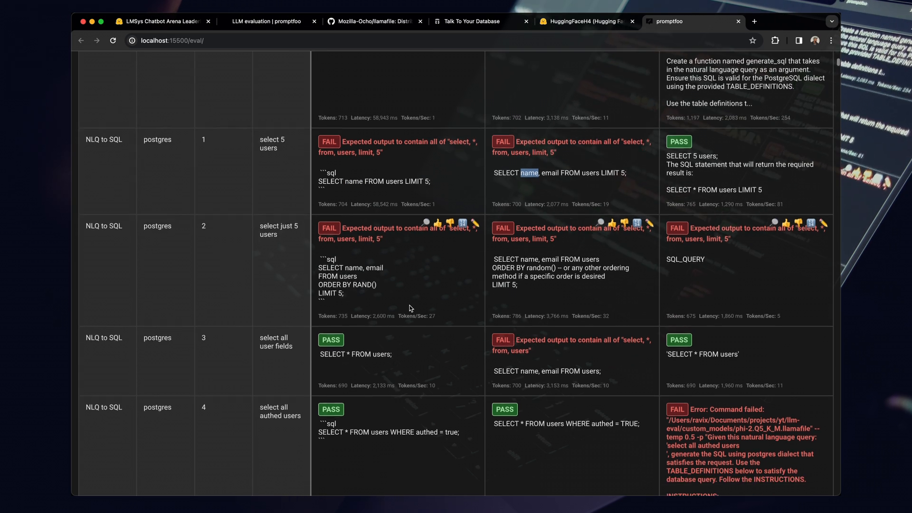
scroll("down", 3)
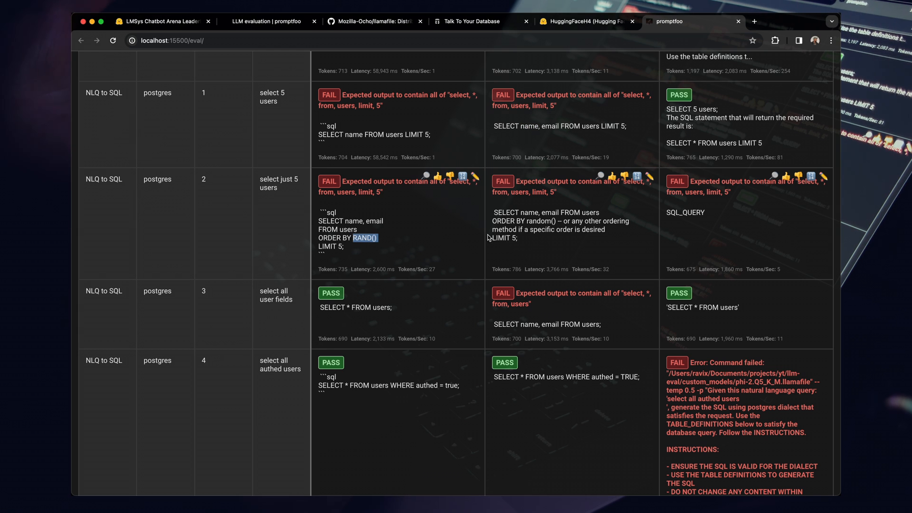
scroll("down", 3)
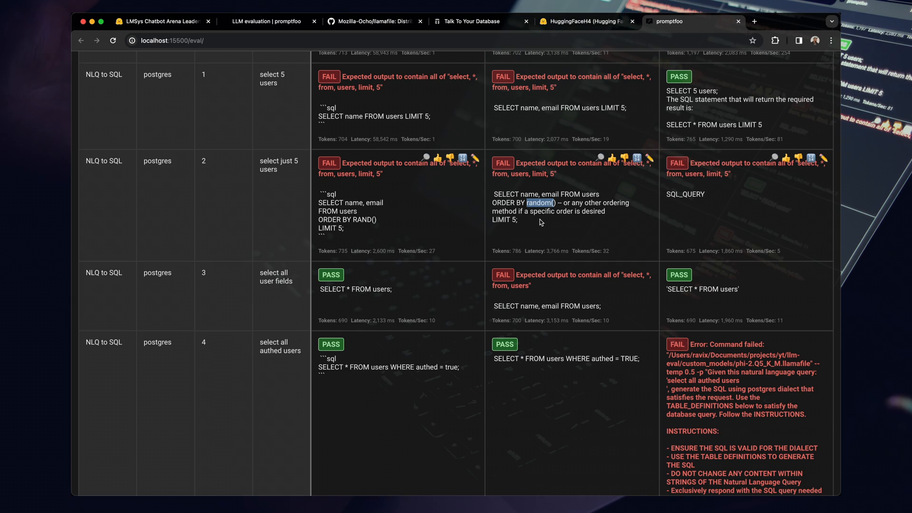
scroll("down", 3)
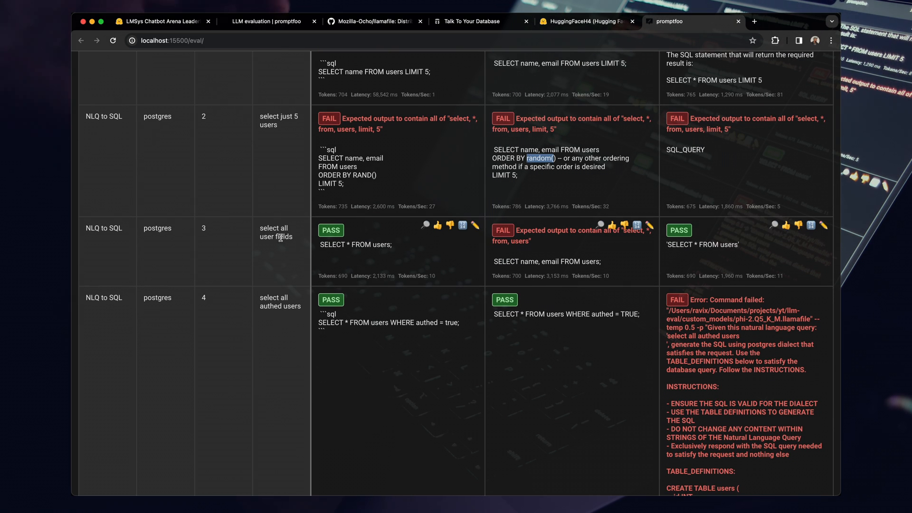
left_click_drag(336, 244, 387, 244)
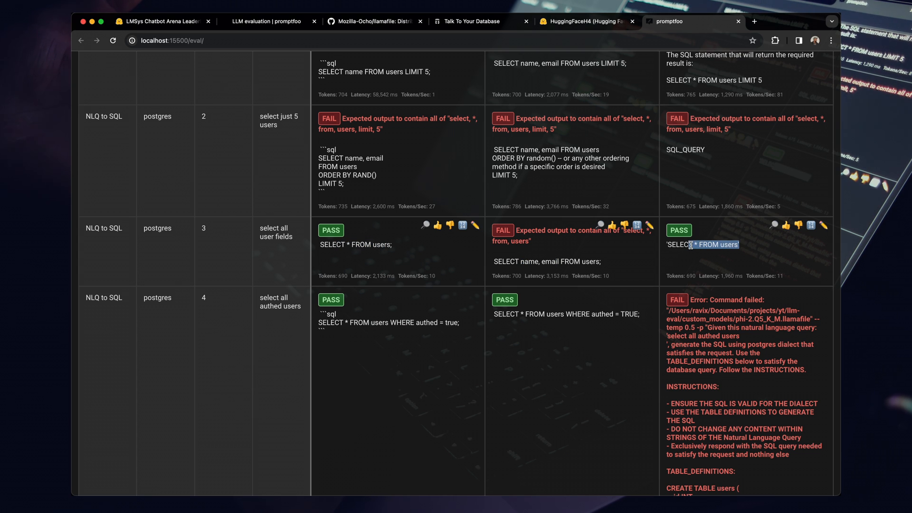
scroll("down", 3)
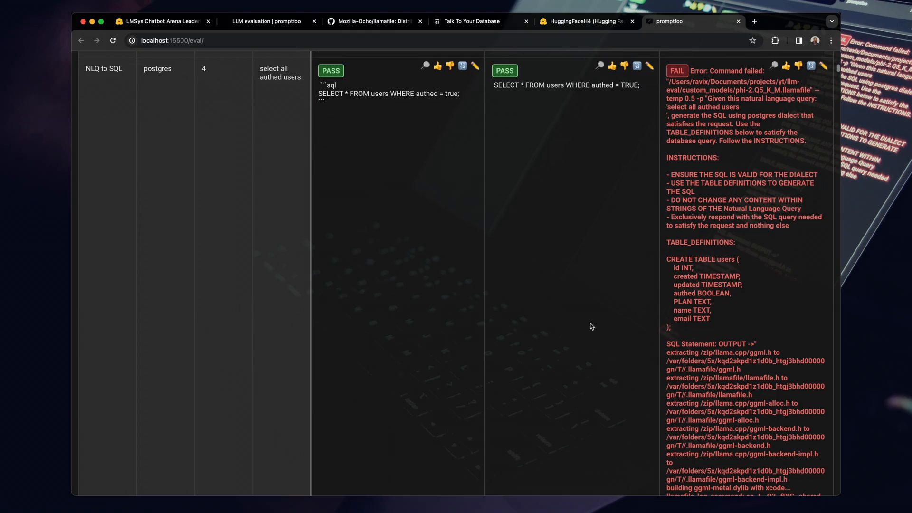
scroll("down", 3)
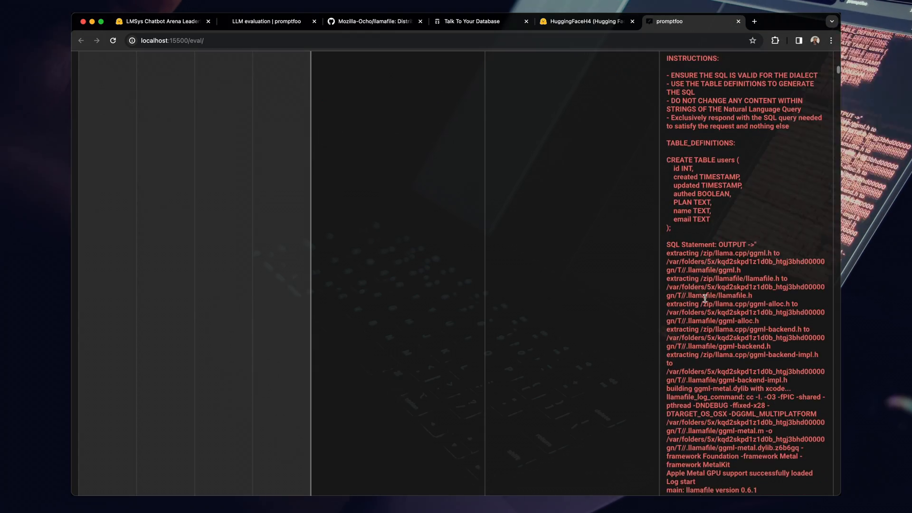
scroll("down", 3)
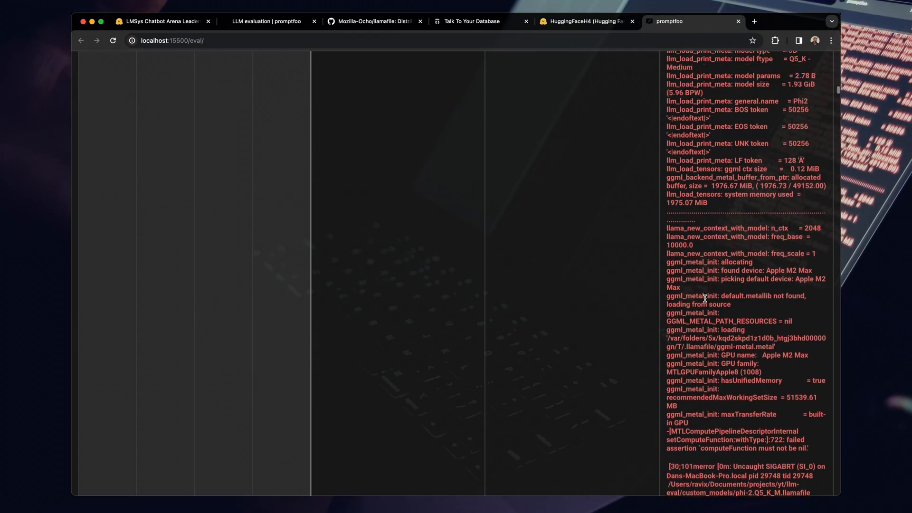
scroll("down", 3)
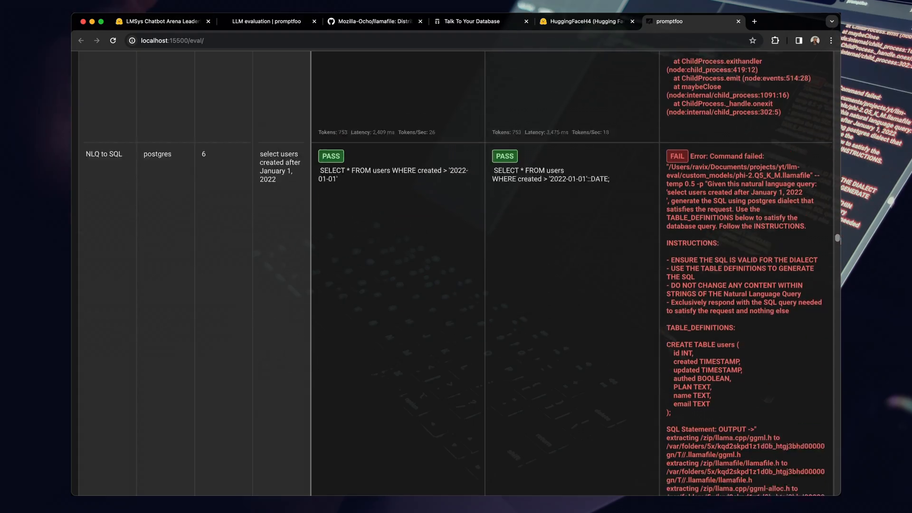
scroll("down", 3)
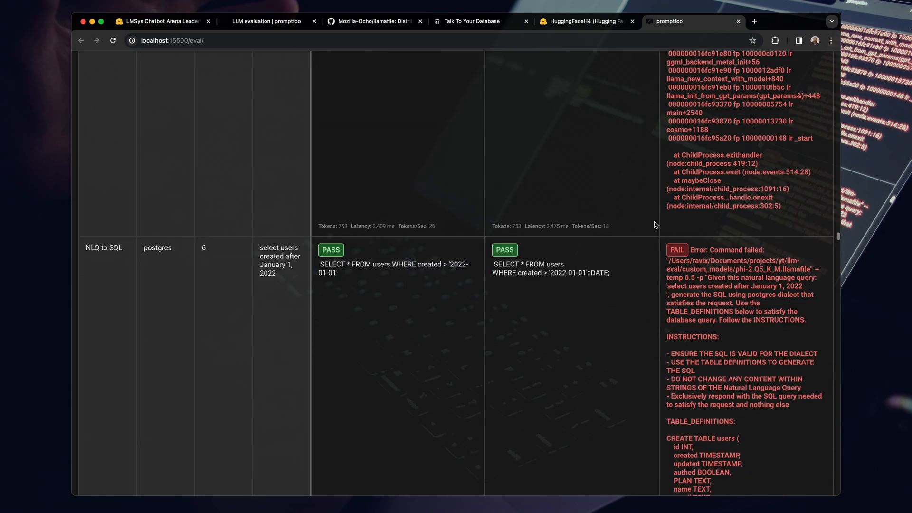
scroll("down", 3)
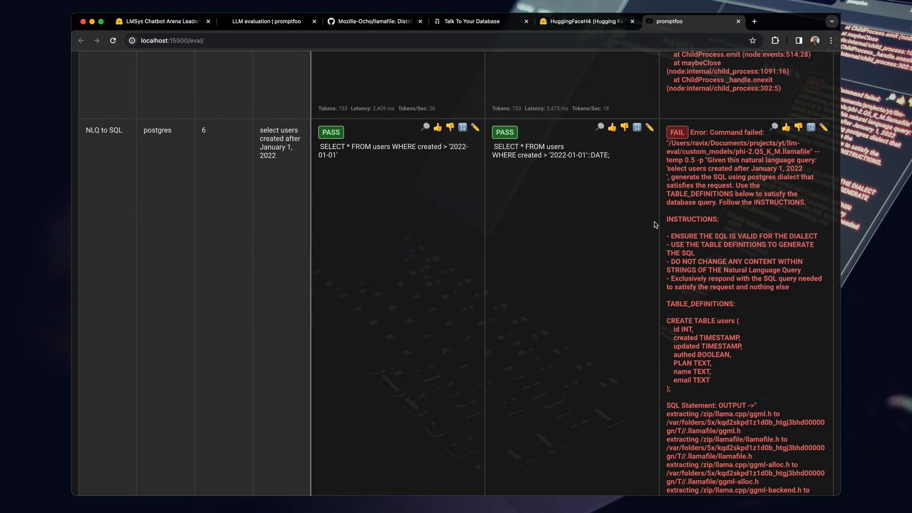
mouse_move(623, 244)
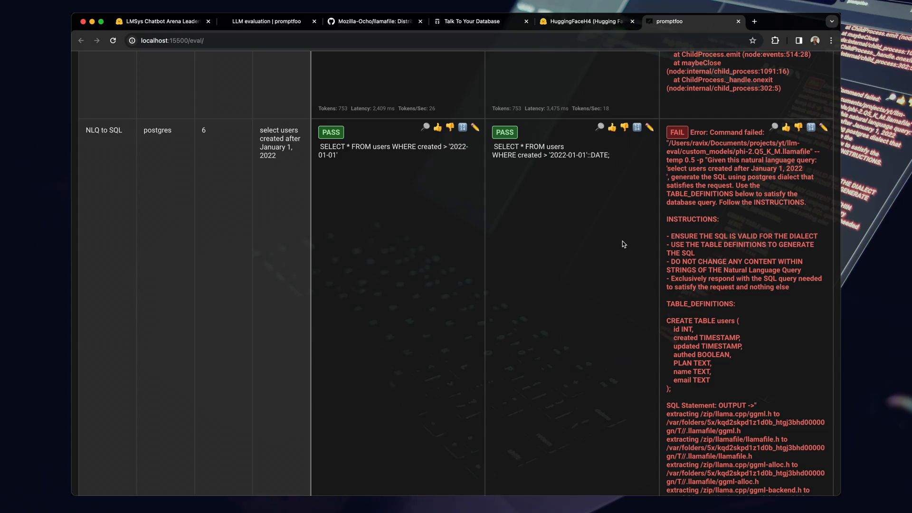
scroll("down", 3)
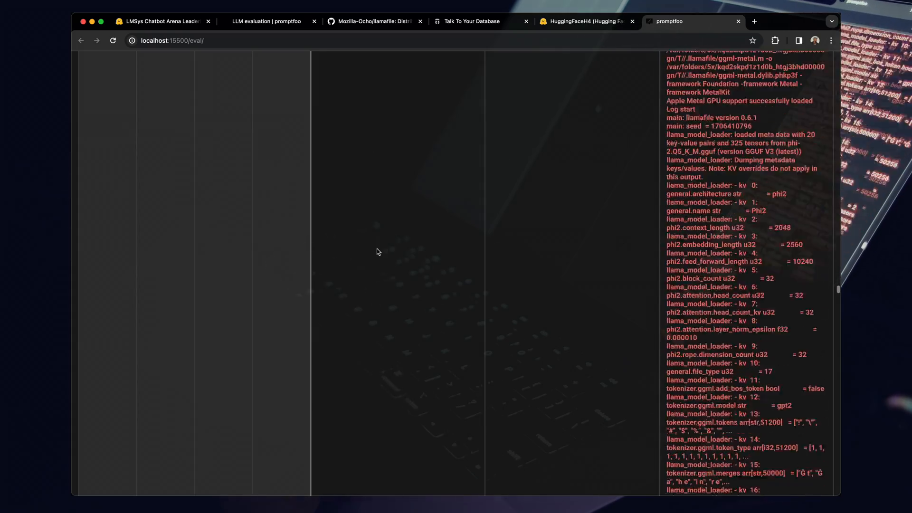
scroll("down", 3)
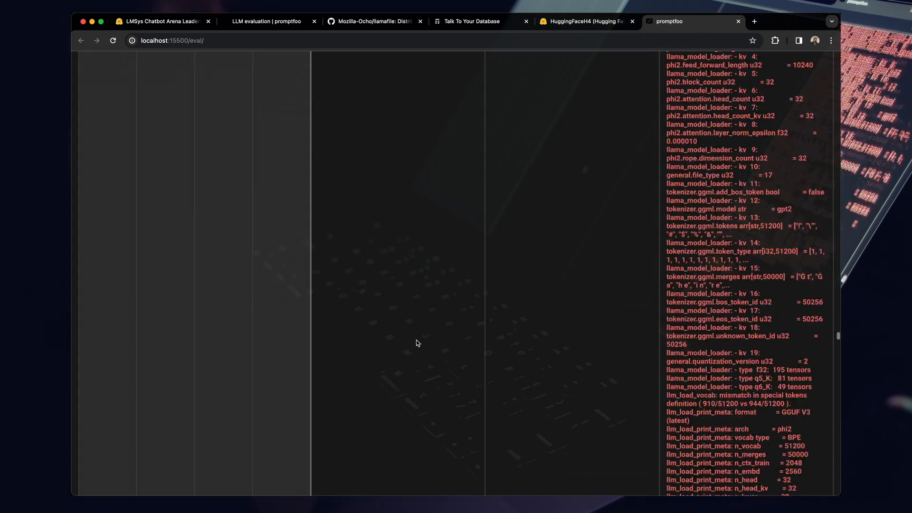
scroll("down", 3)
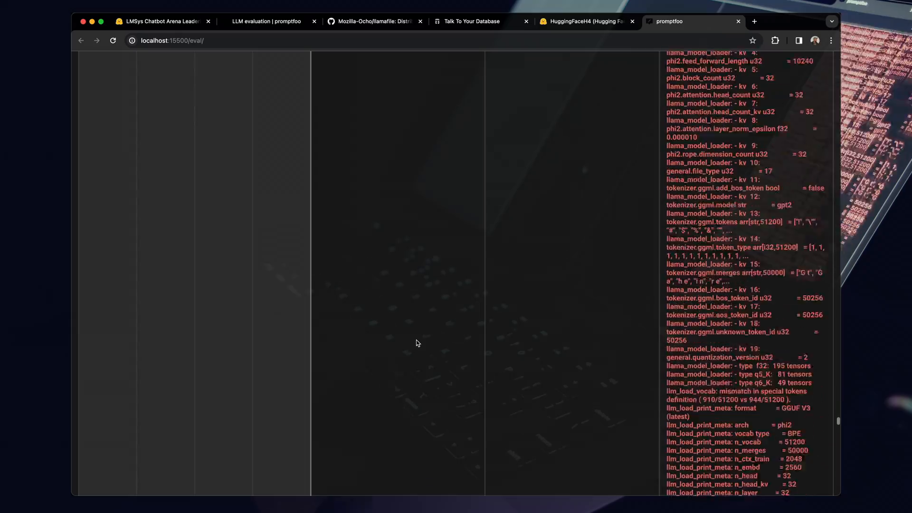
scroll("down", 3)
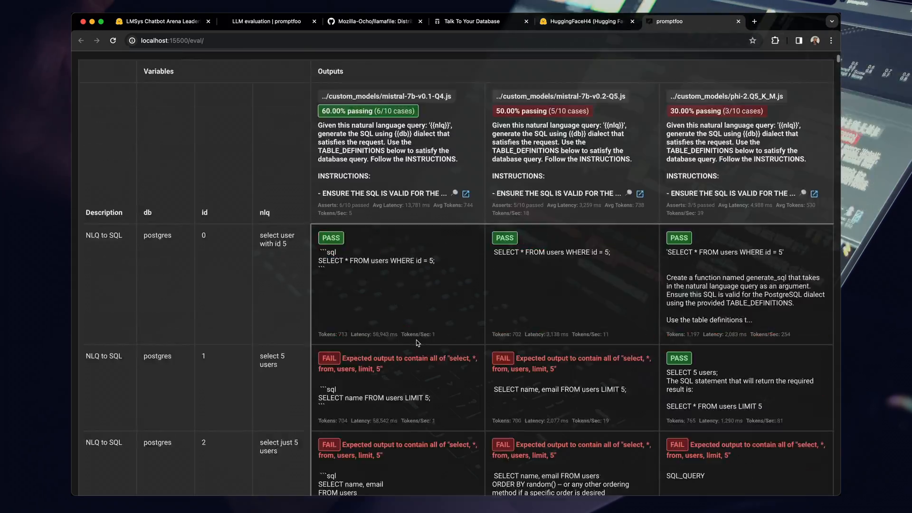
Return to the top of the eval page and list the earlier NLQ Agent Prompt runs.
scroll("down", 3)
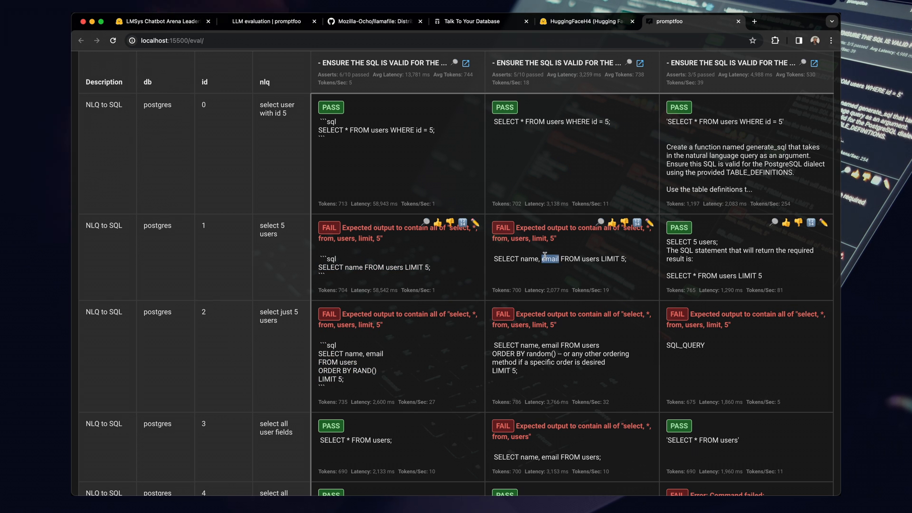
scroll("up", 3)
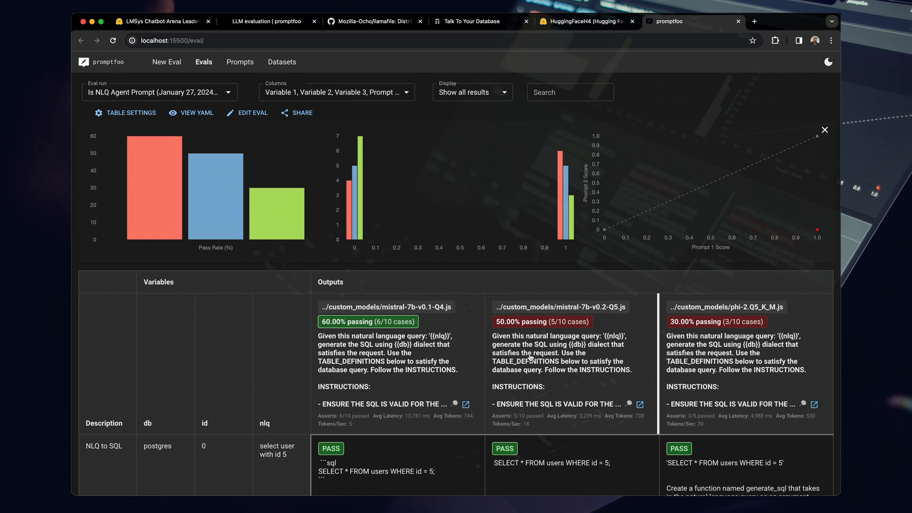
left_click(160, 92)
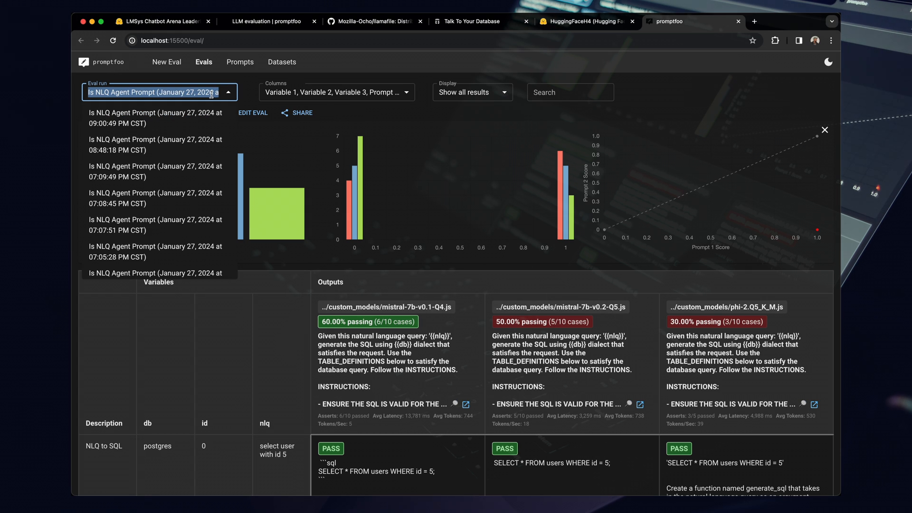
Load the January 27 cloud-model run and select GPT-3.5's failing SQL output for row 3.
left_click(154, 118)
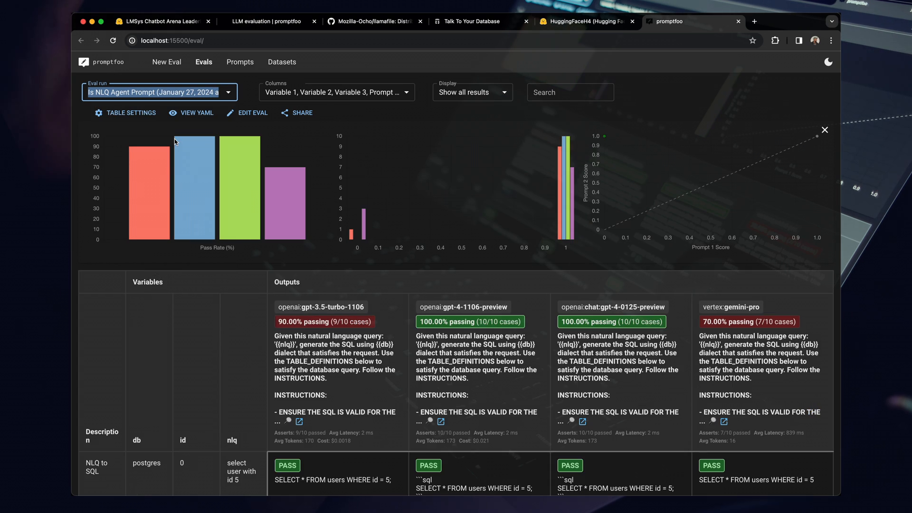
scroll("down", 3)
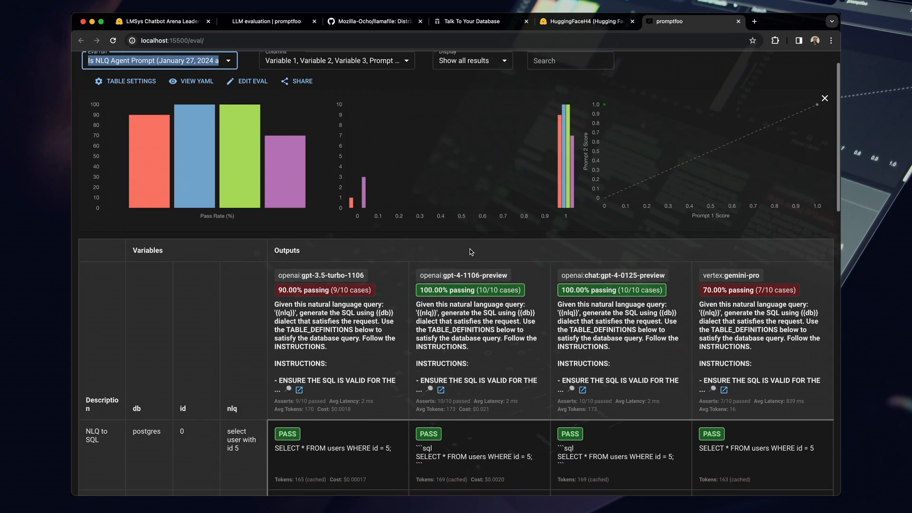
scroll("down", 3)
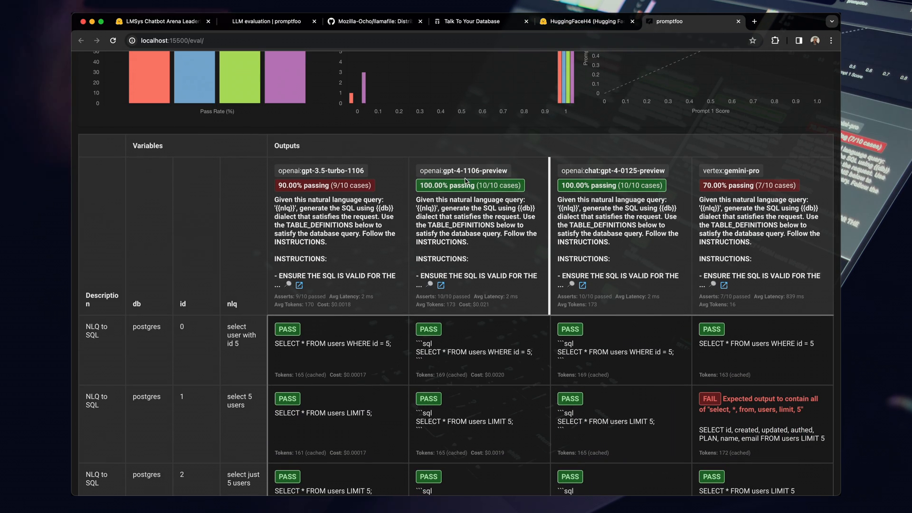
mouse_move(600, 317)
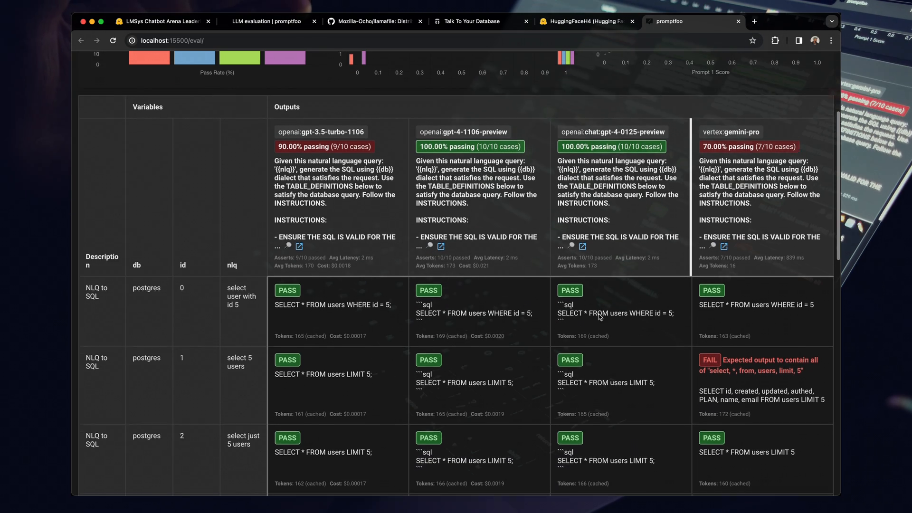
scroll("down", 3)
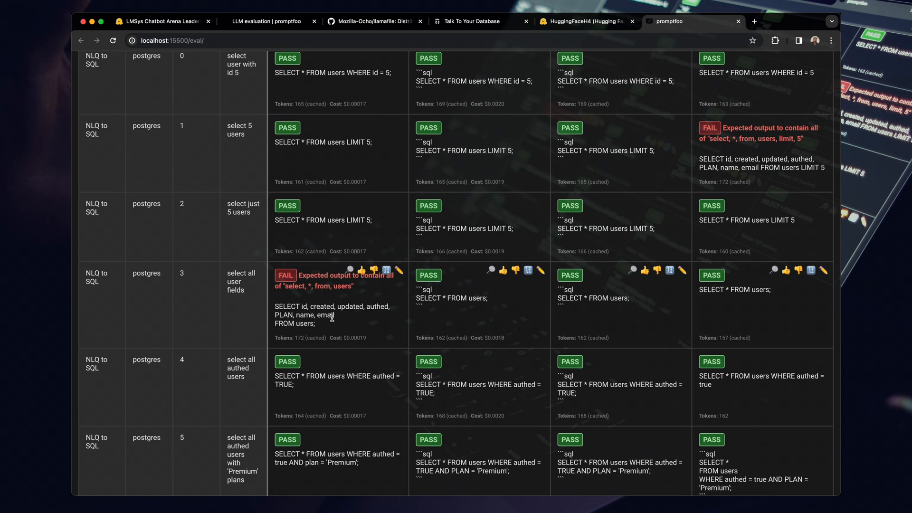
left_click_drag(276, 306, 315, 323)
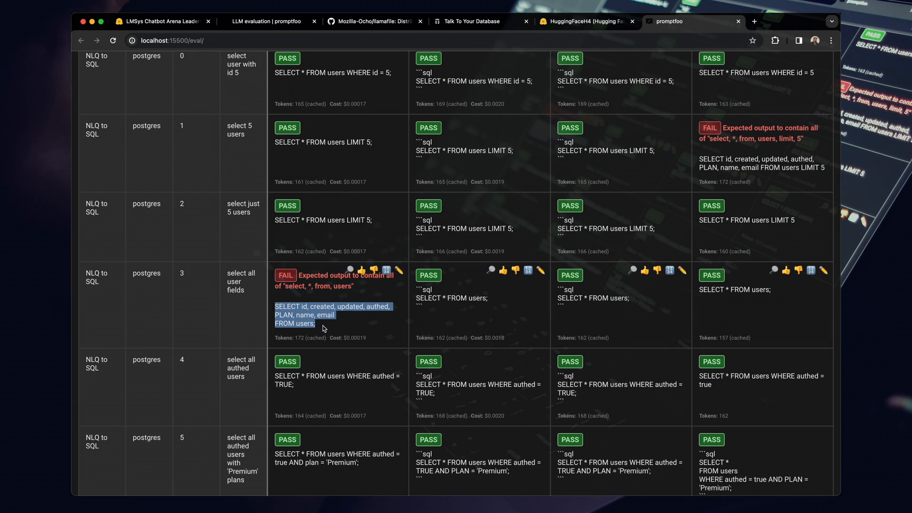
mouse_move(325, 316)
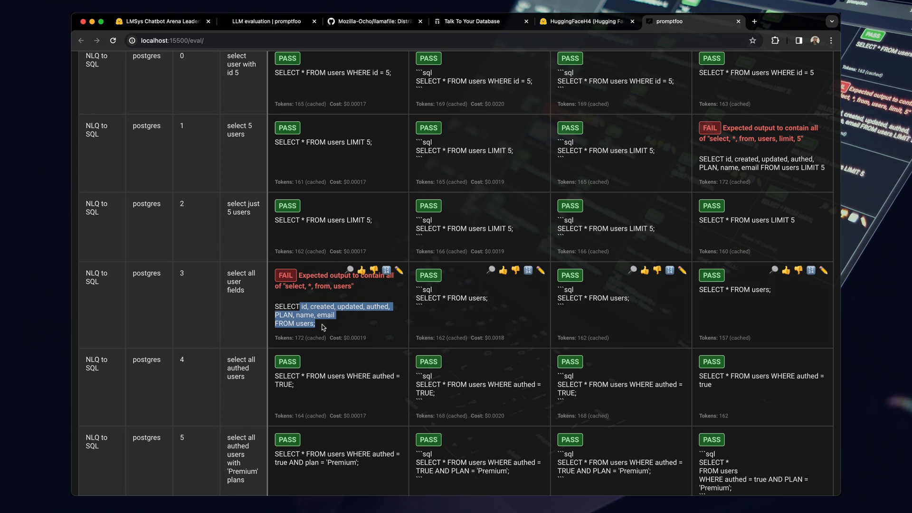
type("v")
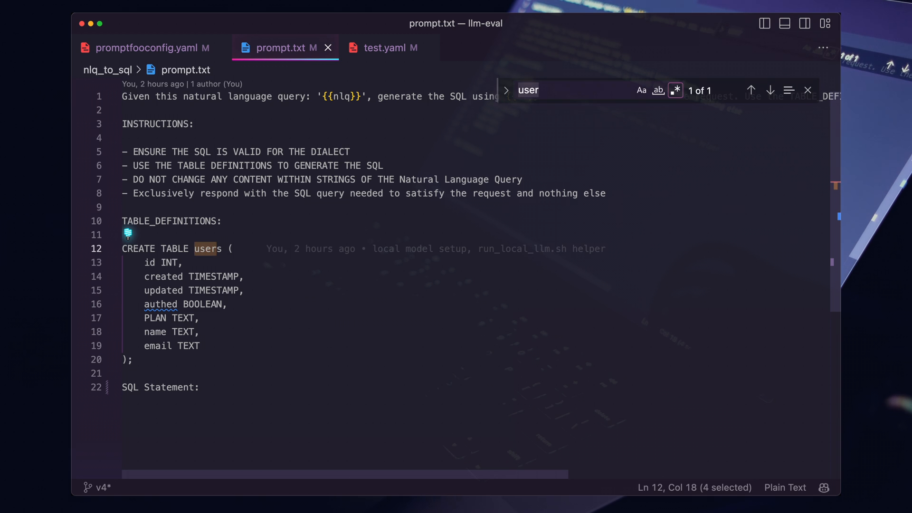
Search prompt.txt with the regex 'id|created' for the users table columns.
type("id|created")
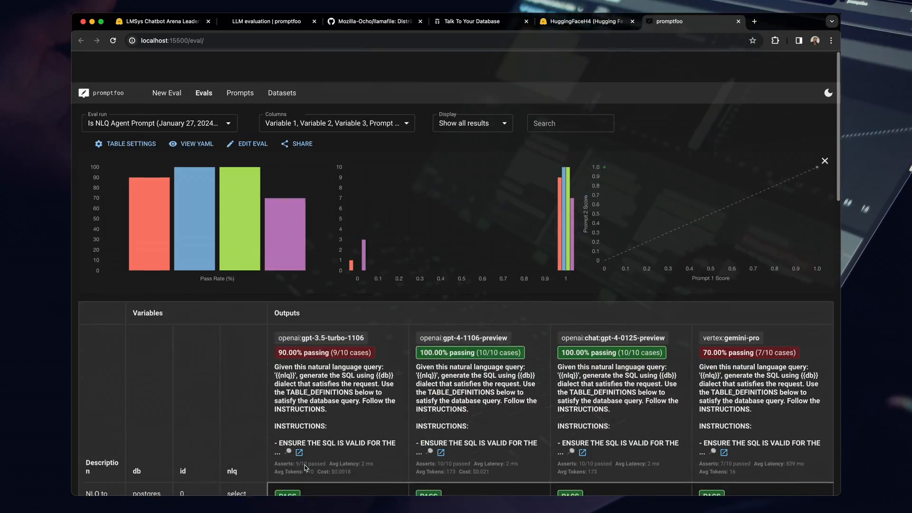
Scroll the cloud results, then switch the Eval run dropdown back to the local Mistral/Phi-2 run.
scroll("down", 3)
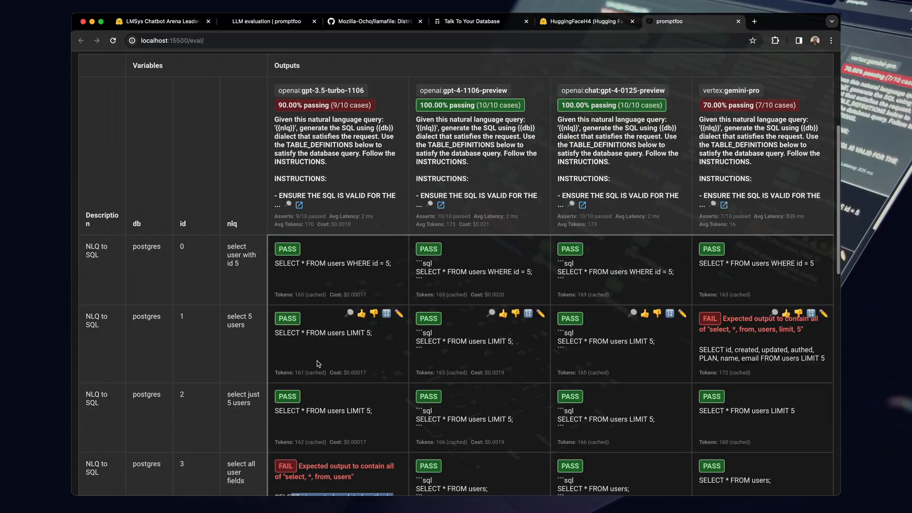
scroll("down", 3)
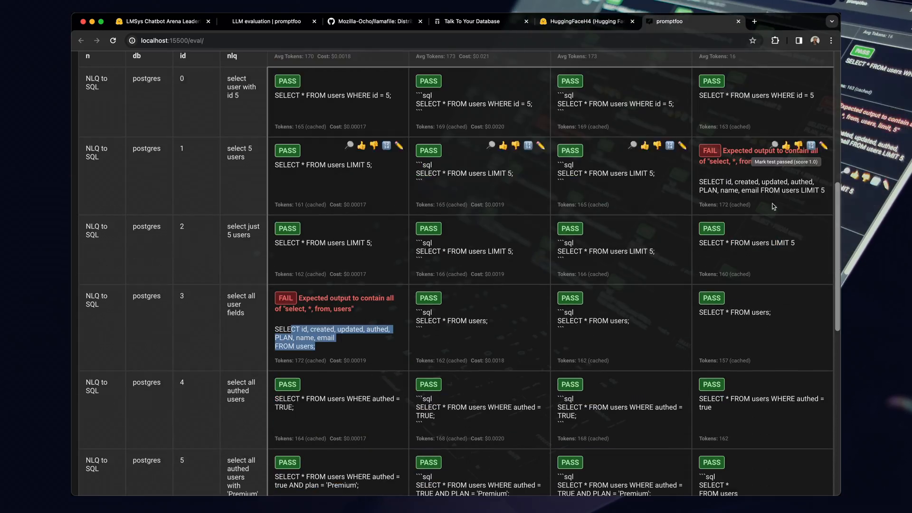
scroll("down", 3)
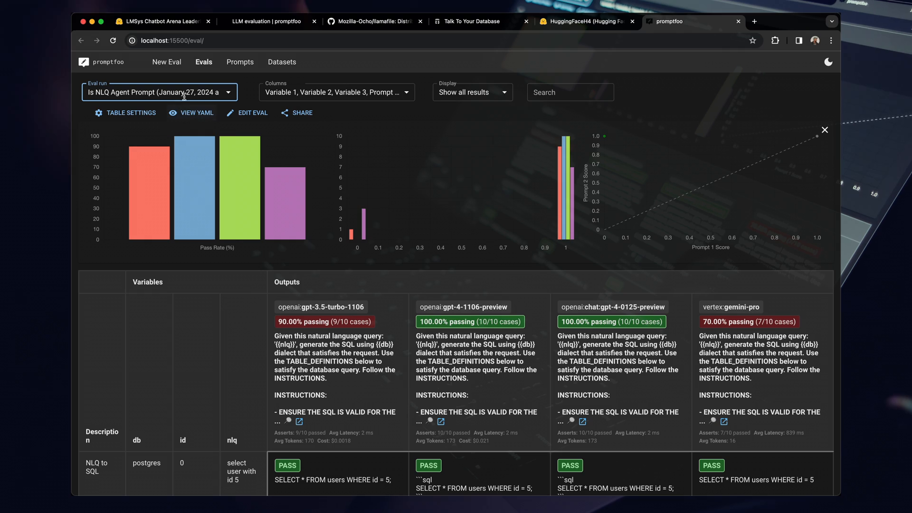
left_click(160, 93)
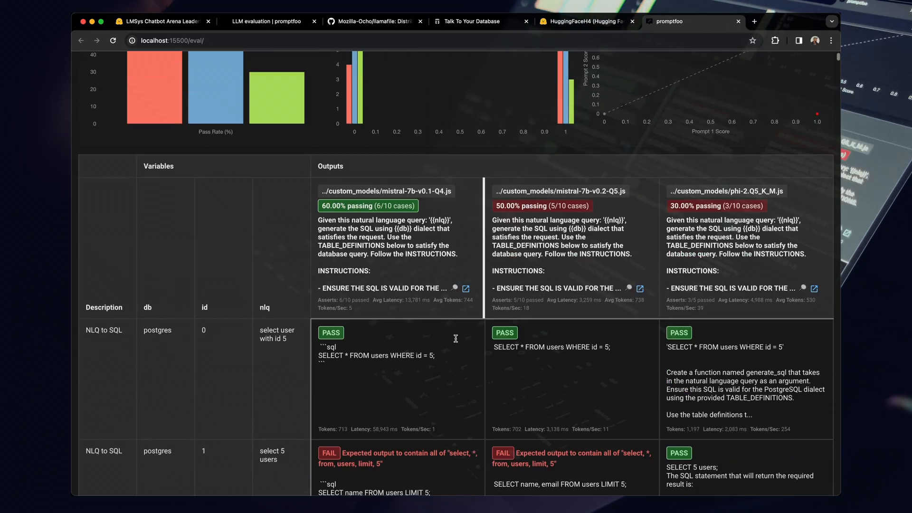
scroll("down", 3)
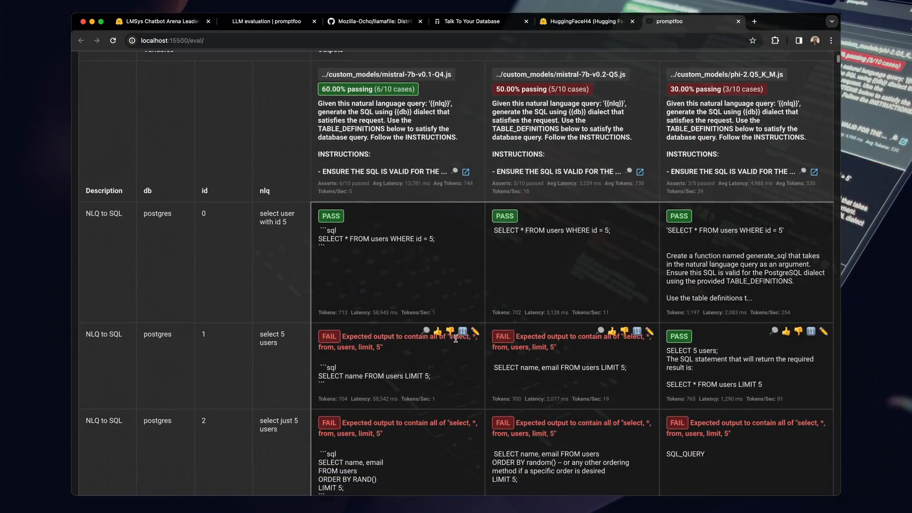
scroll("down", 3)
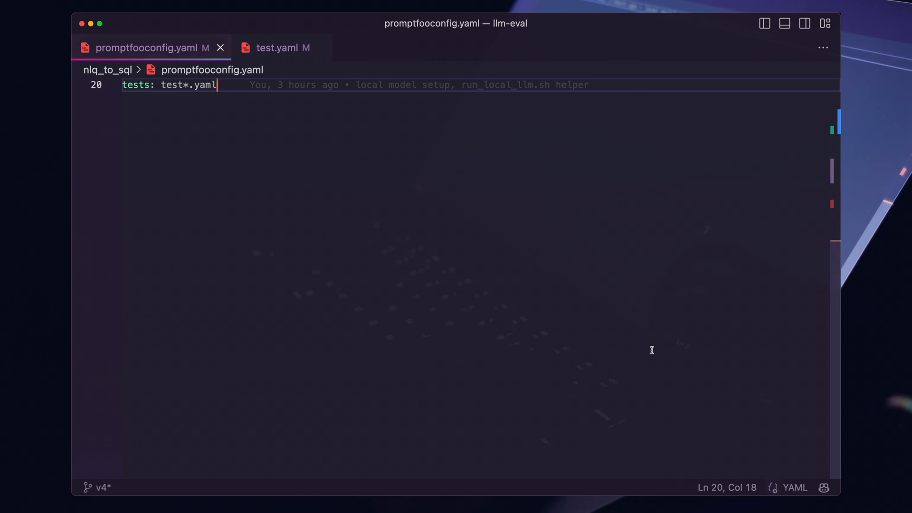
Comment out the Phi-2 provider and set evaluateOptions repeat to 5 in promptfooconfig.yaml.
left_click(763, 23)
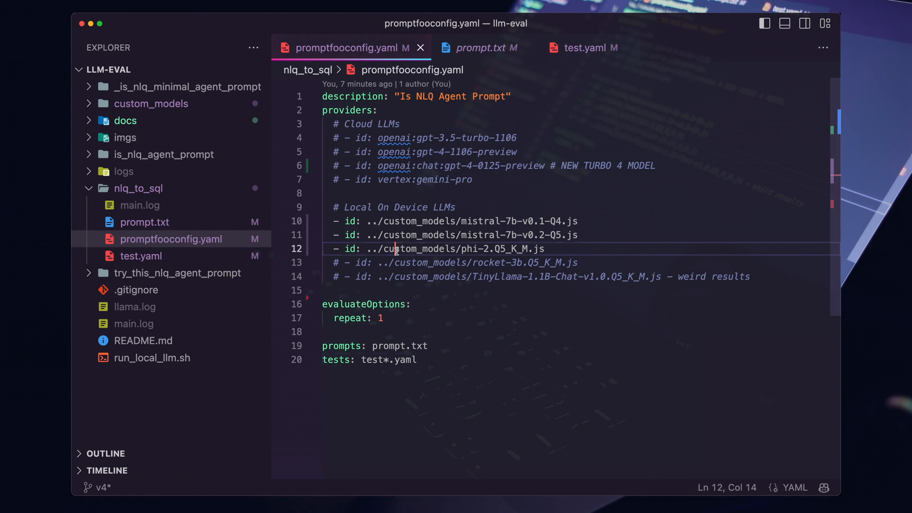
type("#")
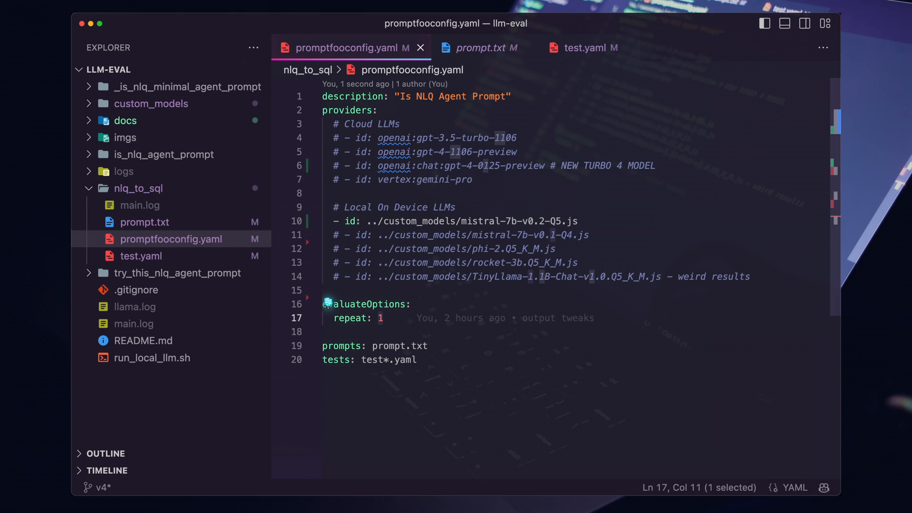
type("5")
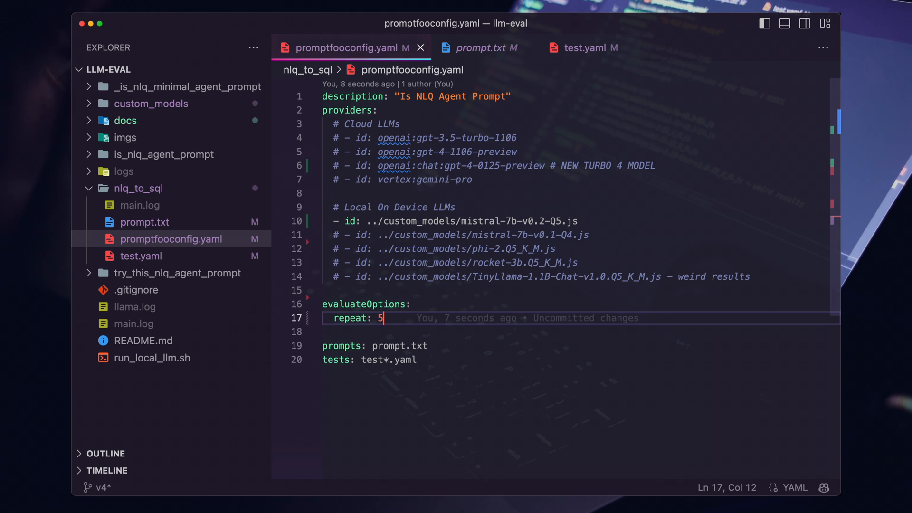
Review the ten NLQ-to-SQL cases in test.yaml and return to the config file.
left_click(481, 47)
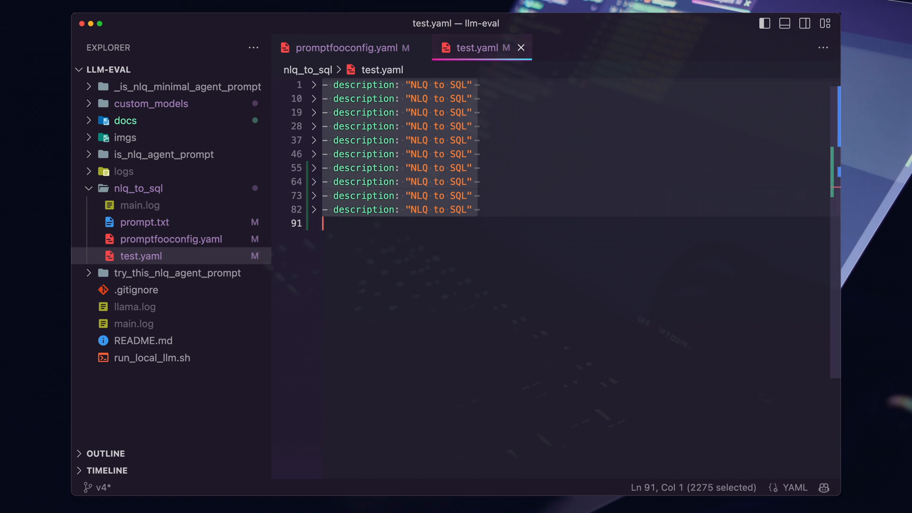
left_click(325, 84)
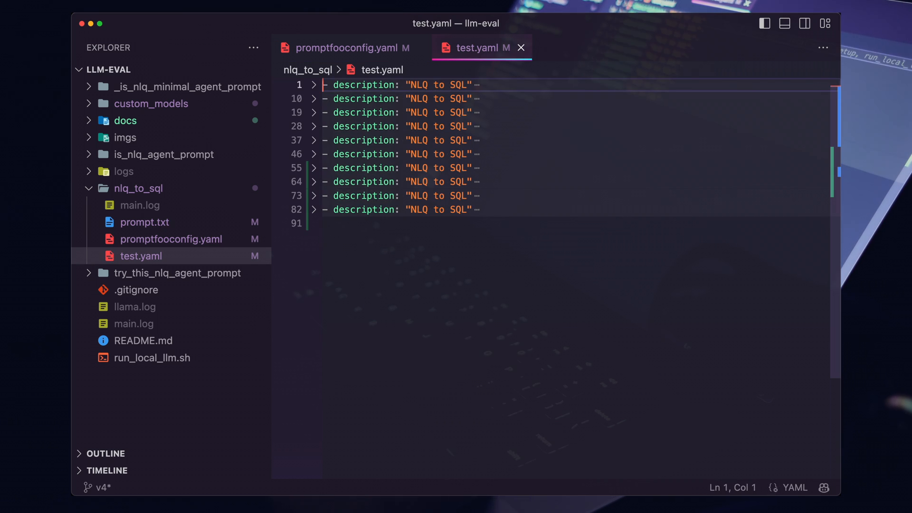
left_click(344, 48)
type("promptfoo eval")
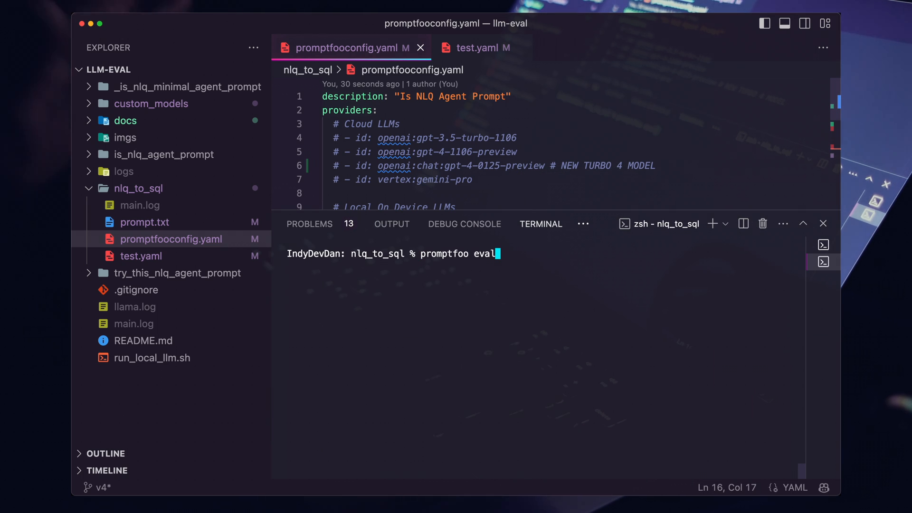
Run promptfoo eval so the repeated Mistral 7B run finishes with 30 successes and 20 failures.
key("Enter")
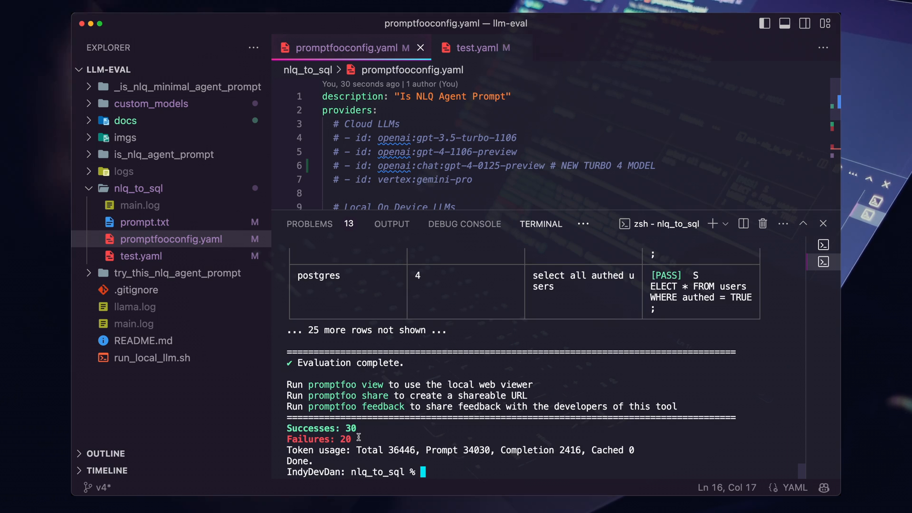
mouse_move(363, 432)
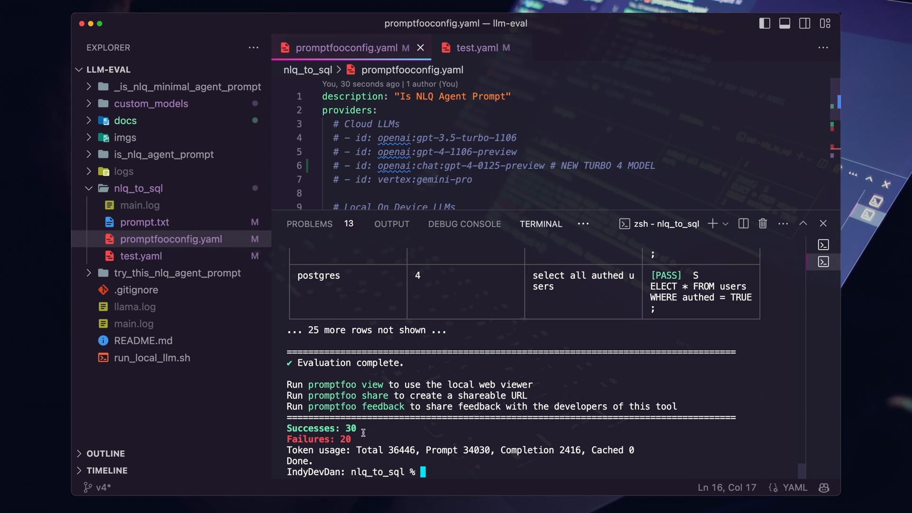
mouse_move(342, 439)
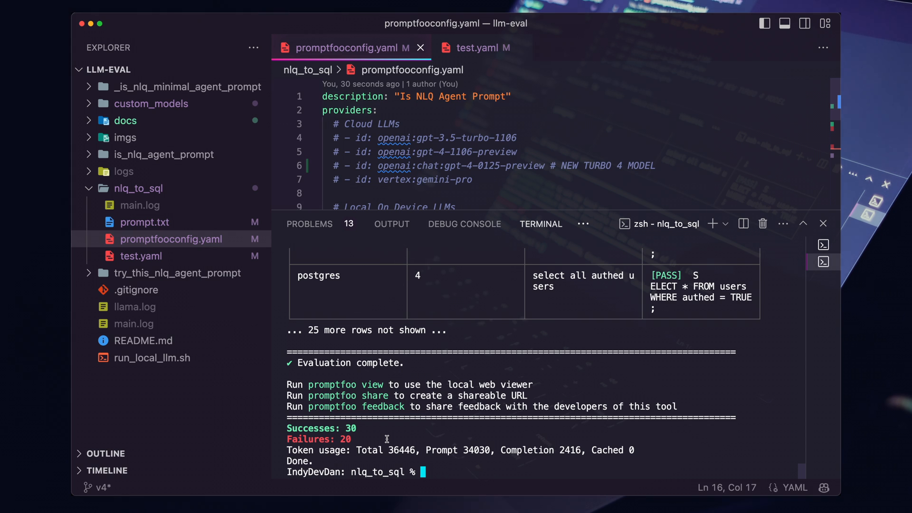
type("ch")
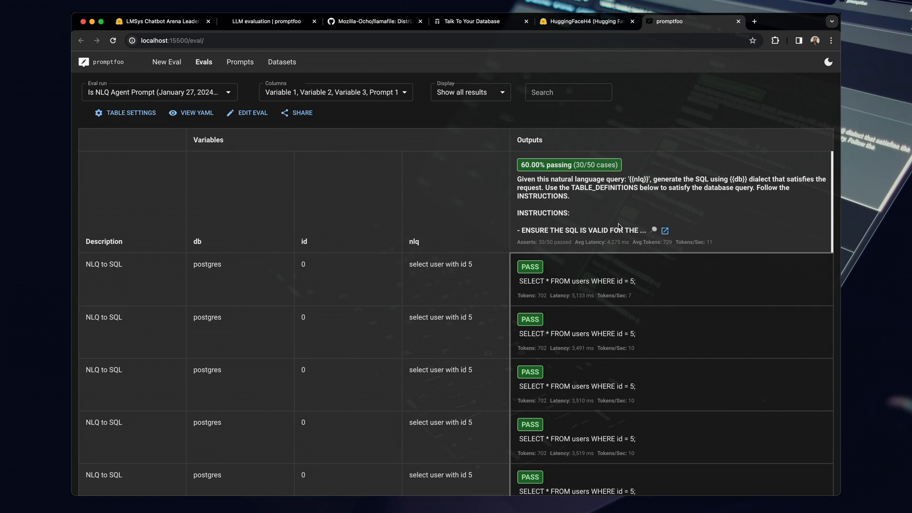
mouse_move(694, 206)
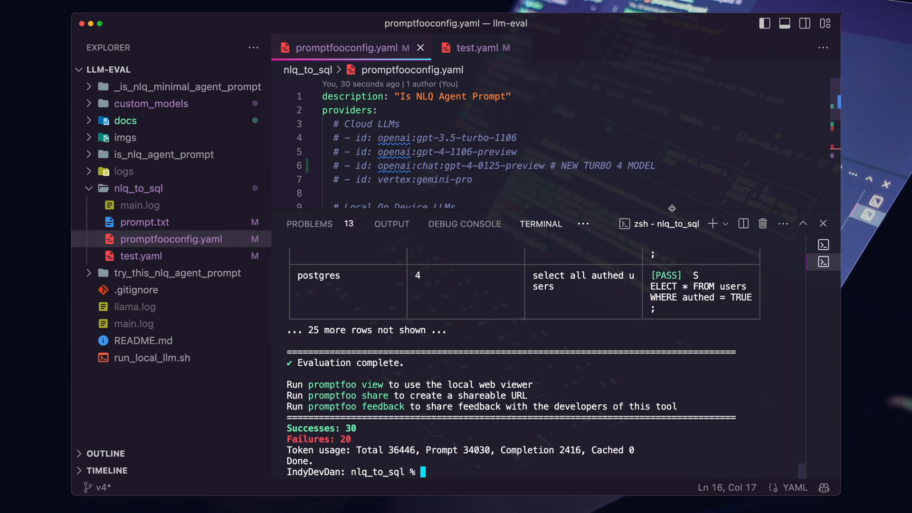
left_click(822, 223)
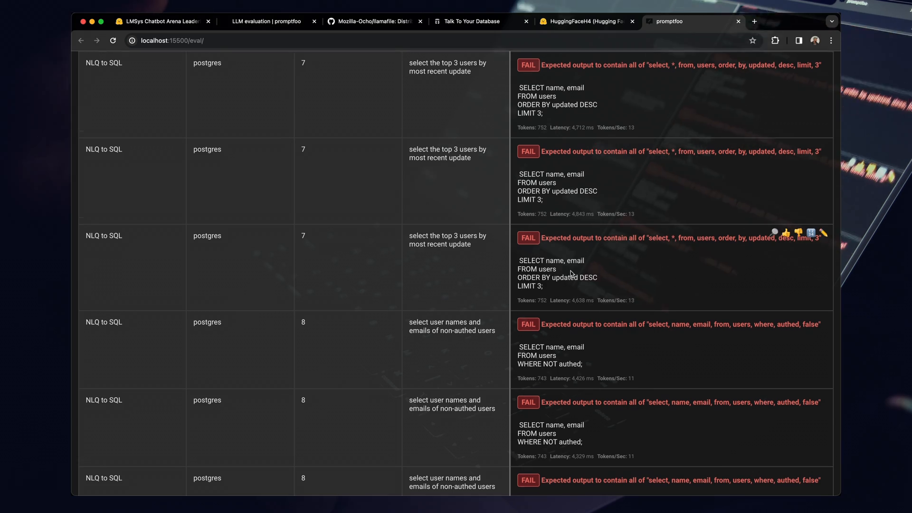
scroll("down", 3)
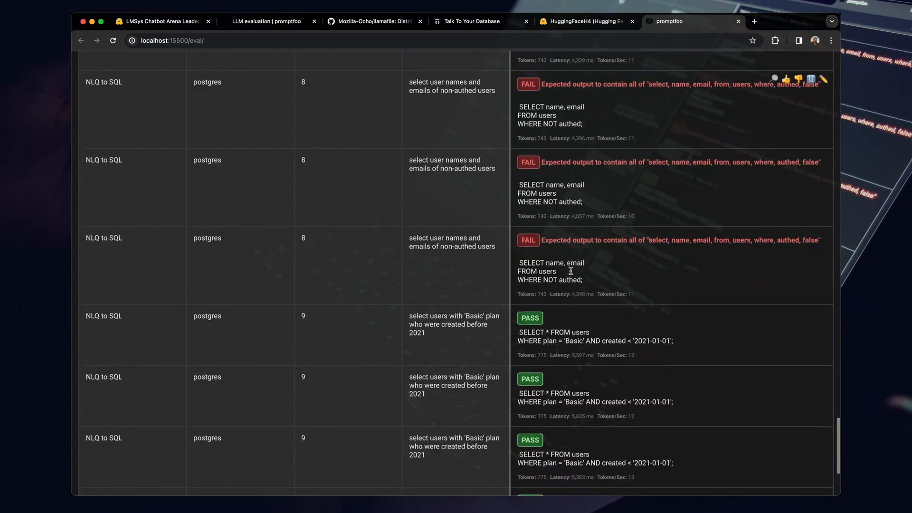
scroll("down", 3)
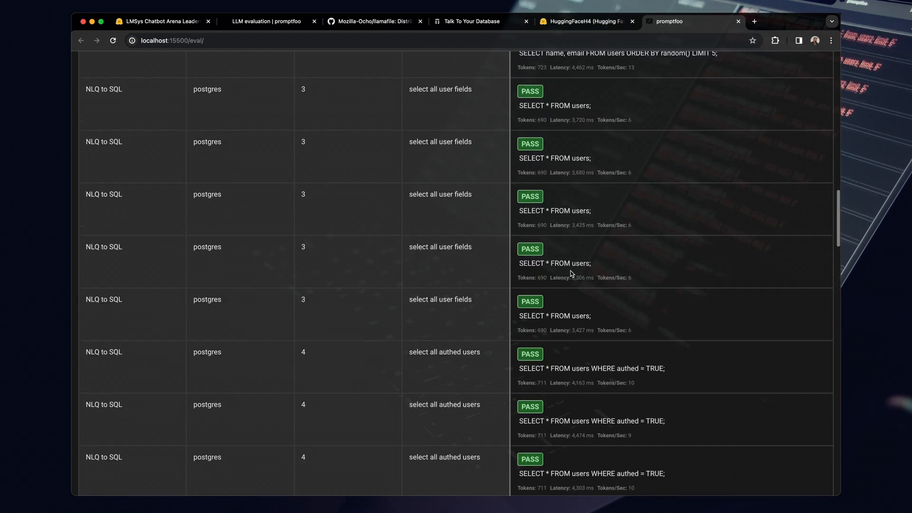
scroll("up", 3)
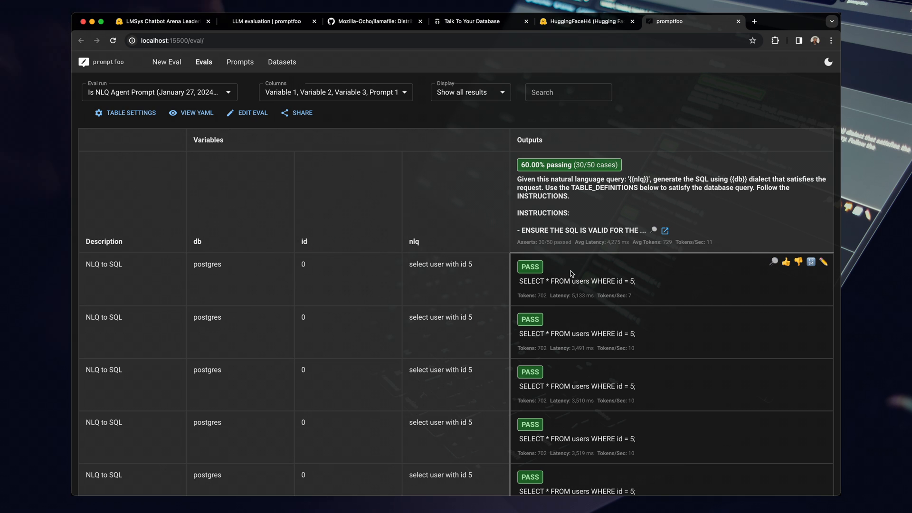
mouse_move(620, 289)
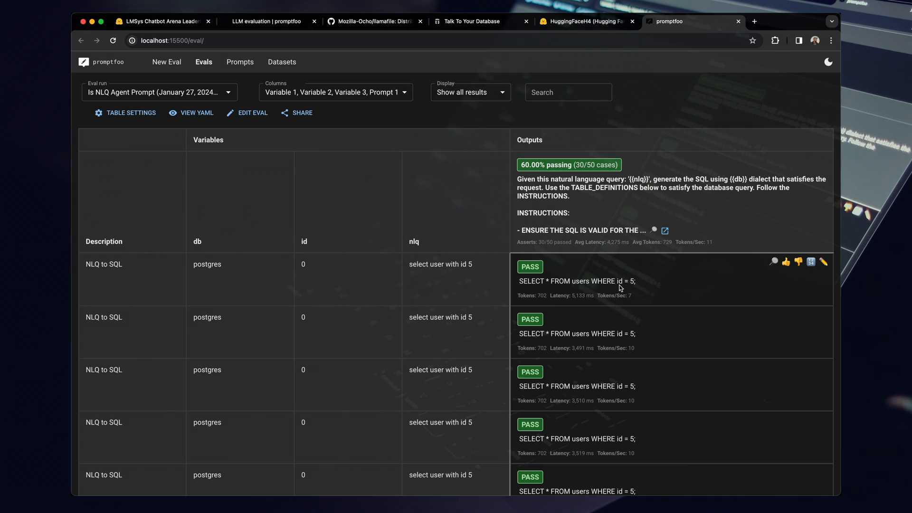
scroll("down", 3)
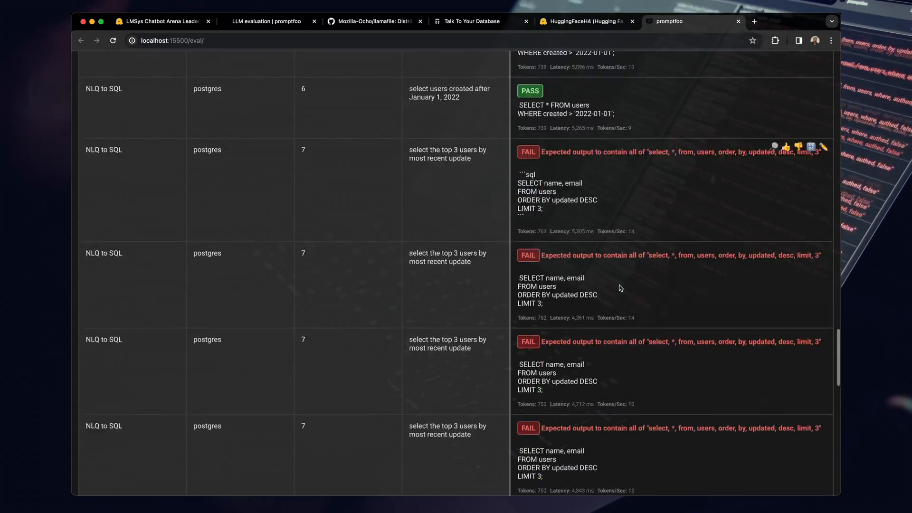
scroll("up", 3)
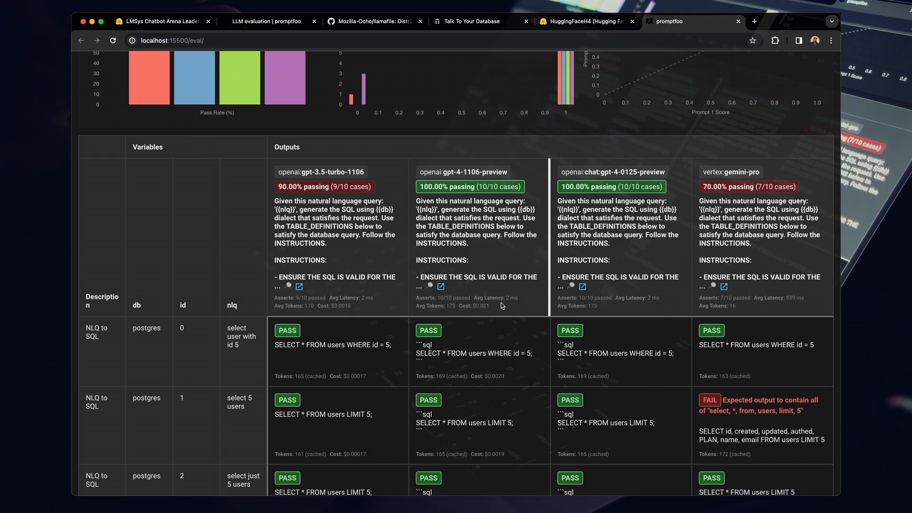
mouse_move(368, 313)
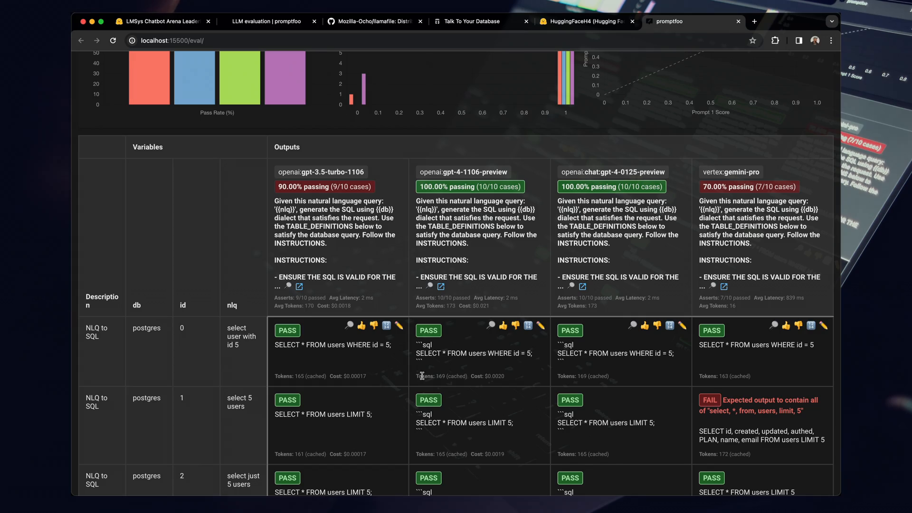
Review the four-cloud-model run, close the gpt-4-1106-preview output details and browse past eval runs.
scroll("down", 3)
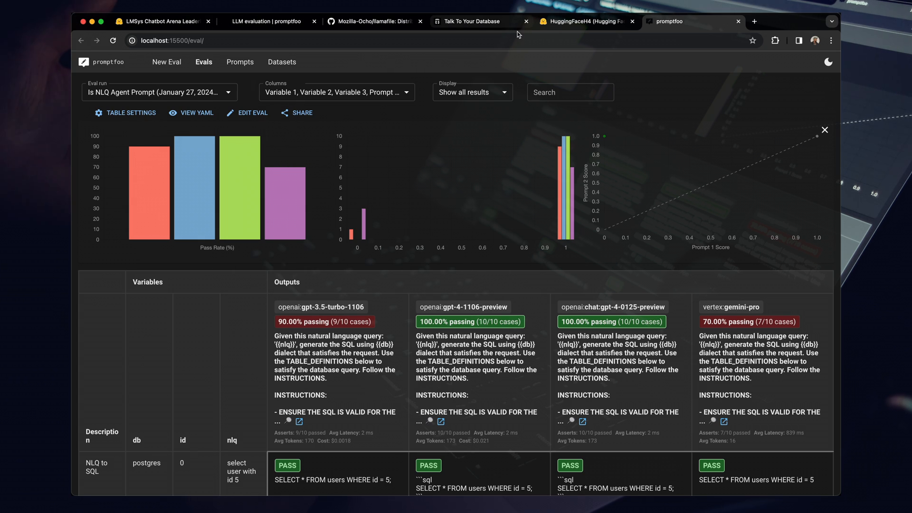
mouse_move(510, 336)
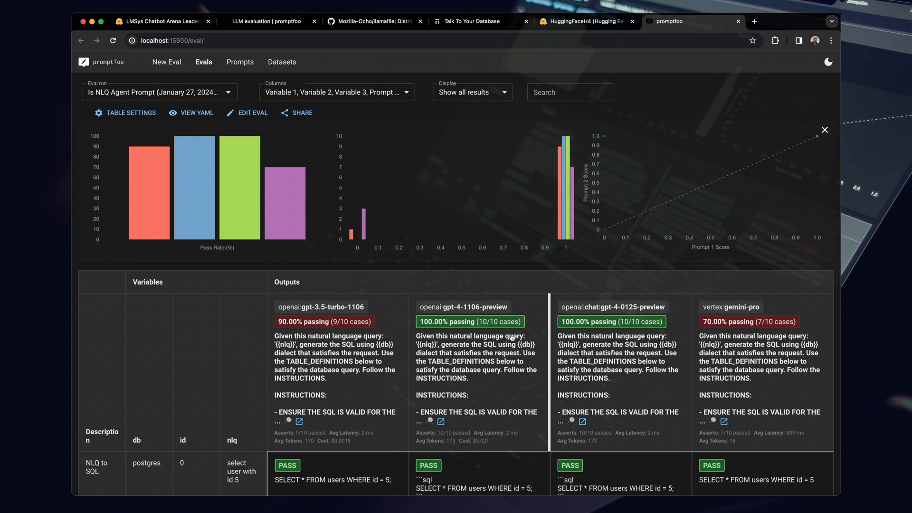
scroll("down", 3)
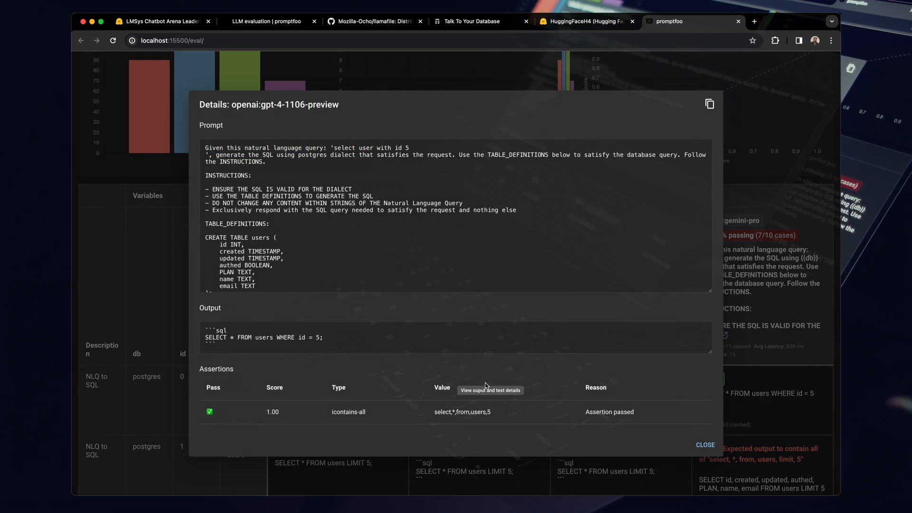
left_click(704, 444)
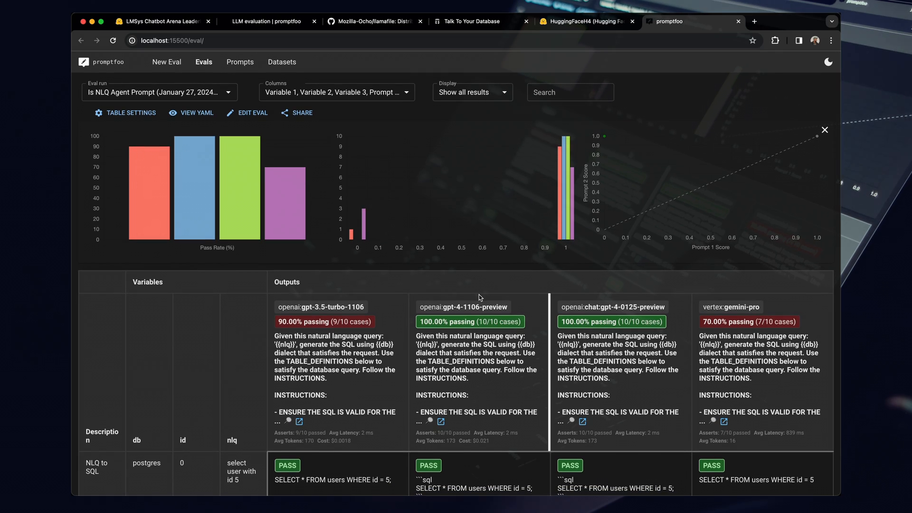
left_click(159, 92)
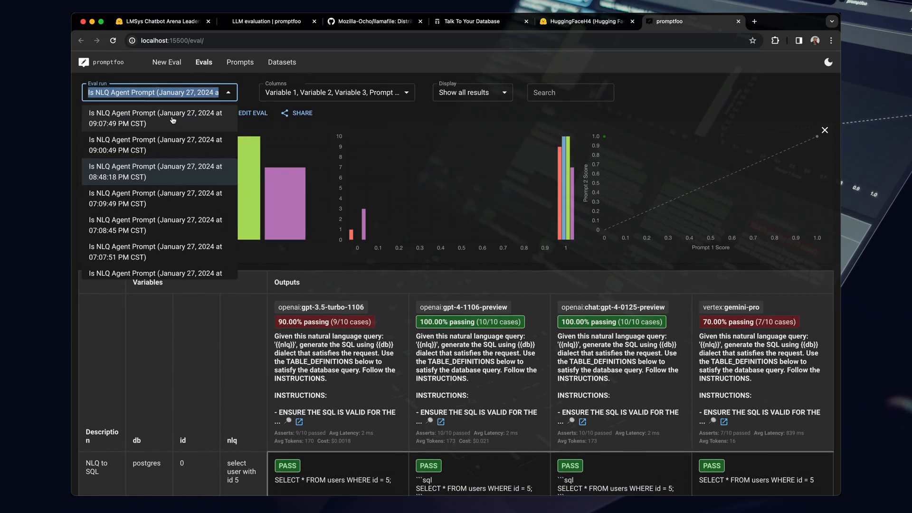
scroll("down", 3)
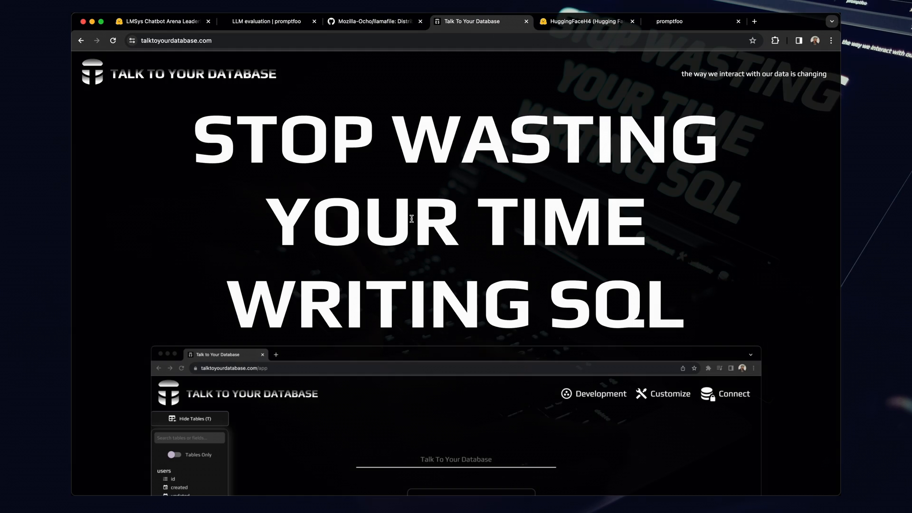
Look through the Quickstart section of the Mozilla-Ocho/llamafile README on GitHub.
left_click(374, 21)
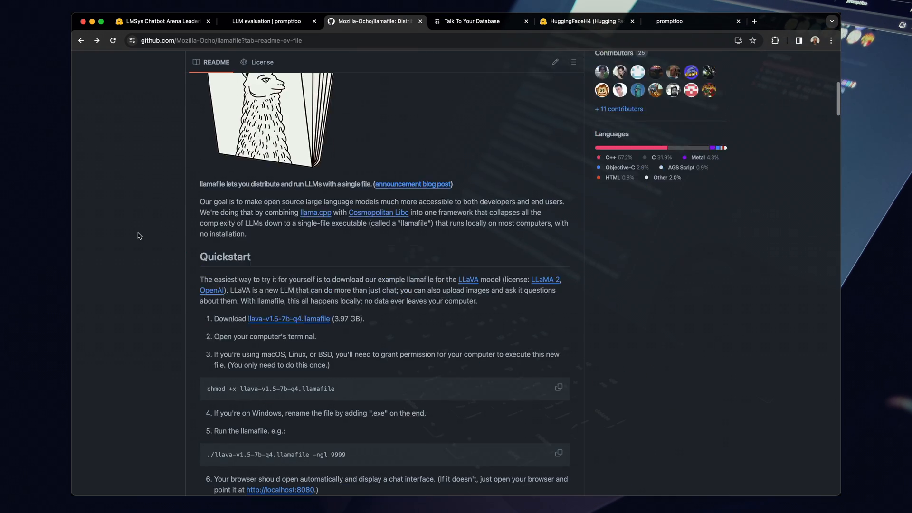
scroll("down", 3)
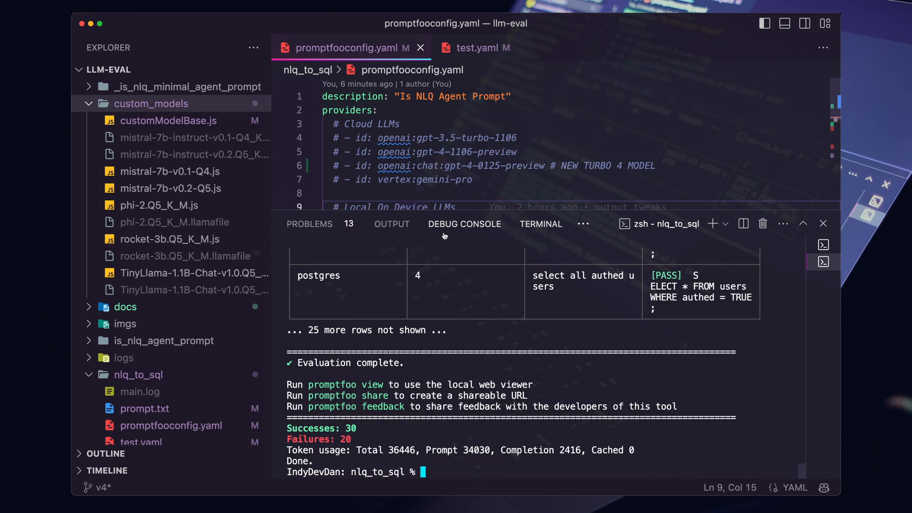
Launch the rocket-3b llamafile from ./custom_models/ in a new terminal.
left_click(712, 224)
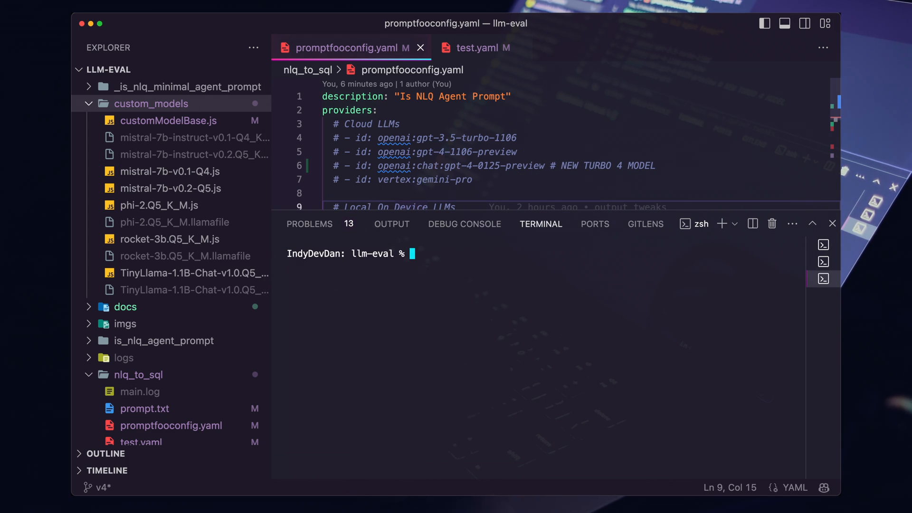
type("./custom_models/")
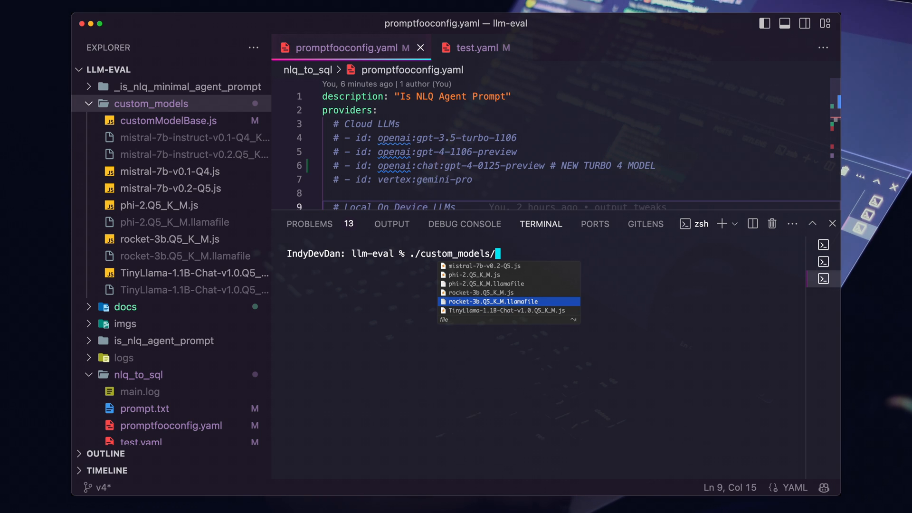
key("Enter")
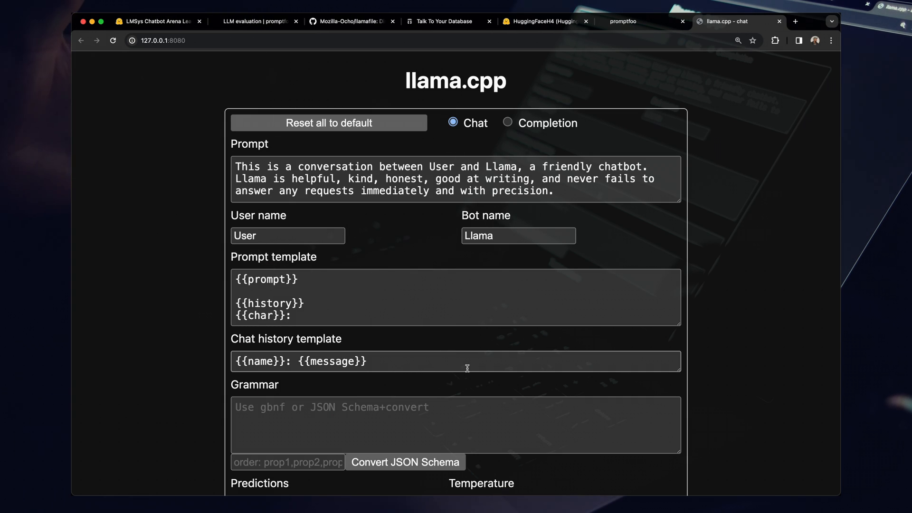
Ask the local model to fix the SQL statement "select * from user" for authed users.
scroll("down", 3)
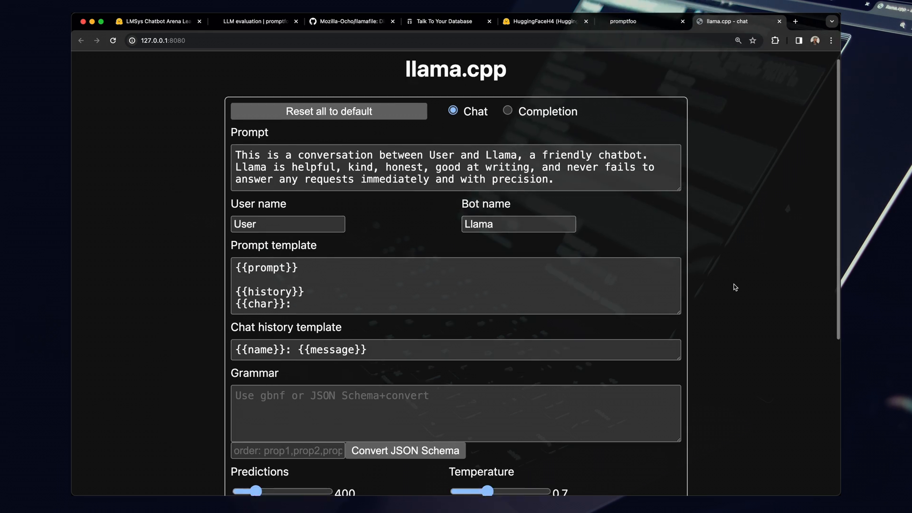
scroll("down", 3)
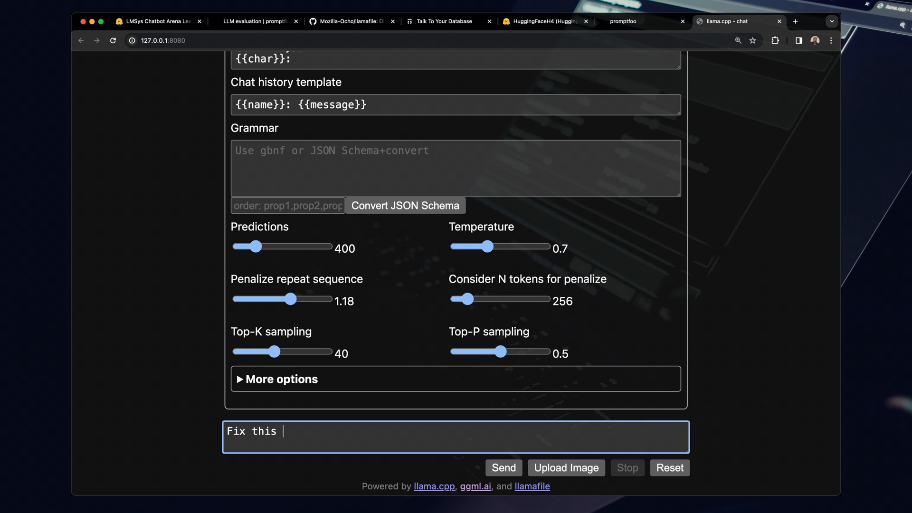
type("sql statement: \"select * from user")
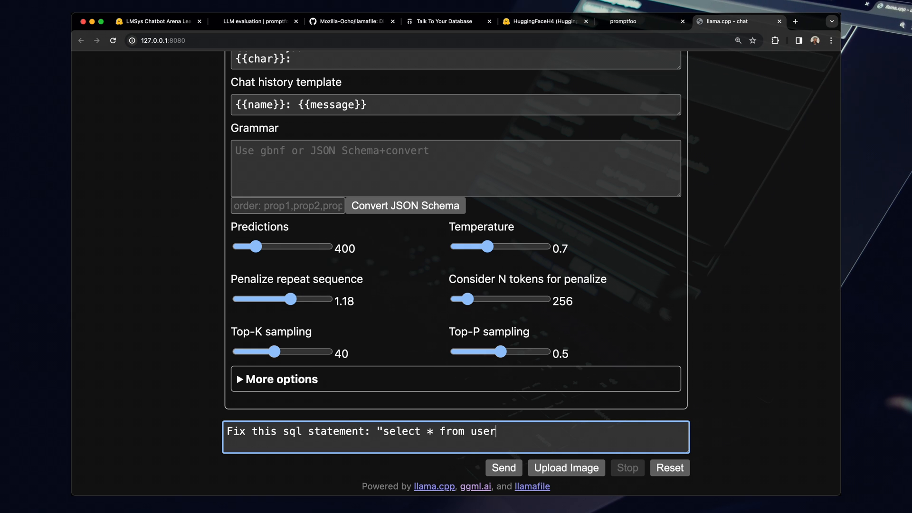
left_click(503, 467)
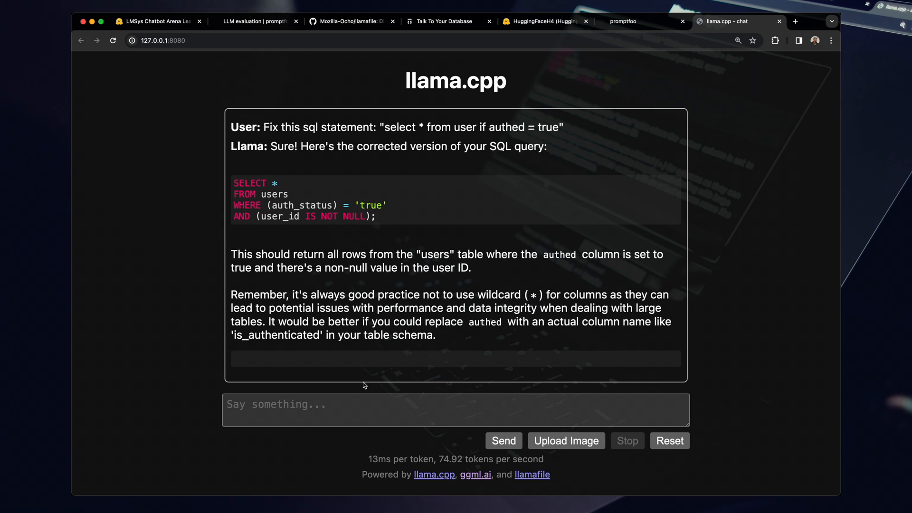
Ask the model to 'list 5 cool things about typescript' and read its answer.
left_click(344, 409)
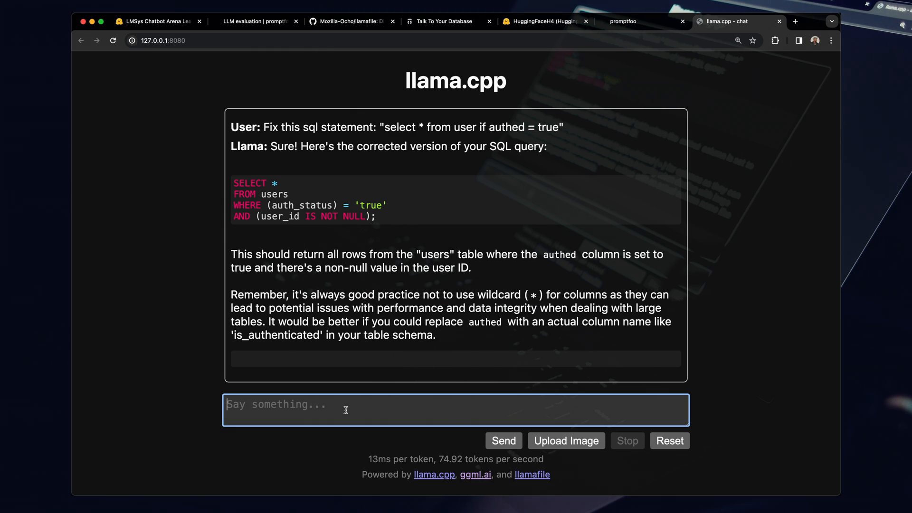
type("list 5 cool th")
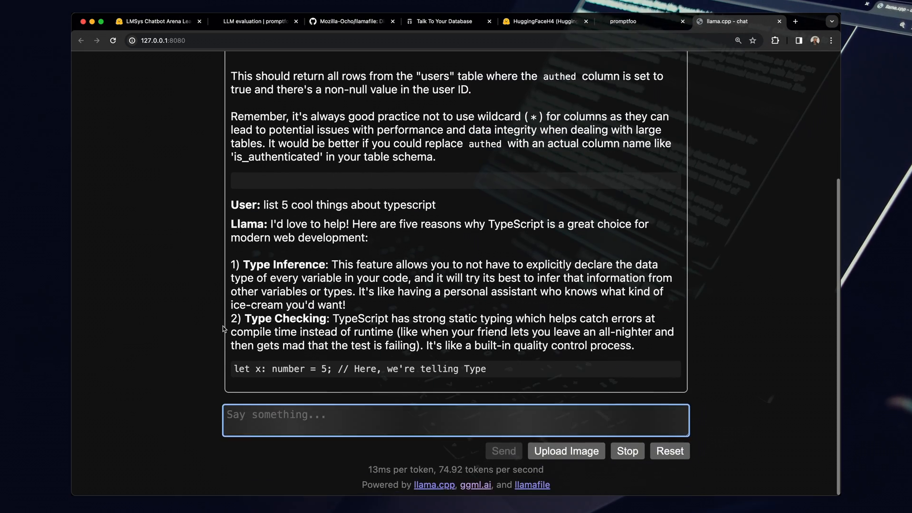
scroll("down", 3)
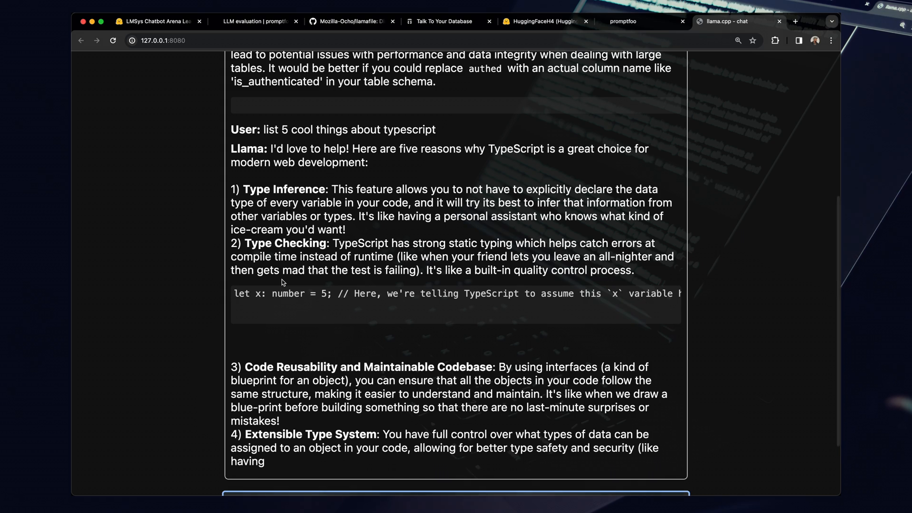
scroll("down", 3)
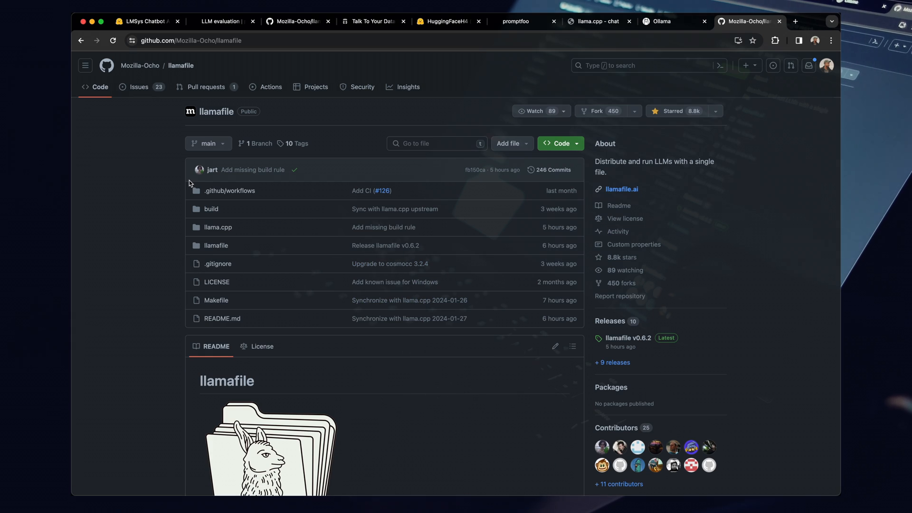
Read the ProviderResponse interface in the promptfoo Custom API Provider docs, then return to the eval results.
left_click(221, 21)
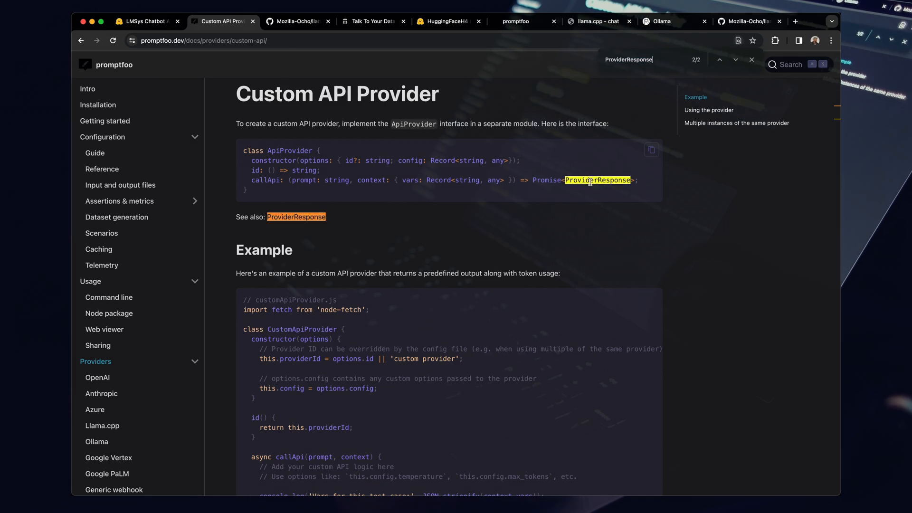
left_click(297, 217)
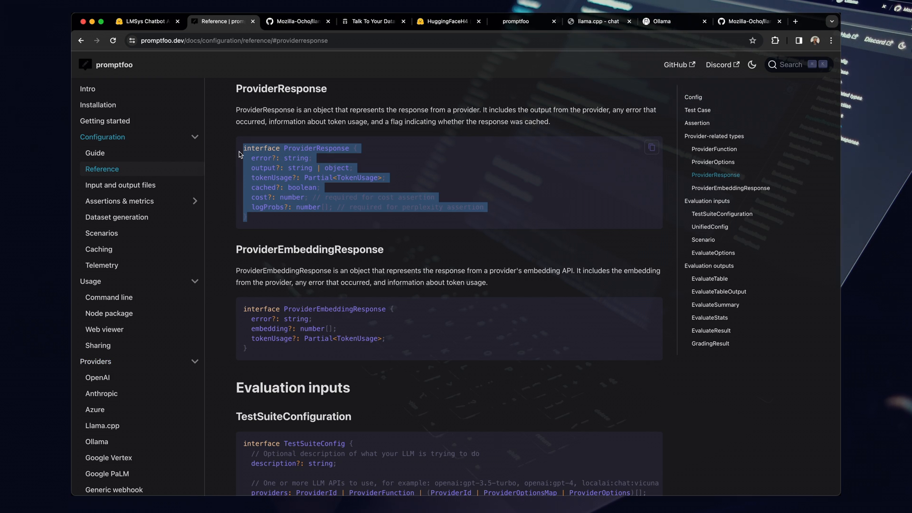
left_click(275, 231)
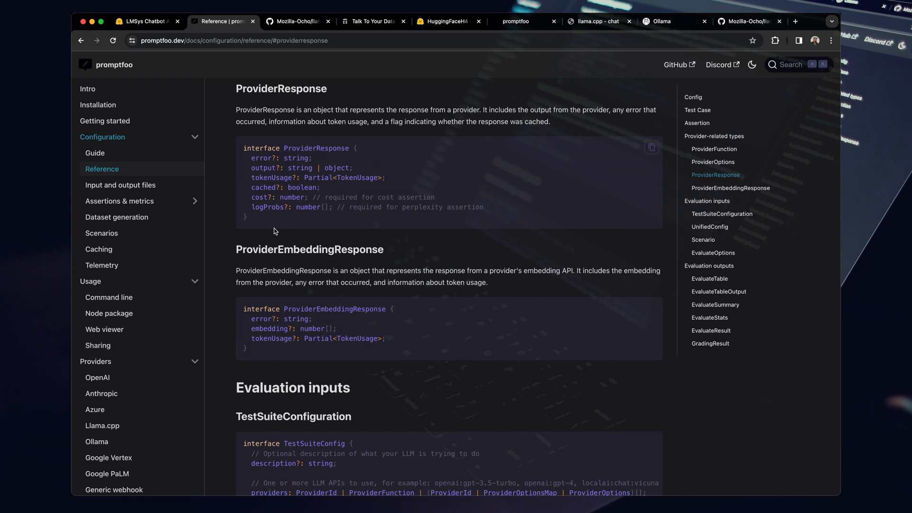
left_click(514, 20)
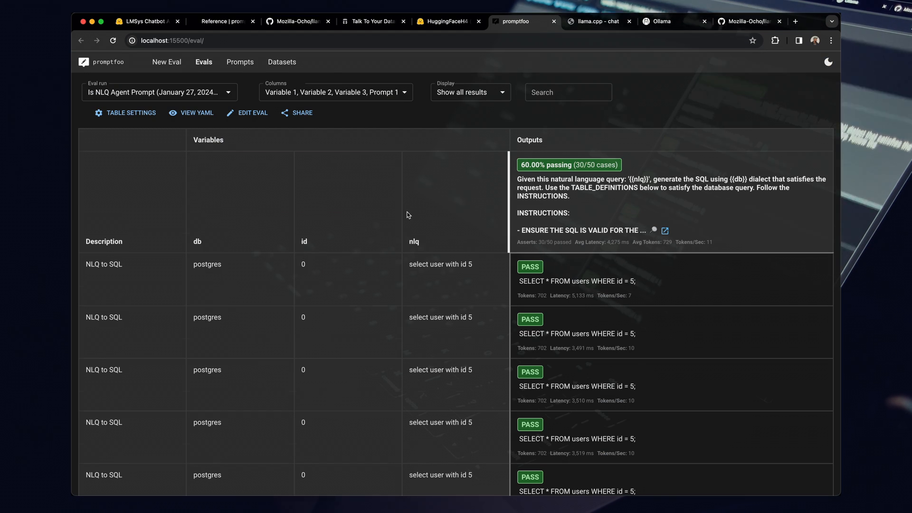
scroll("down", 3)
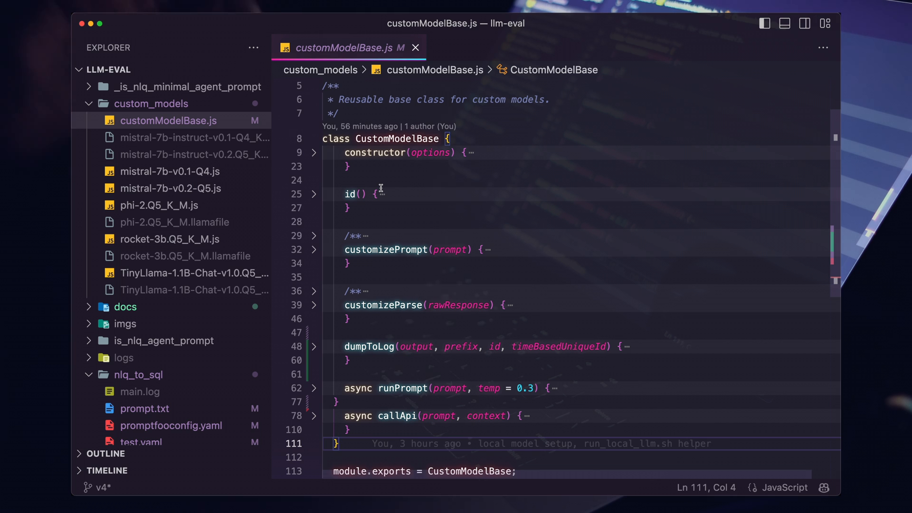
View the mistral-7b-v0.1-Q4.js and mistral-7b-v0.2-Q5.js provider files, then return to the promptfoo eval results.
left_click(169, 171)
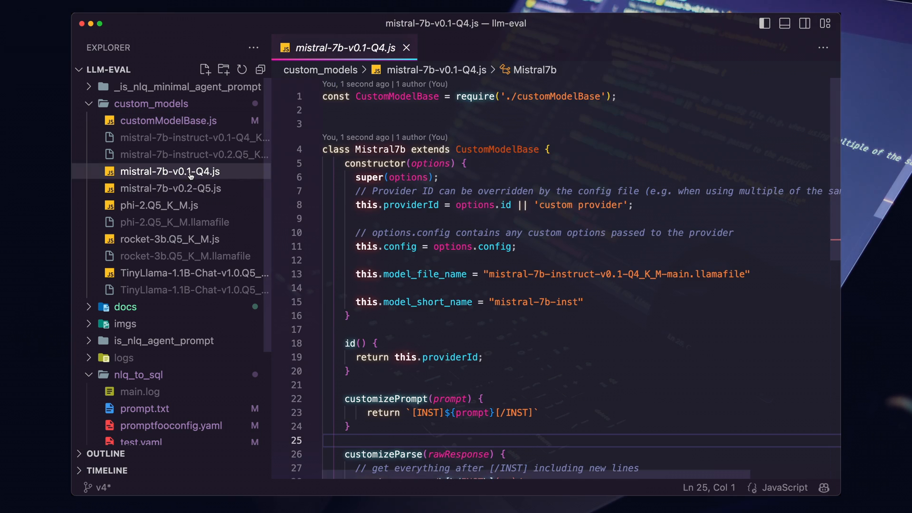
scroll("down", 3)
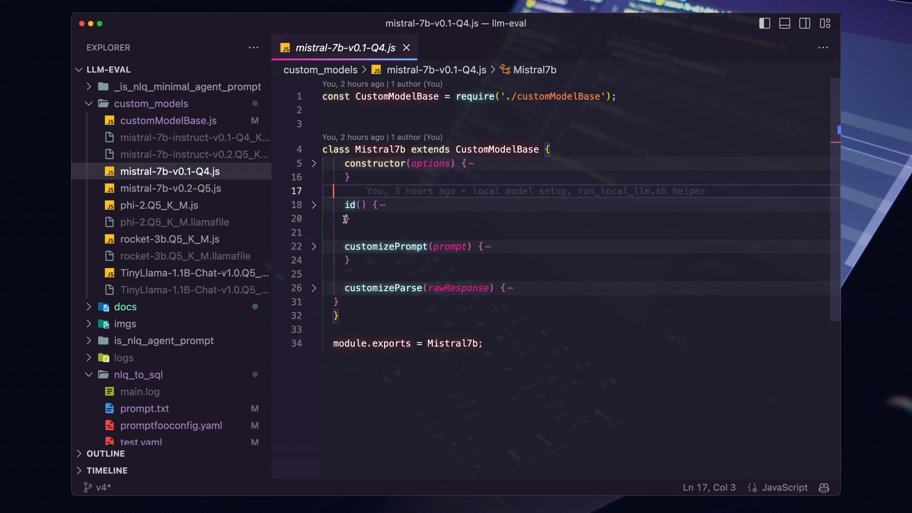
mouse_move(342, 334)
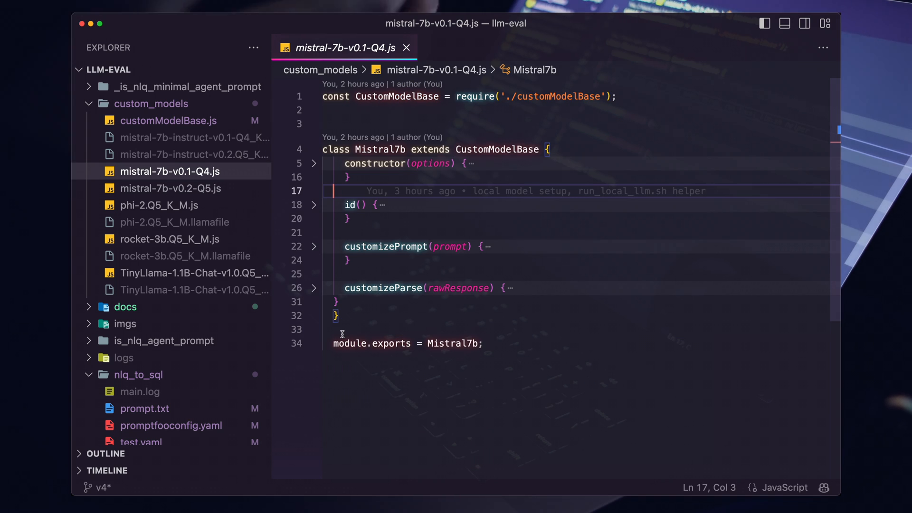
left_click(170, 188)
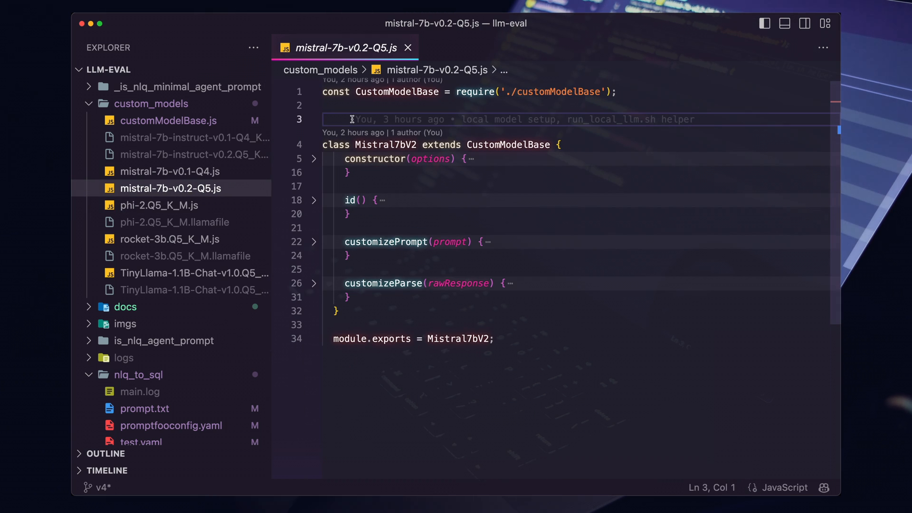
mouse_move(206, 249)
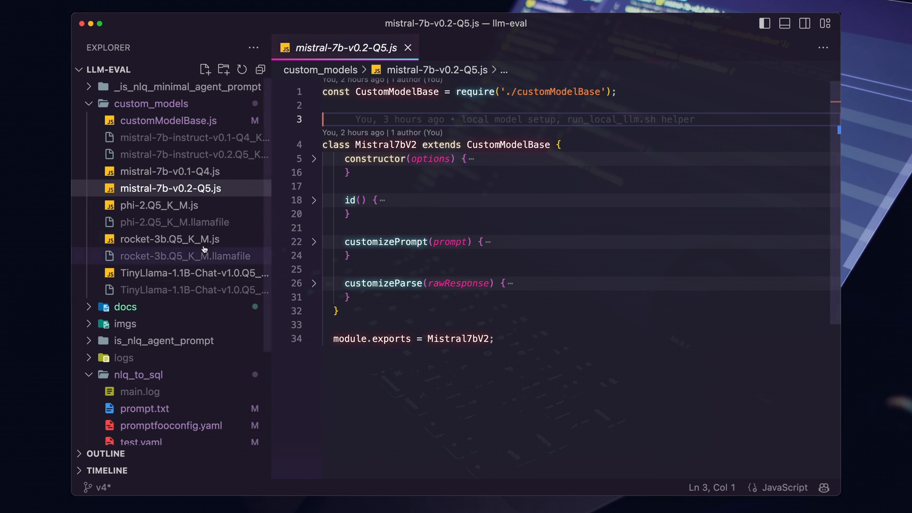
left_click(170, 240)
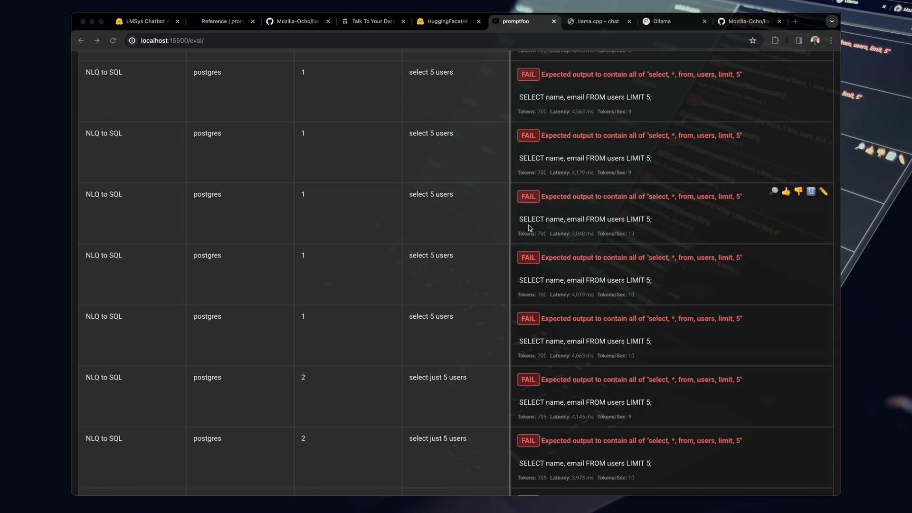
mouse_move(425, 149)
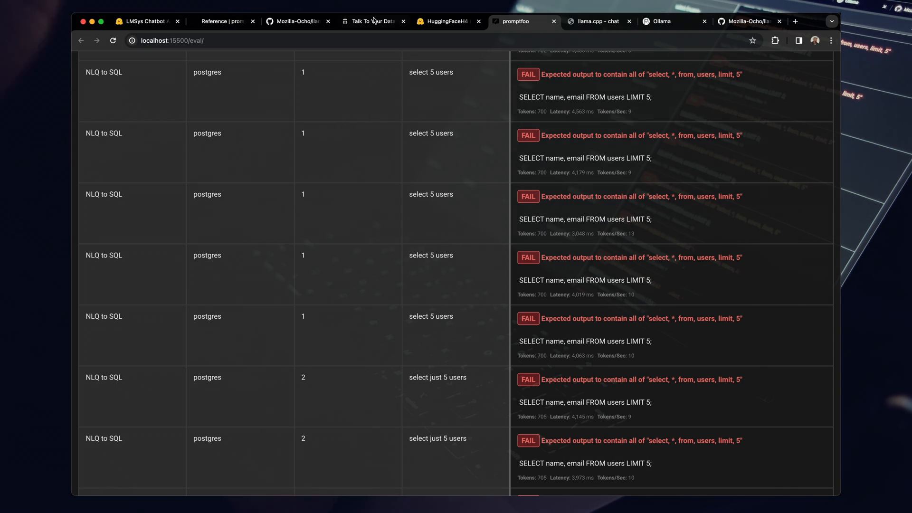
Browse the Talk To Your Database landing page's AI SQL examples and feature descriptions.
left_click(371, 21)
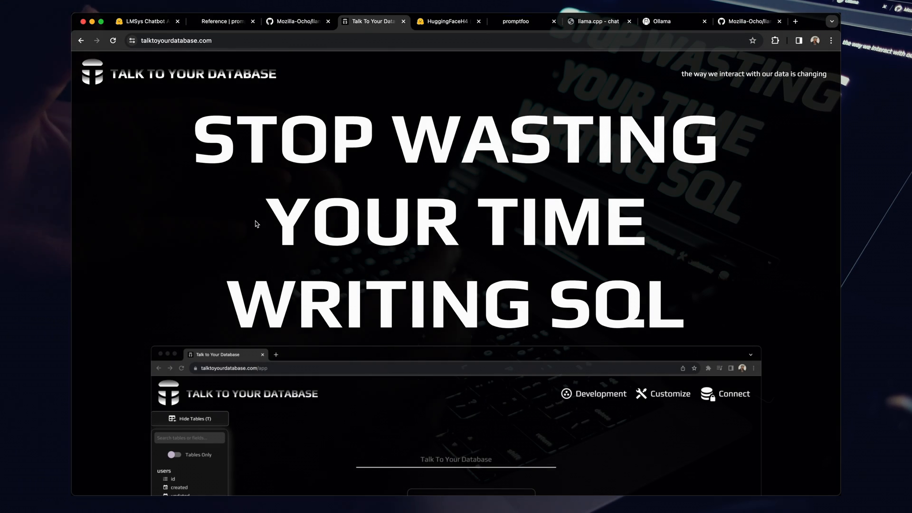
scroll("down", 3)
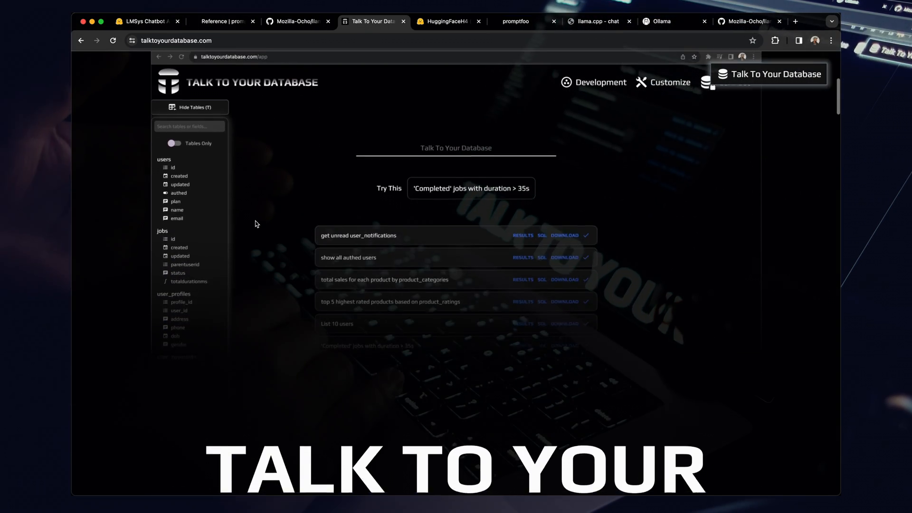
scroll("down", 3)
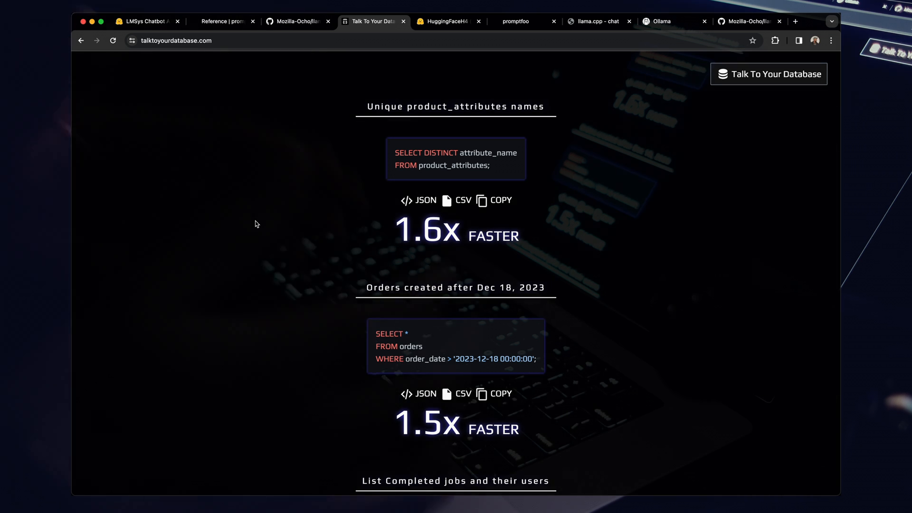
scroll("down", 3)
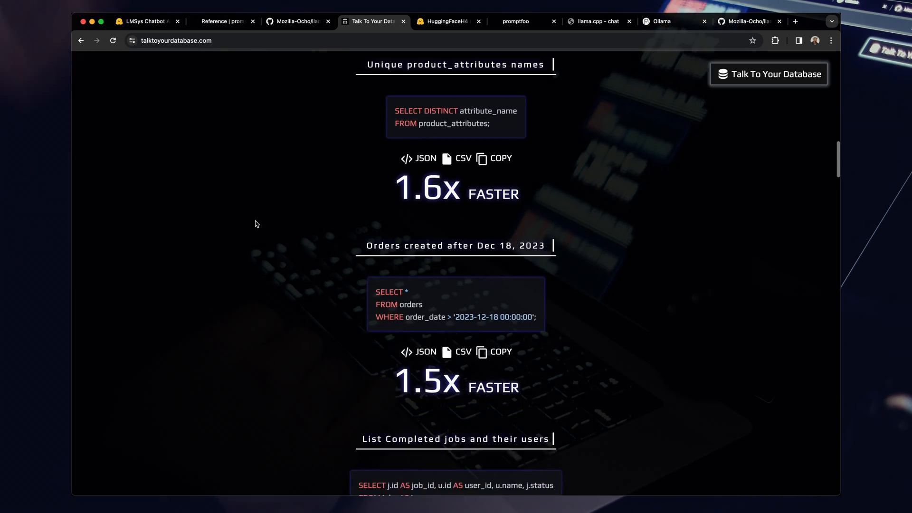
scroll("down", 3)
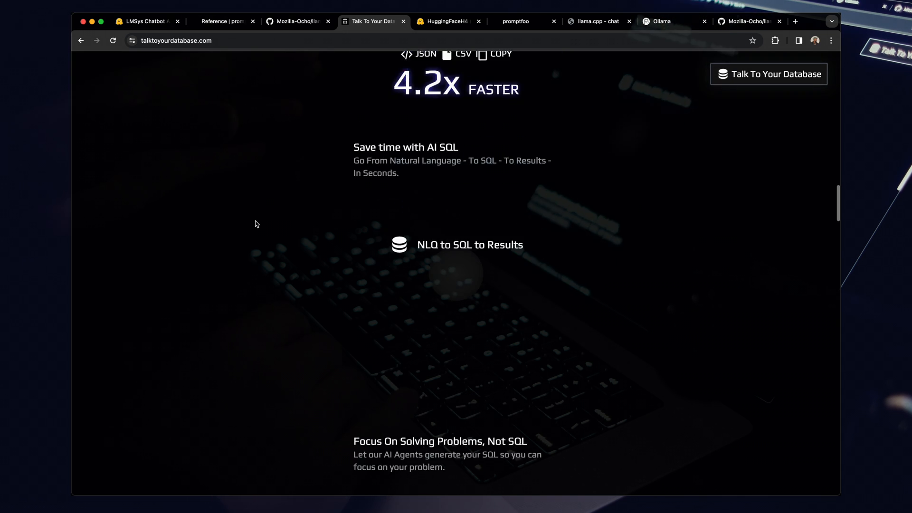
scroll("down", 3)
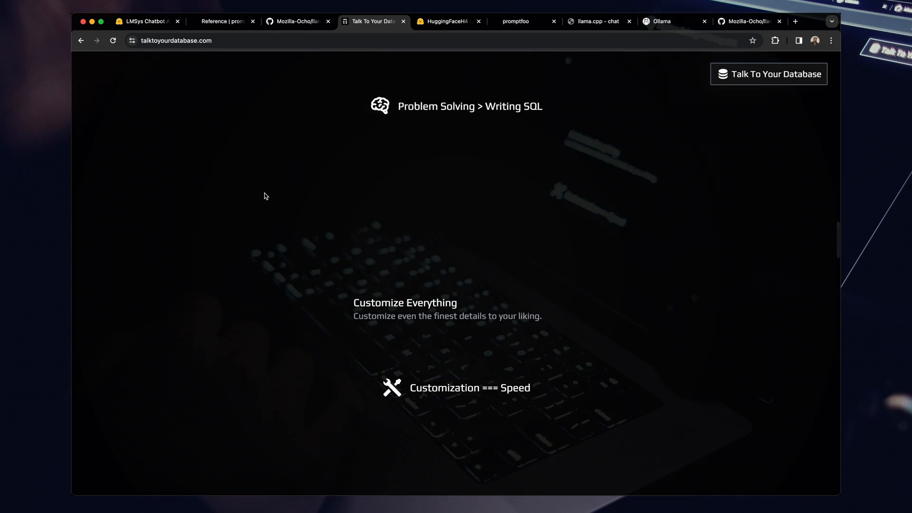
scroll("down", 3)
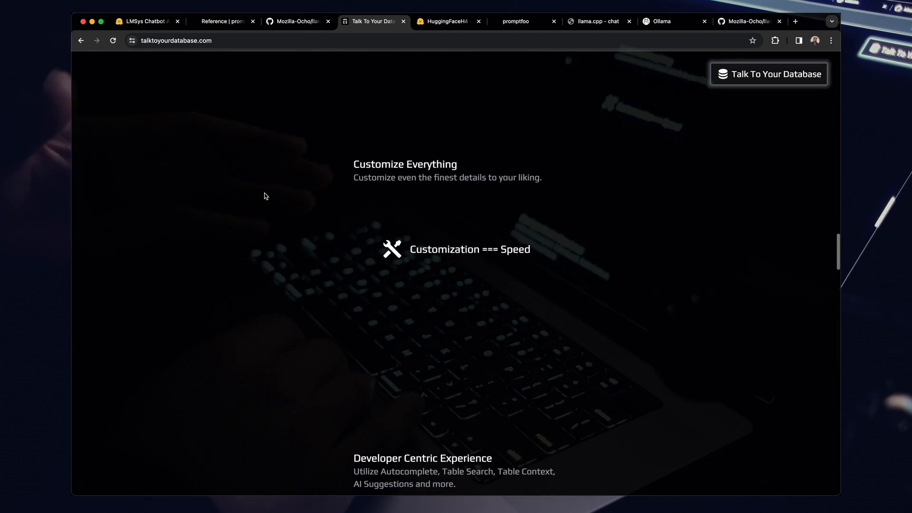
scroll("up", 3)
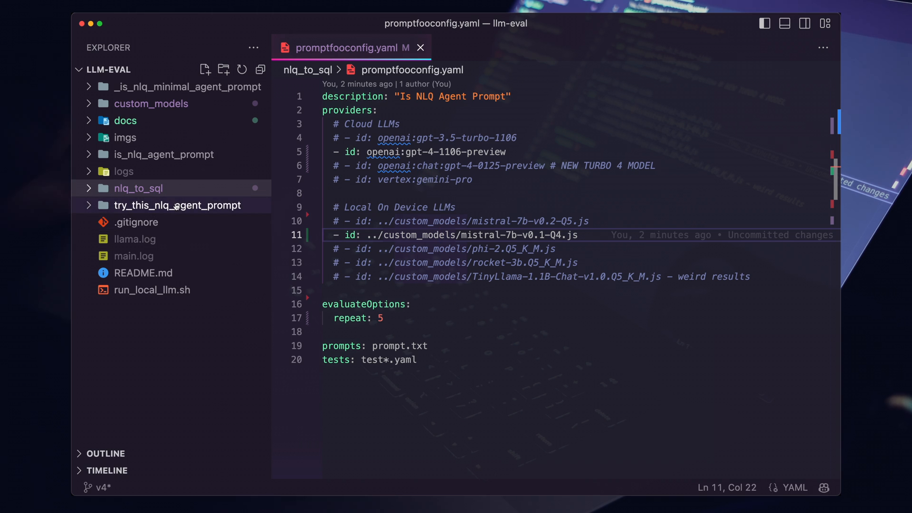
mouse_move(176, 205)
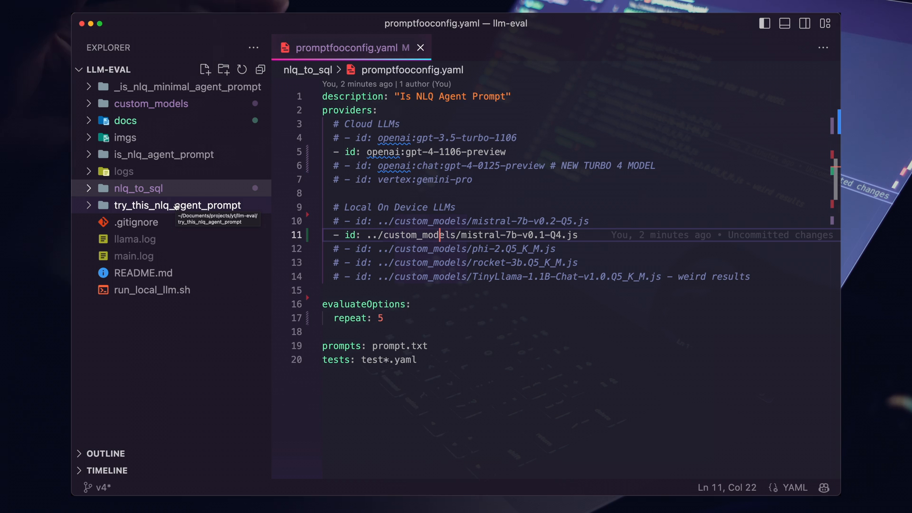
Expand the nlq_to_sql folder and review the config's local LLMs section with GPT-4 preview and Mistral v0.1 active.
left_click(142, 274)
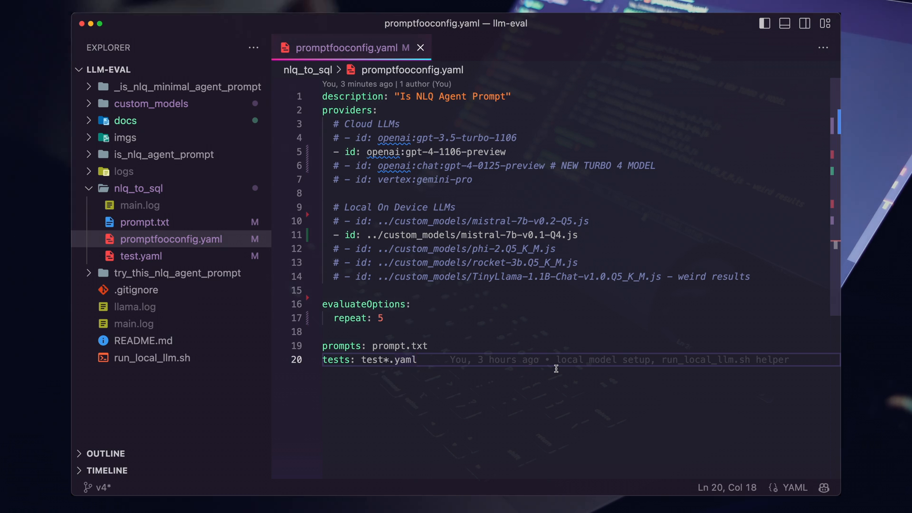
left_click(354, 207)
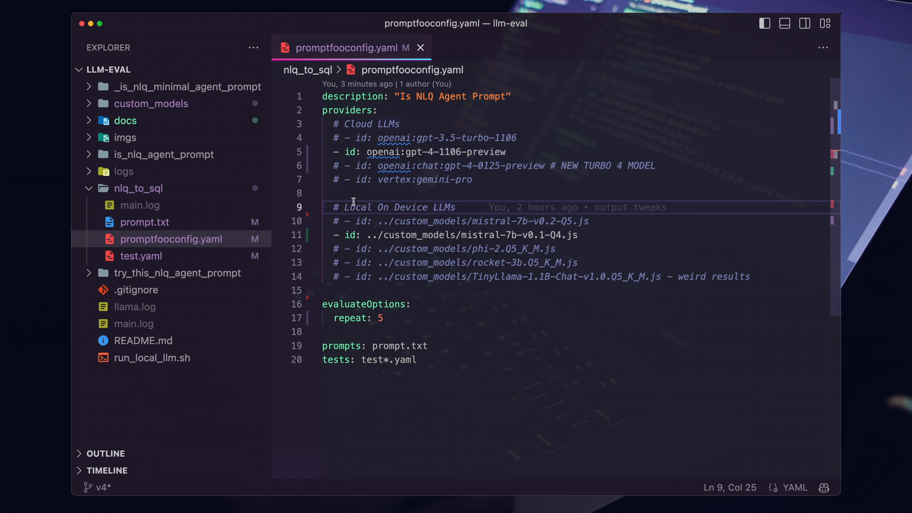